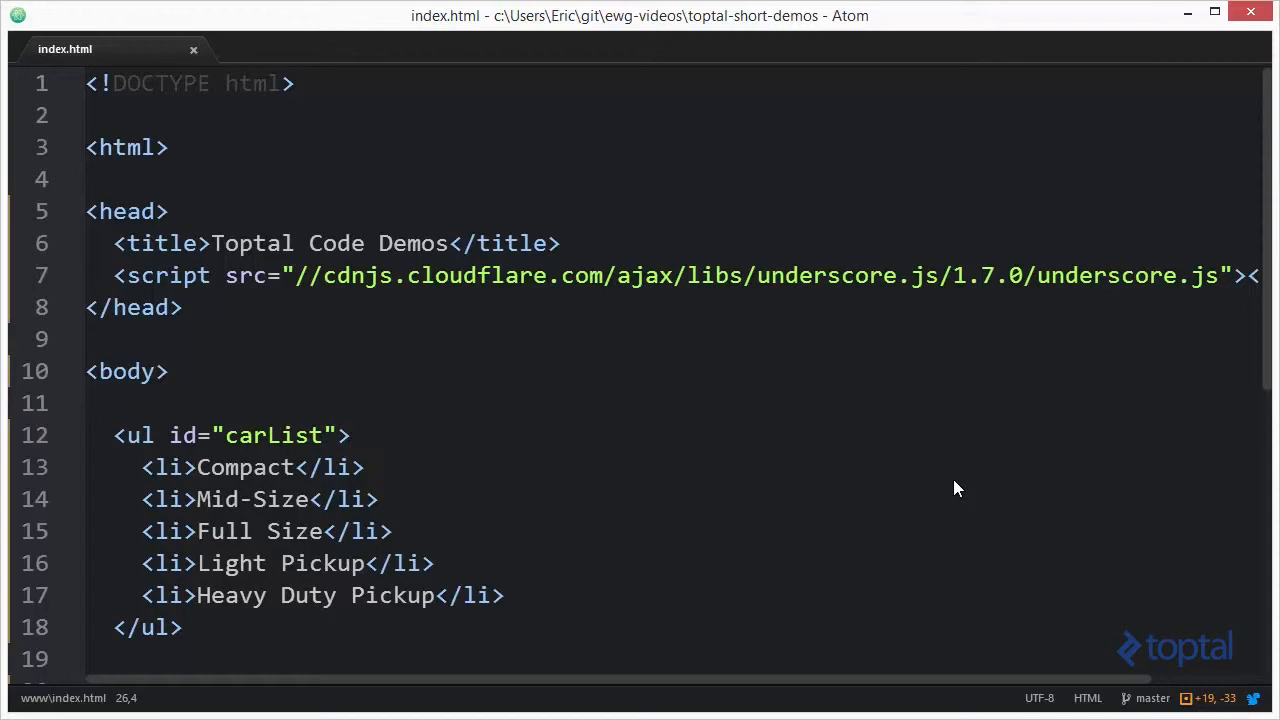
mouse_move(705, 318)
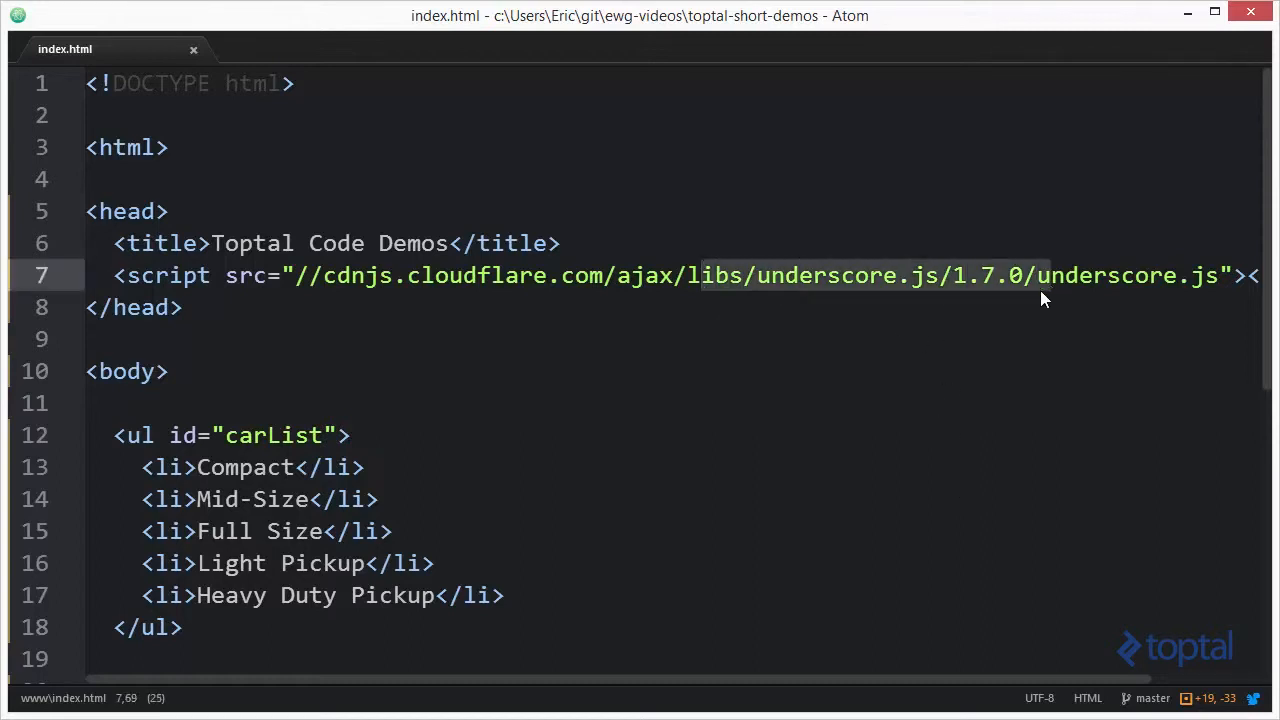
mouse_move(698, 360)
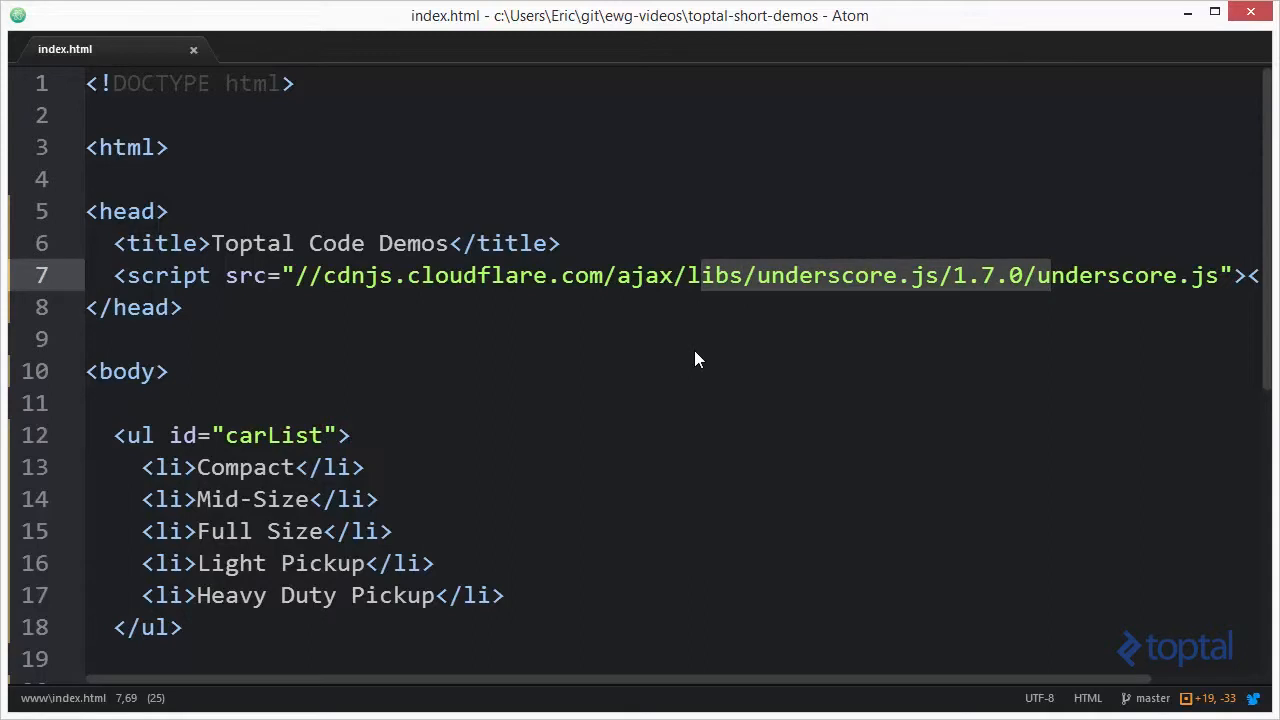
mouse_move(395, 297)
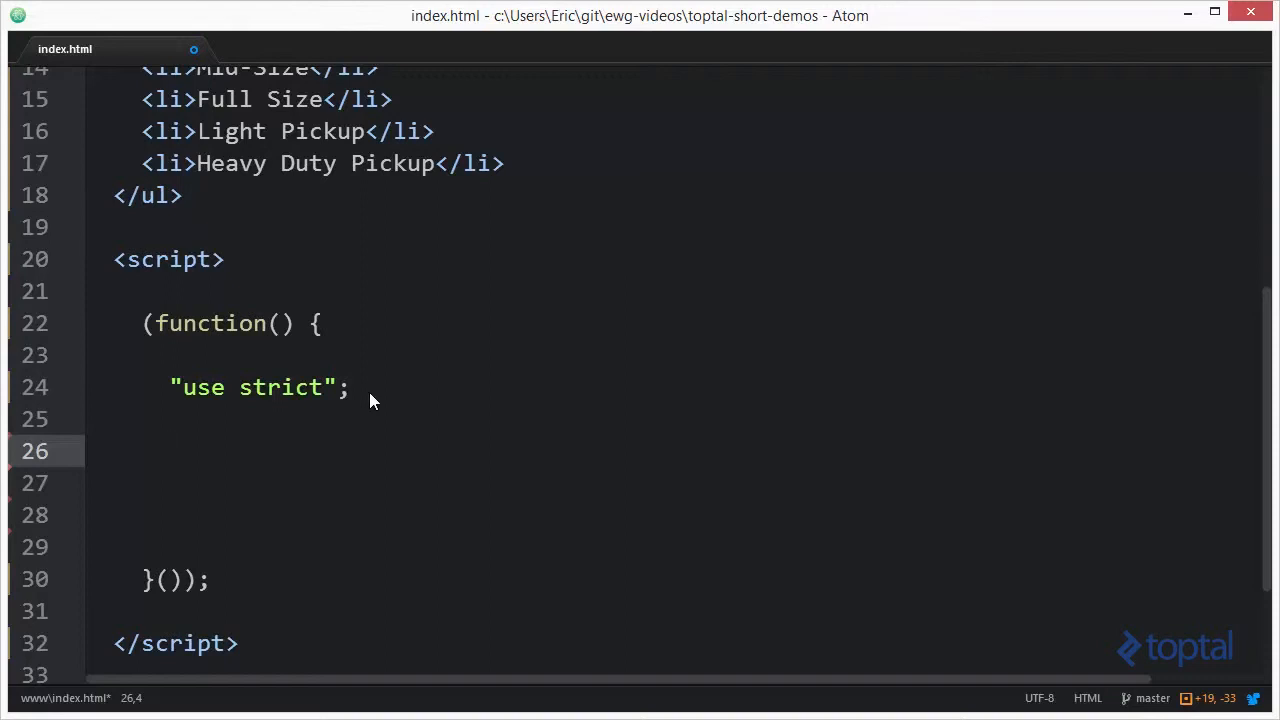
Declare var colors = ['red', 'blue', 'yellow', 'white']; on empty line 26
left_click(170, 451)
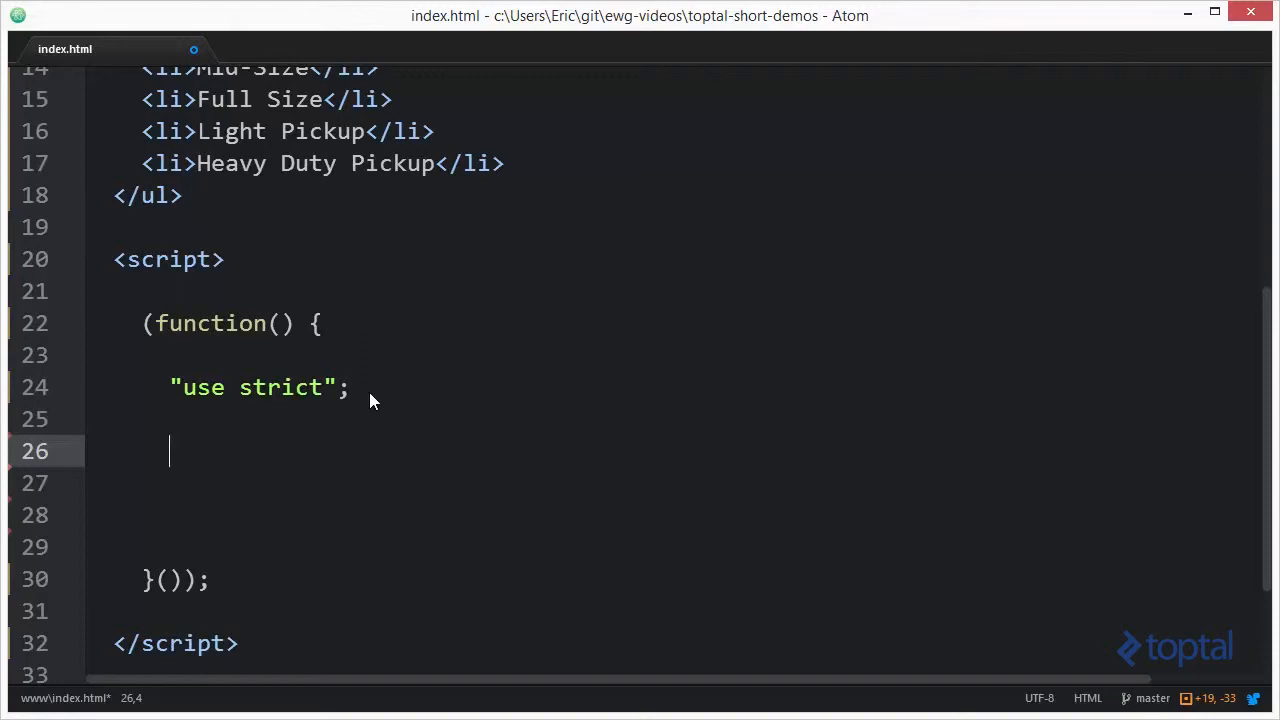
type("var colors =")
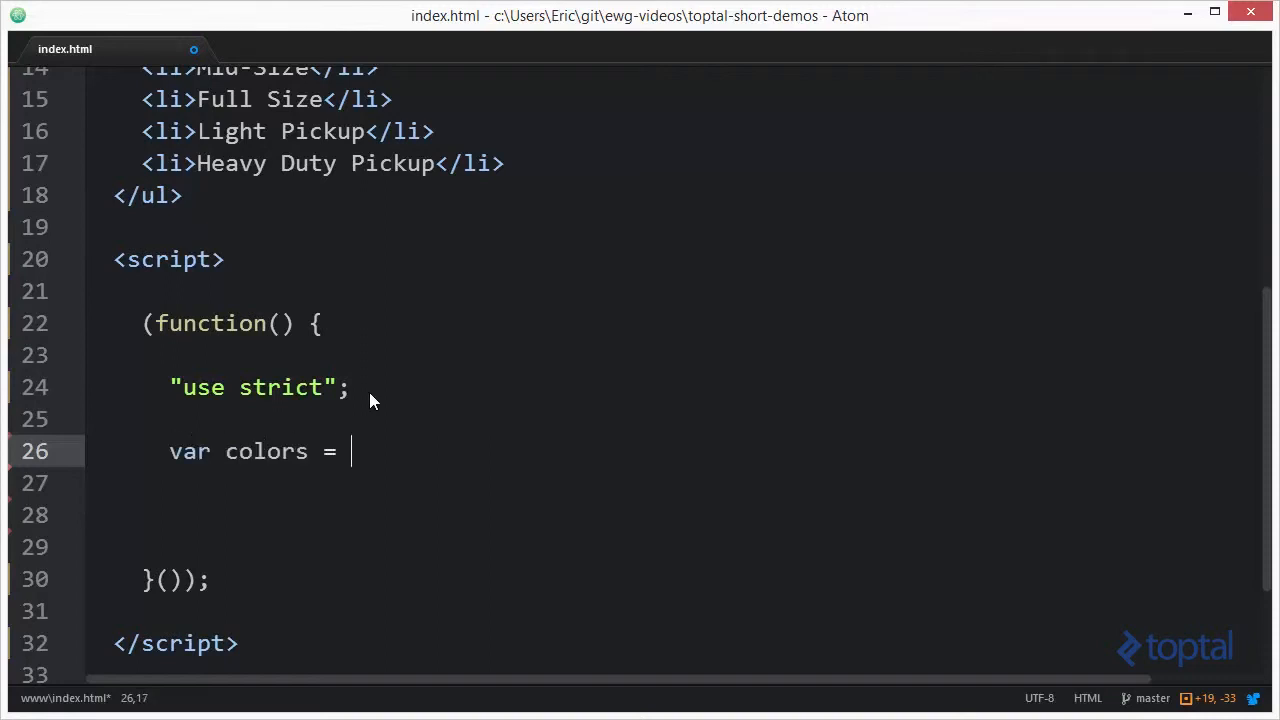
type("['red']")
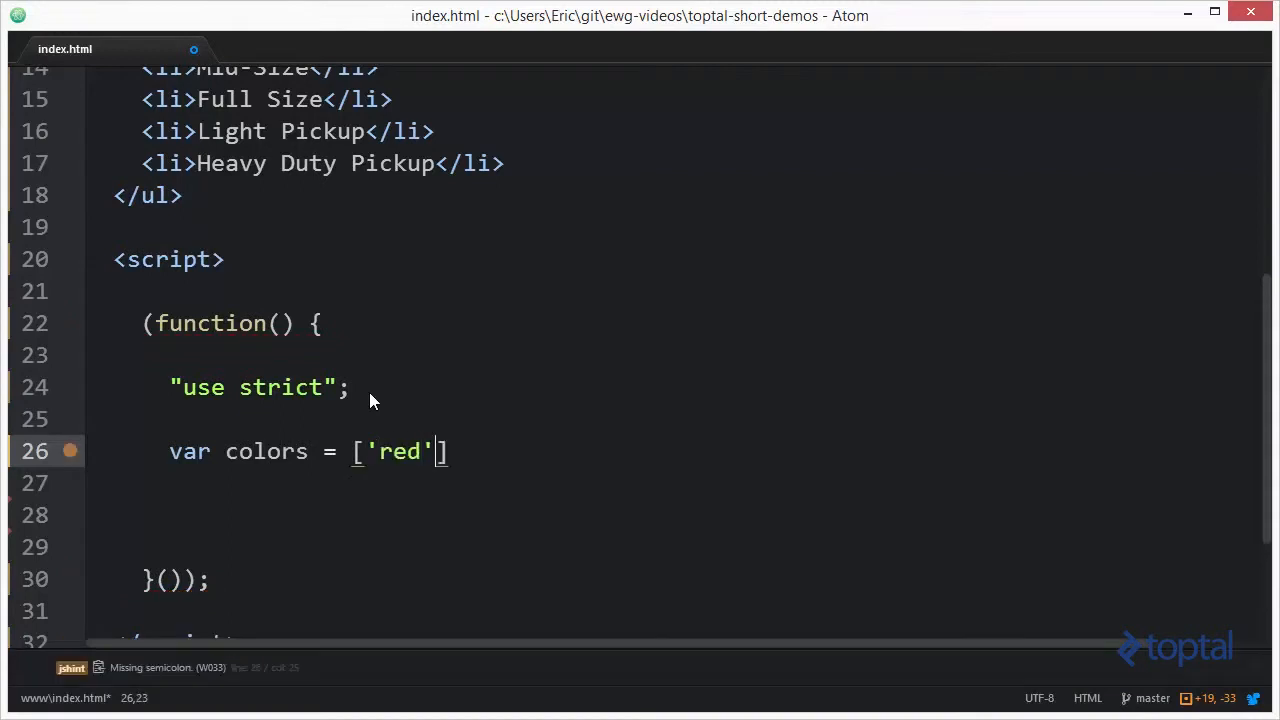
type(", 'blu")
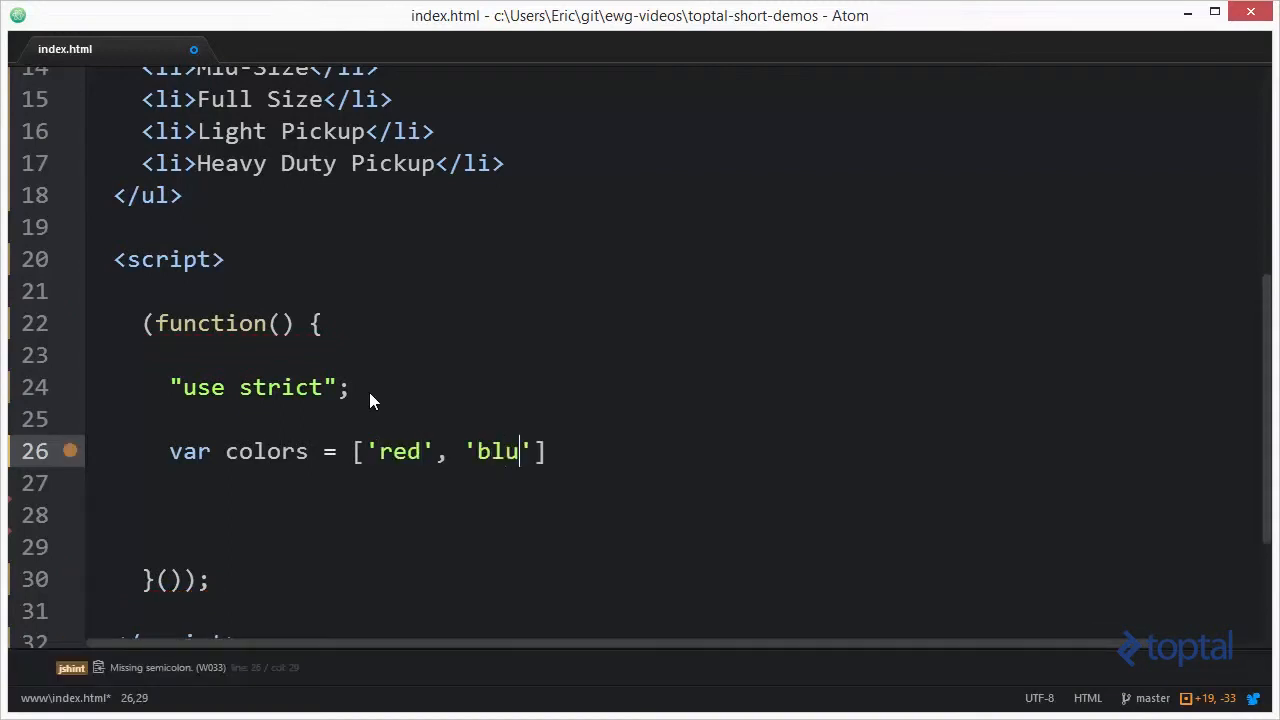
type("e', 'yellow', '")
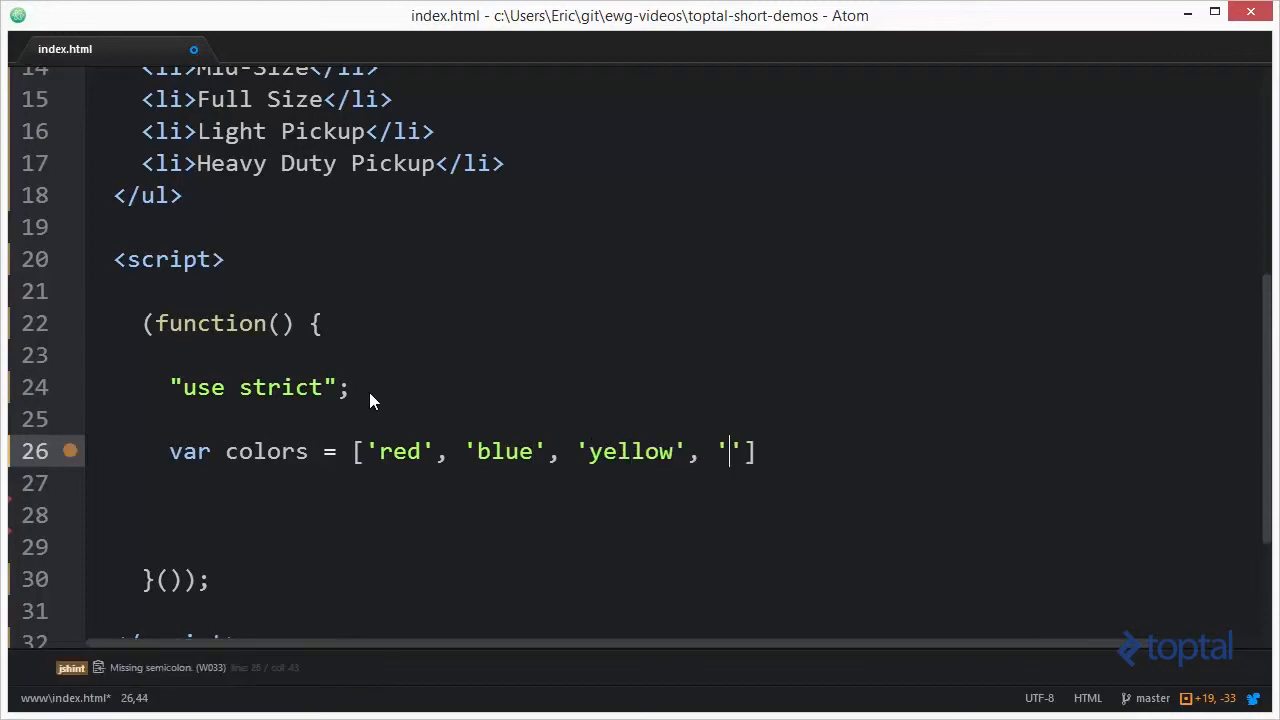
type("white'];")
left_click(675, 515)
type("_.")
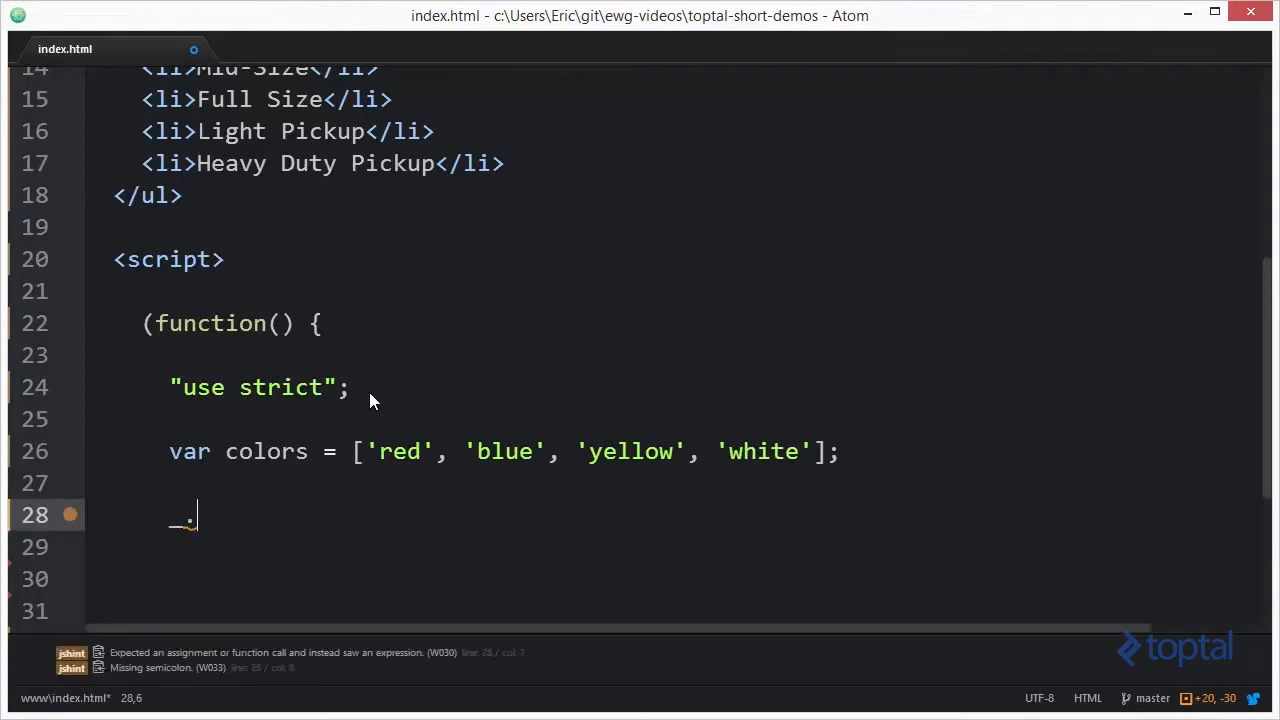
Write the skeleton _.each(colors, function...); call
type("each")
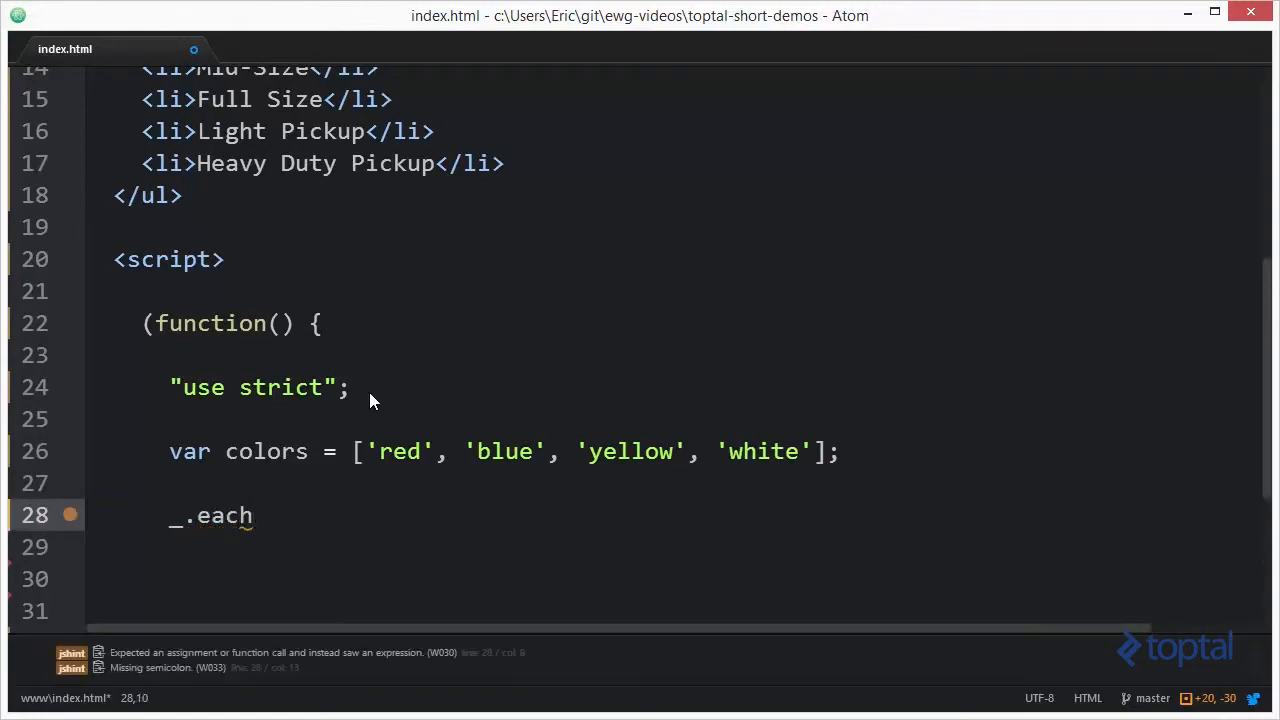
type("(")
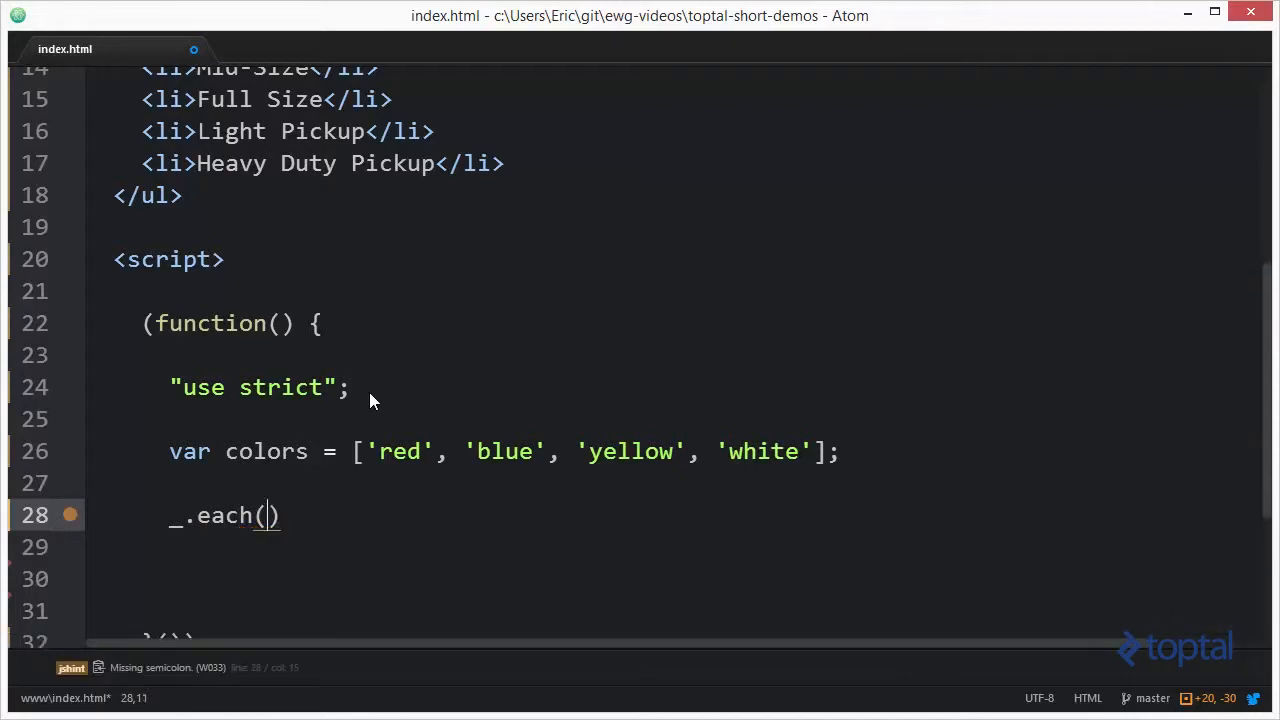
type("colo")
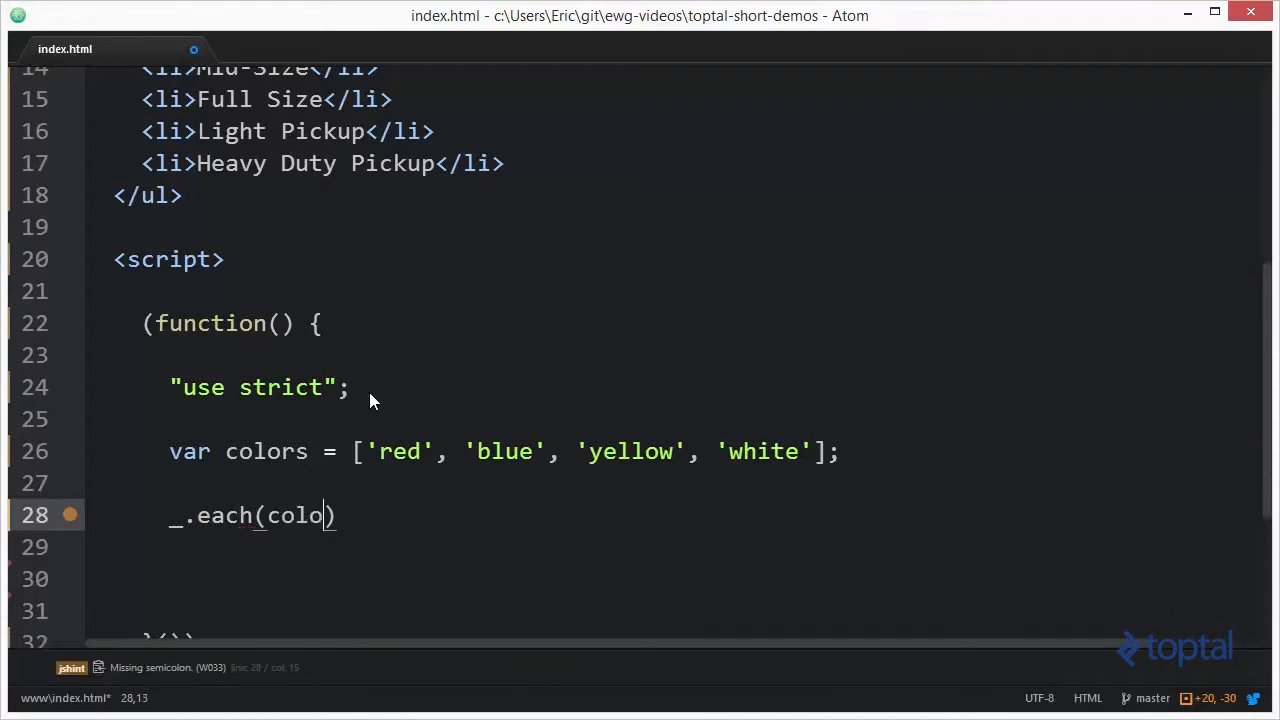
type("rs, function(")
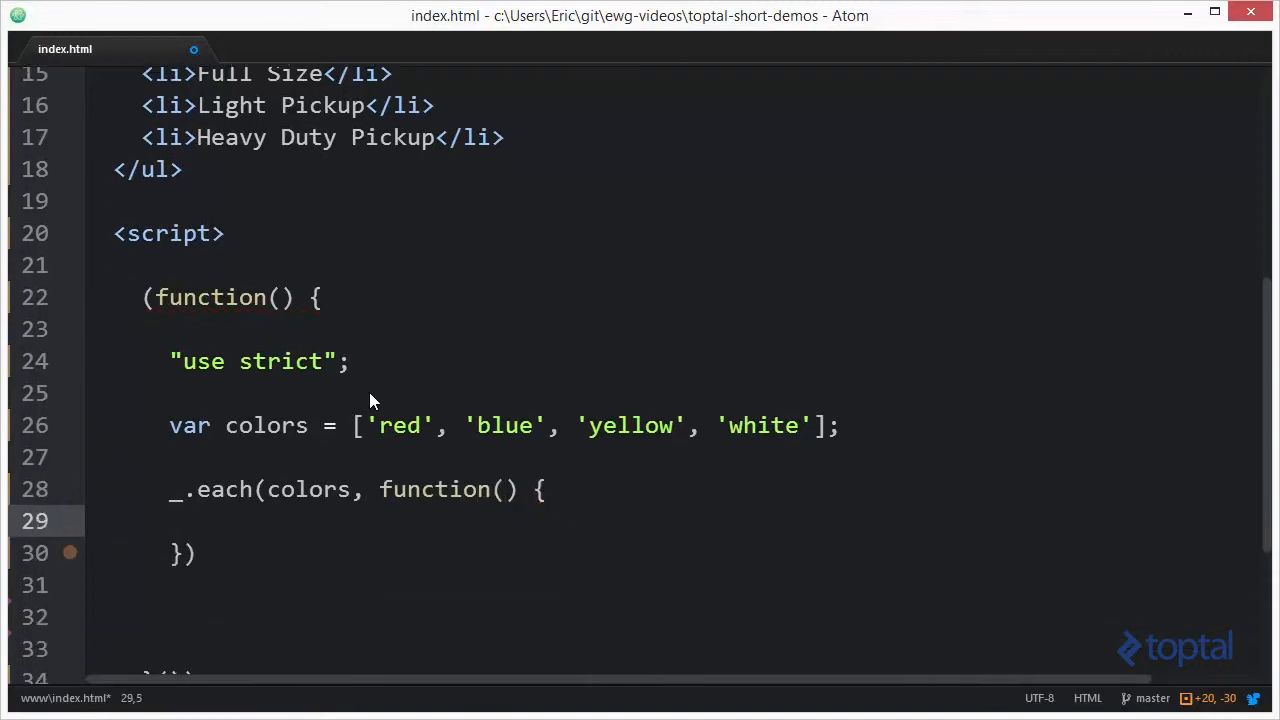
type(";")
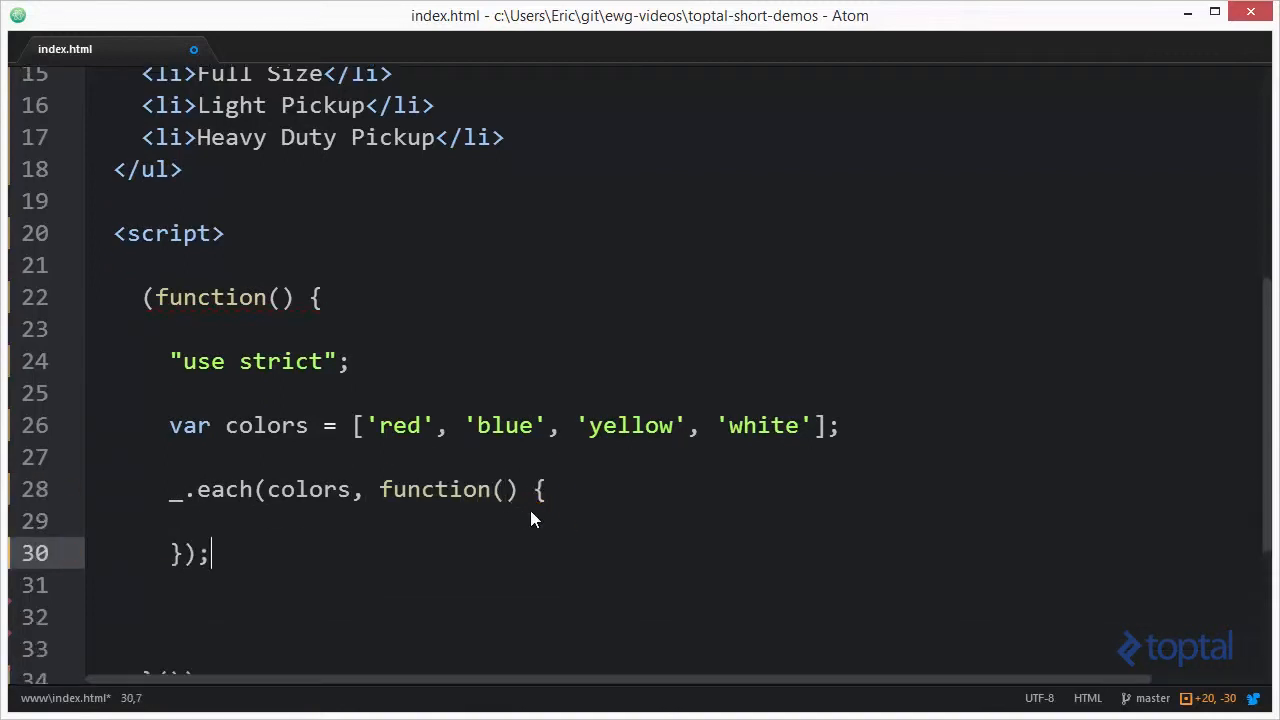
Give the callback the parameters value, key and items
left_click(502, 490)
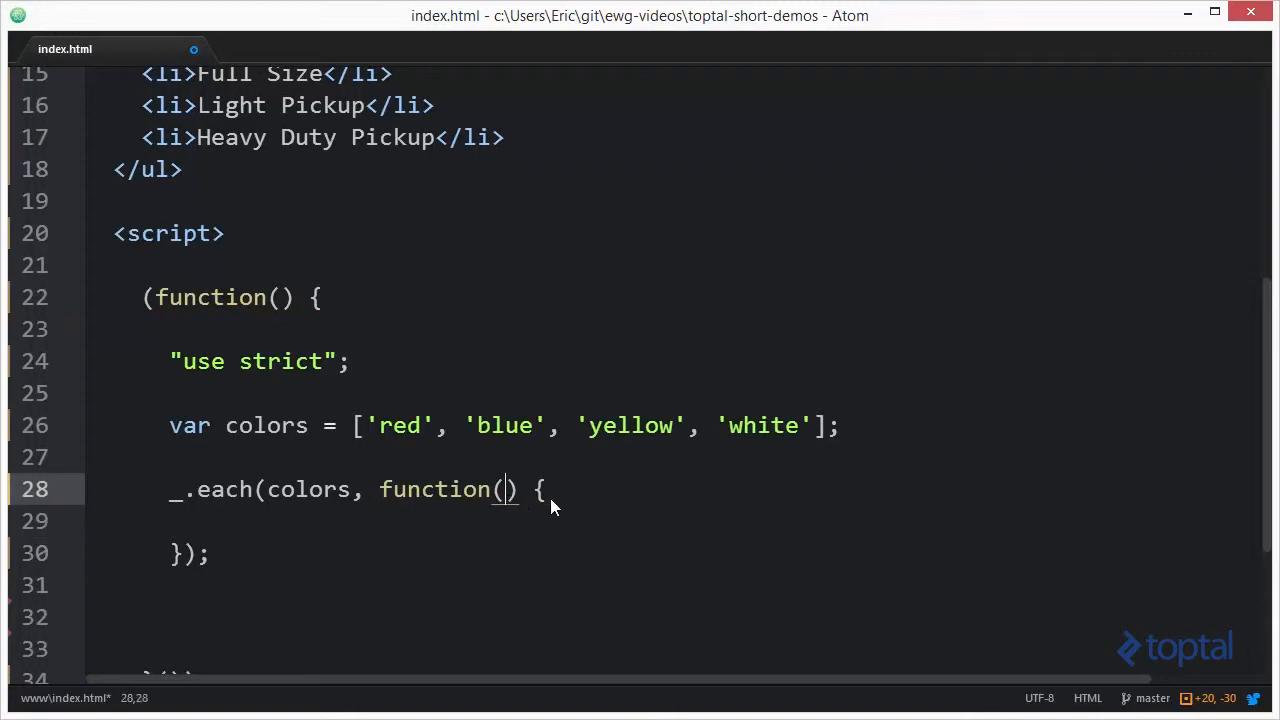
type("val")
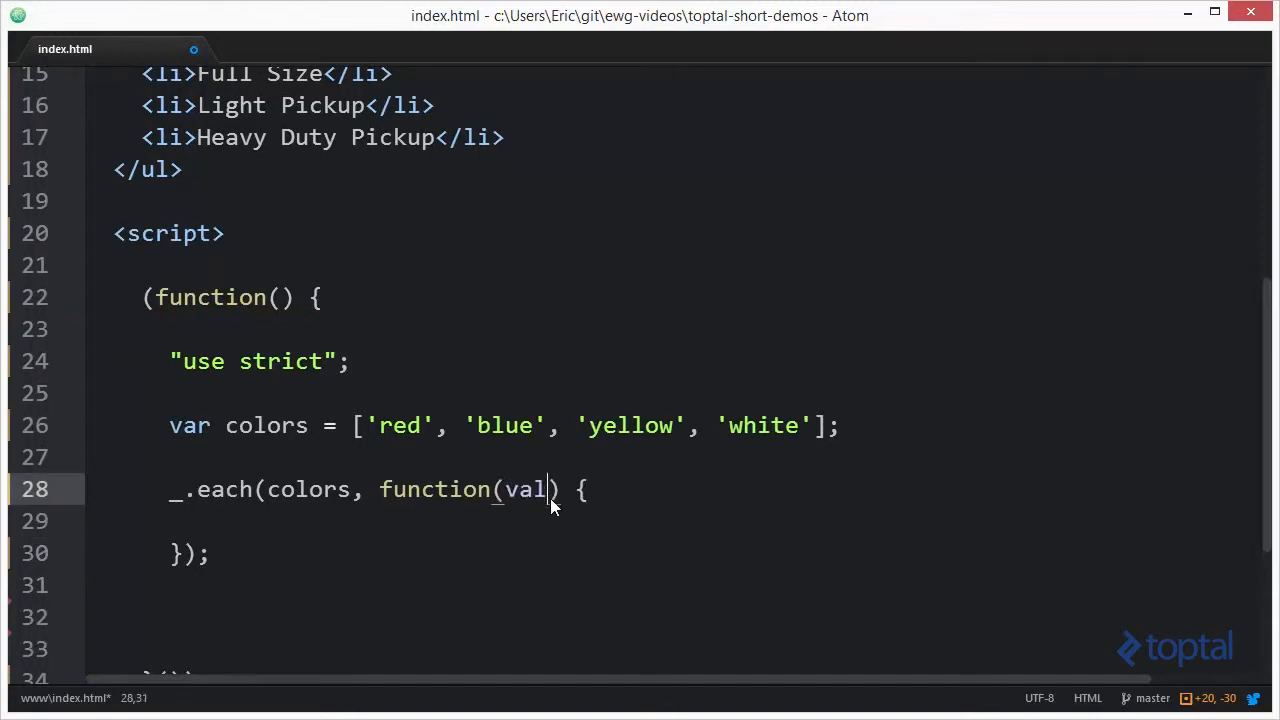
type("ue")
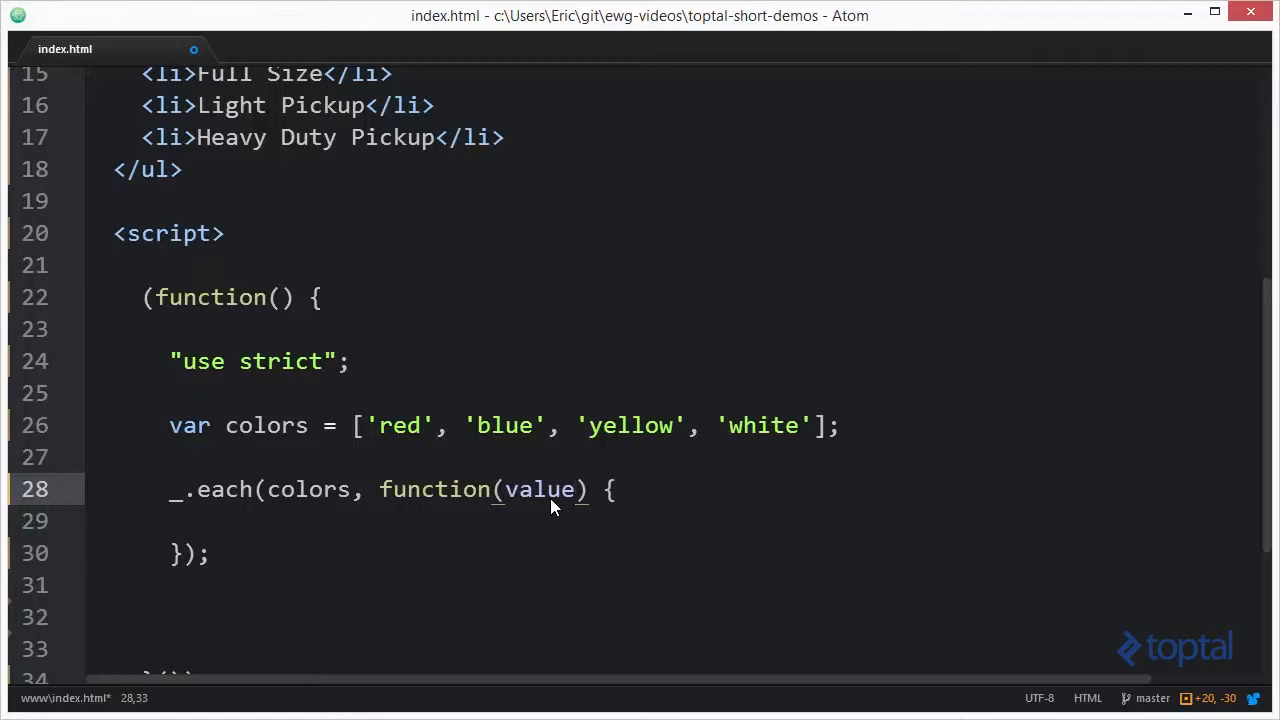
left_click(574, 490)
type(", ")
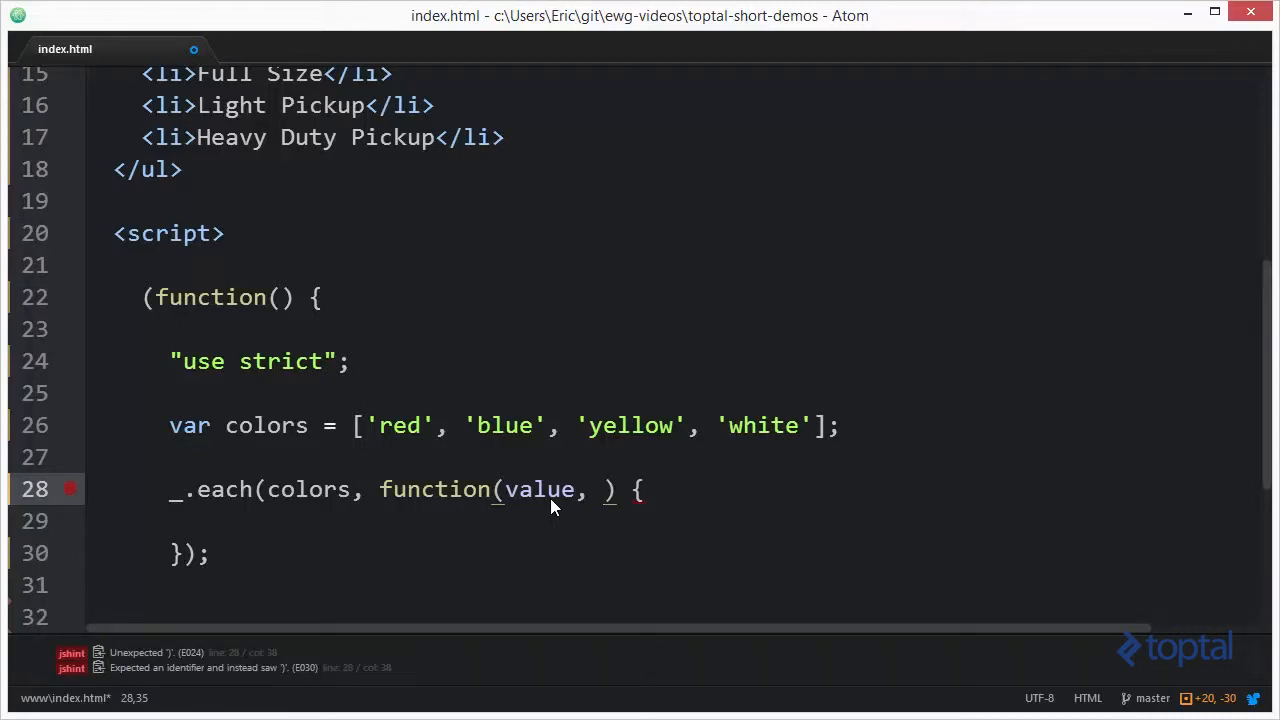
type("key,")
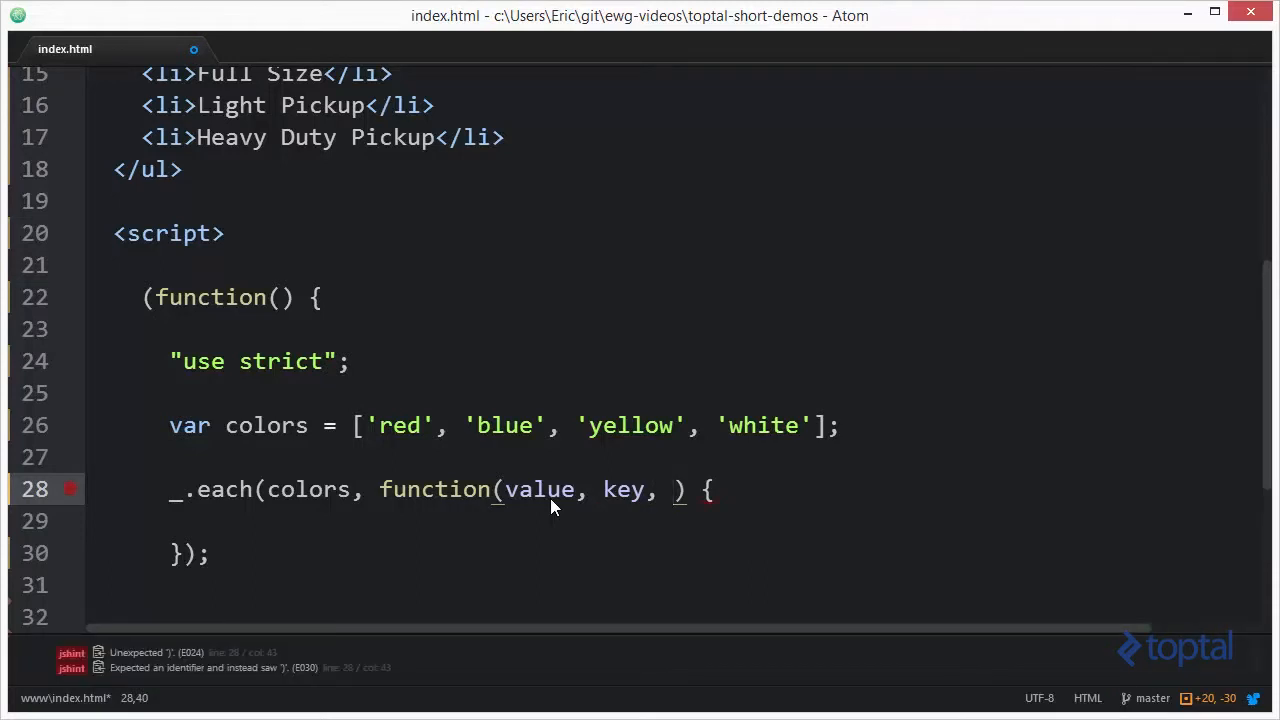
left_click(667, 490)
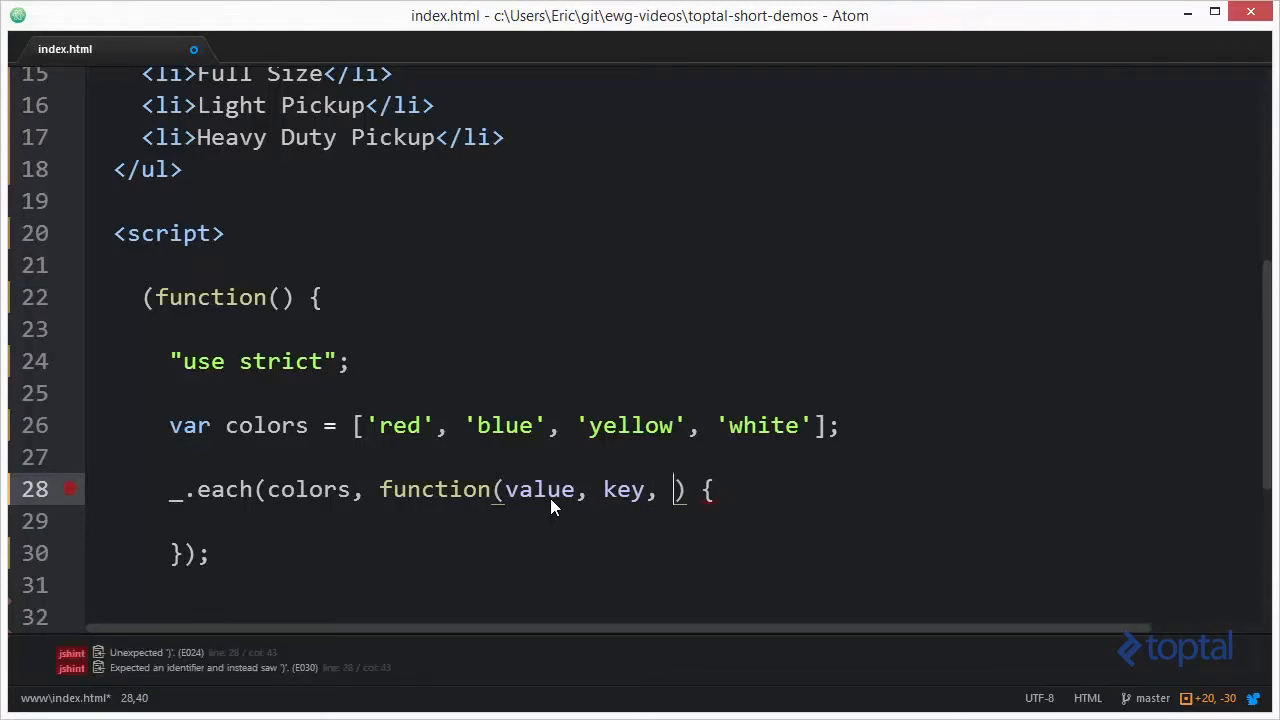
type("items")
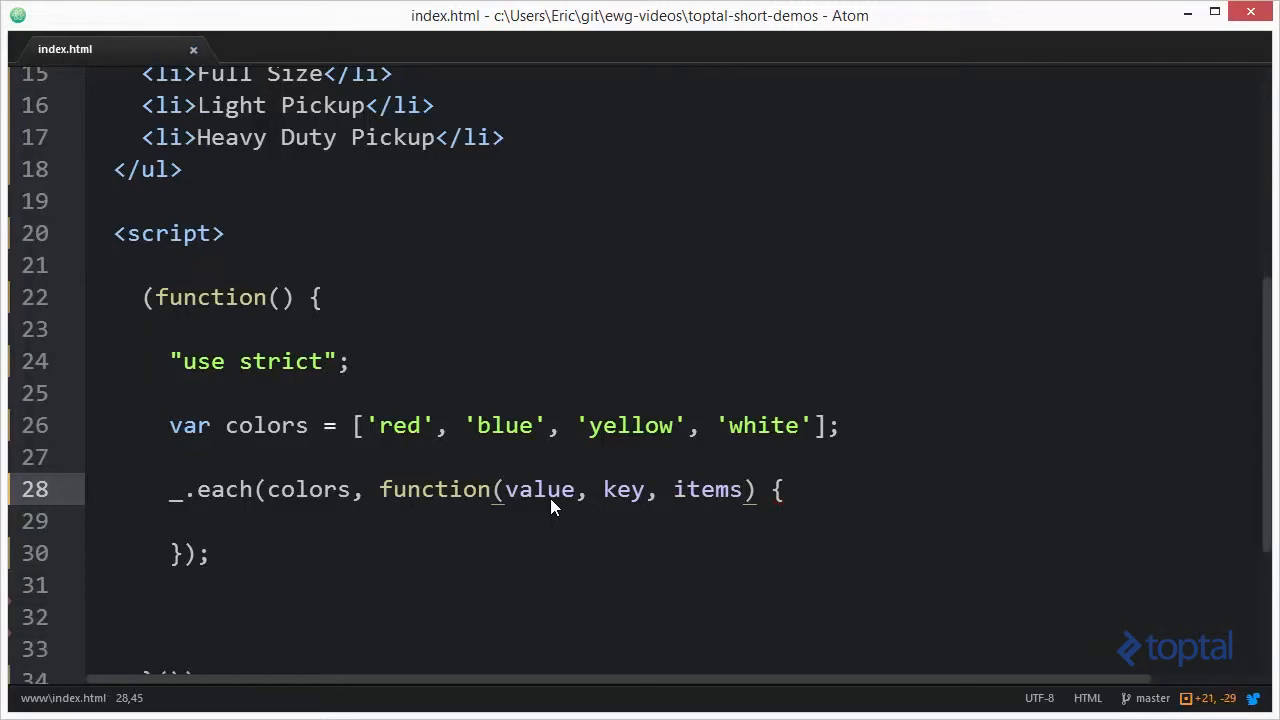
Add console.log(value); inside the callback body
key("Enter")
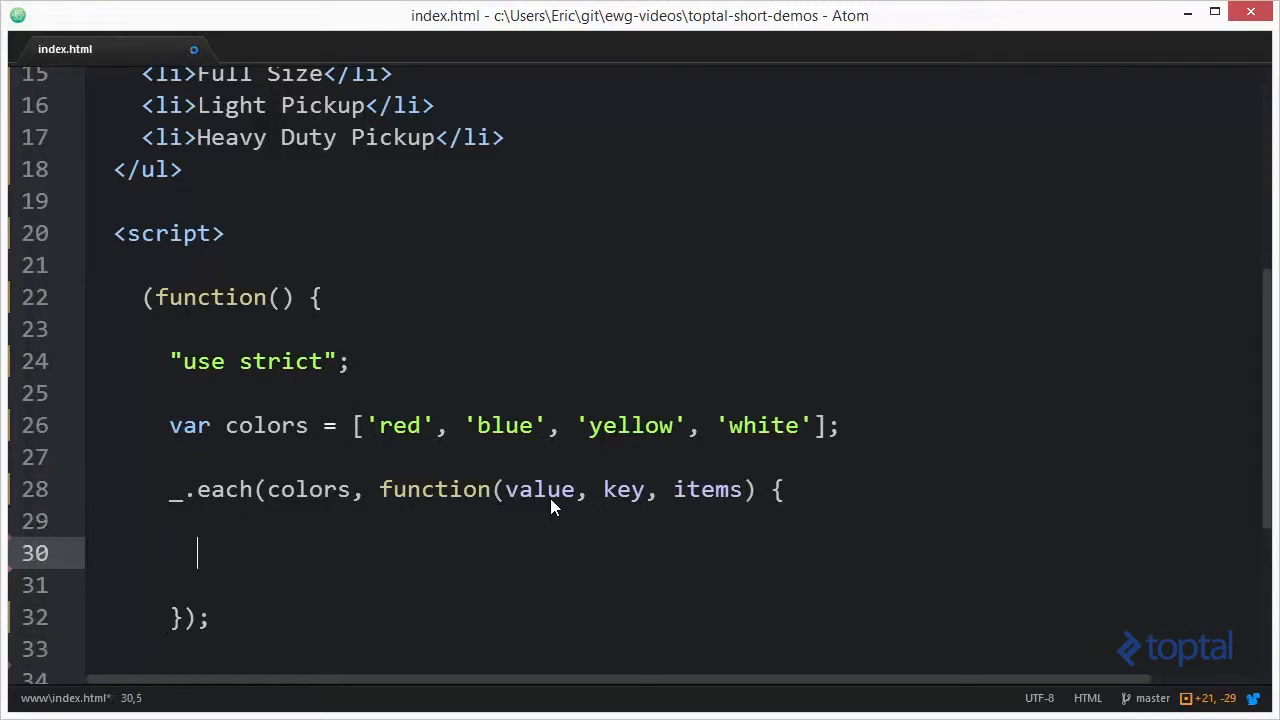
type("consol")
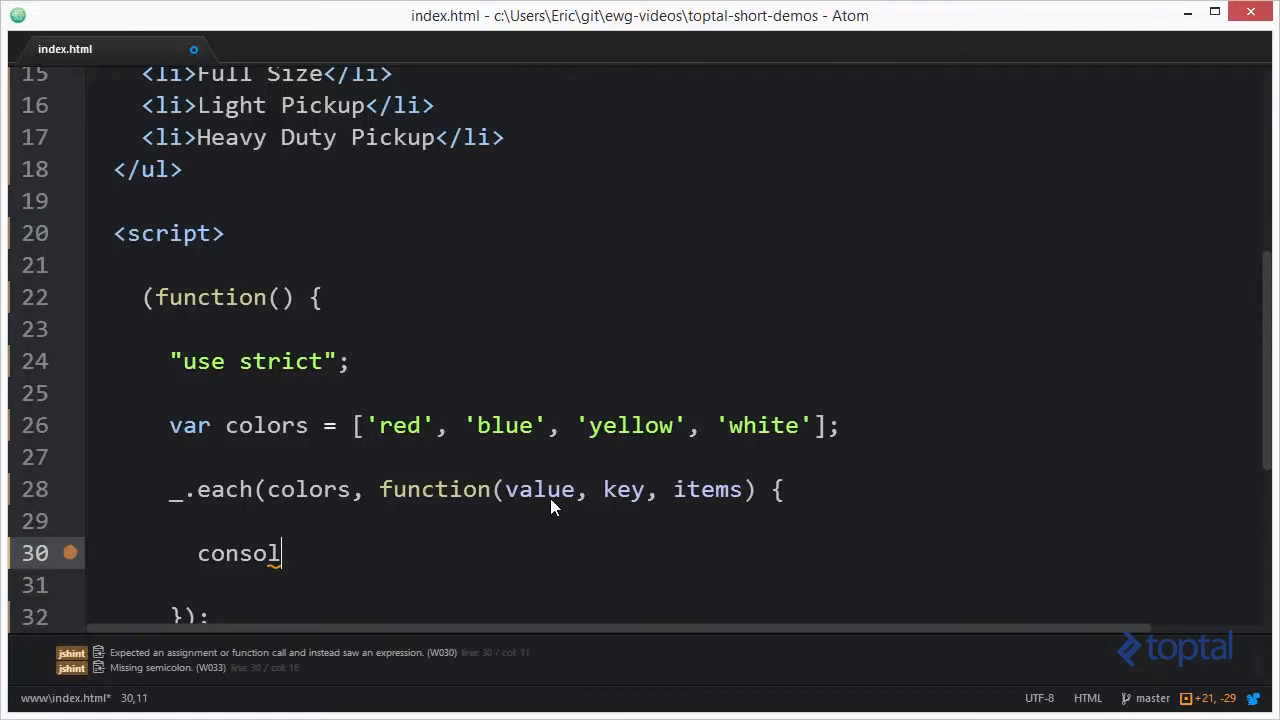
type("e.log(val")
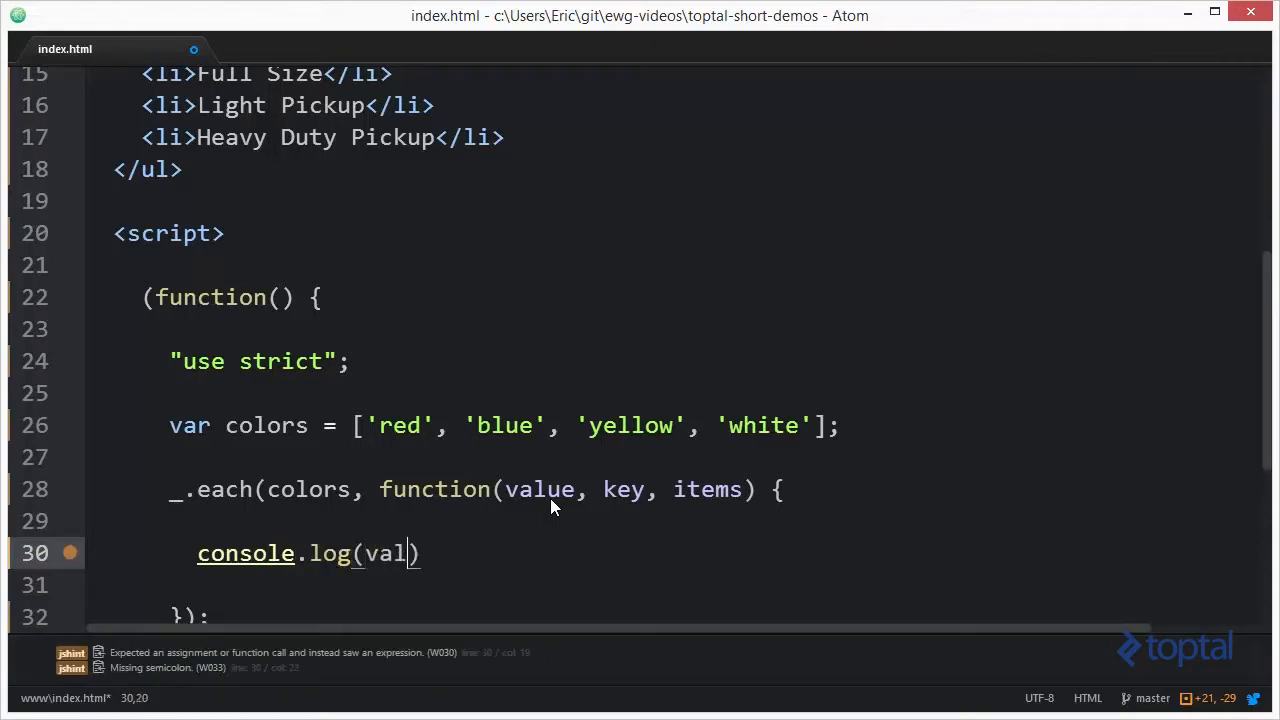
type("ue);")
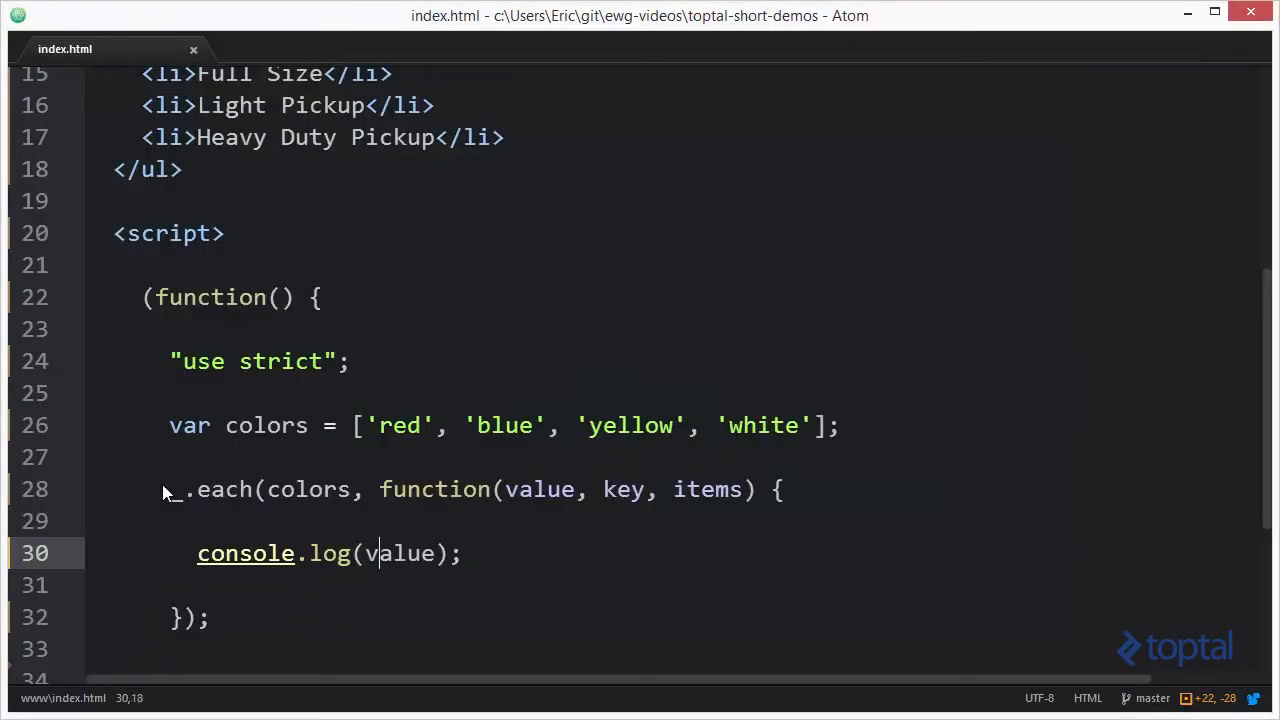
Change the log call to print key + " = " + value
type("key")
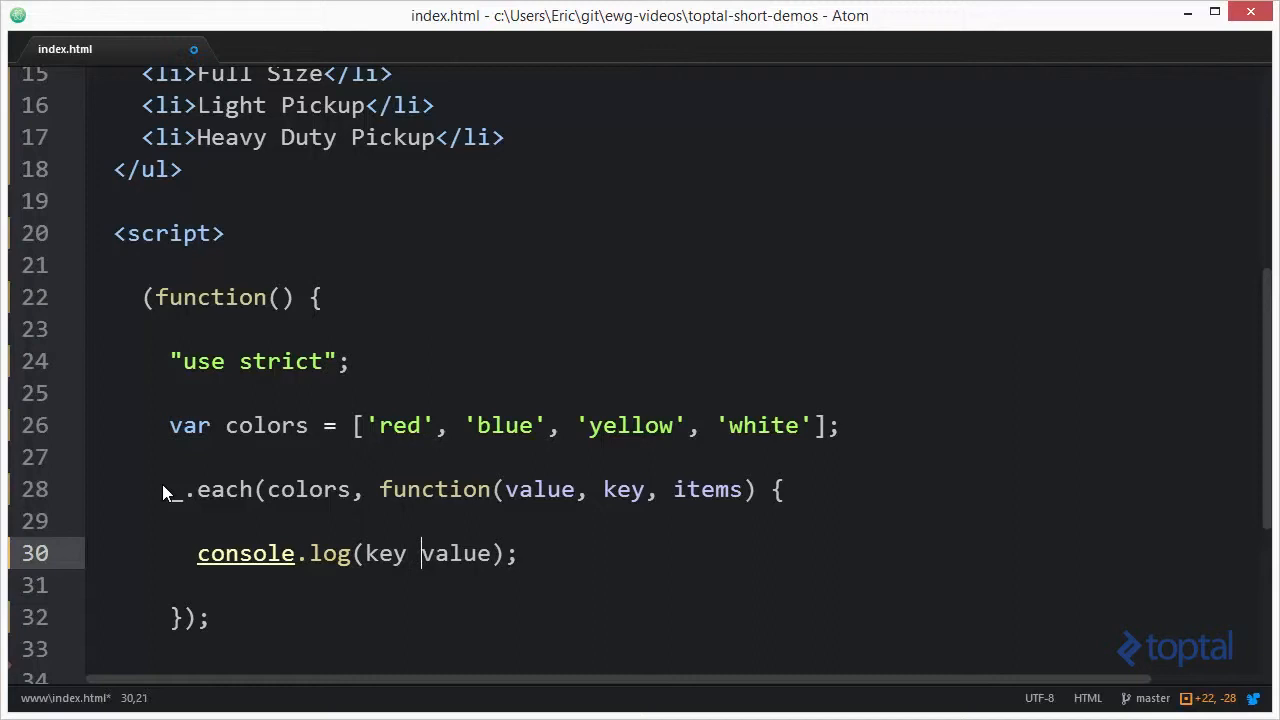
type("+ \"")
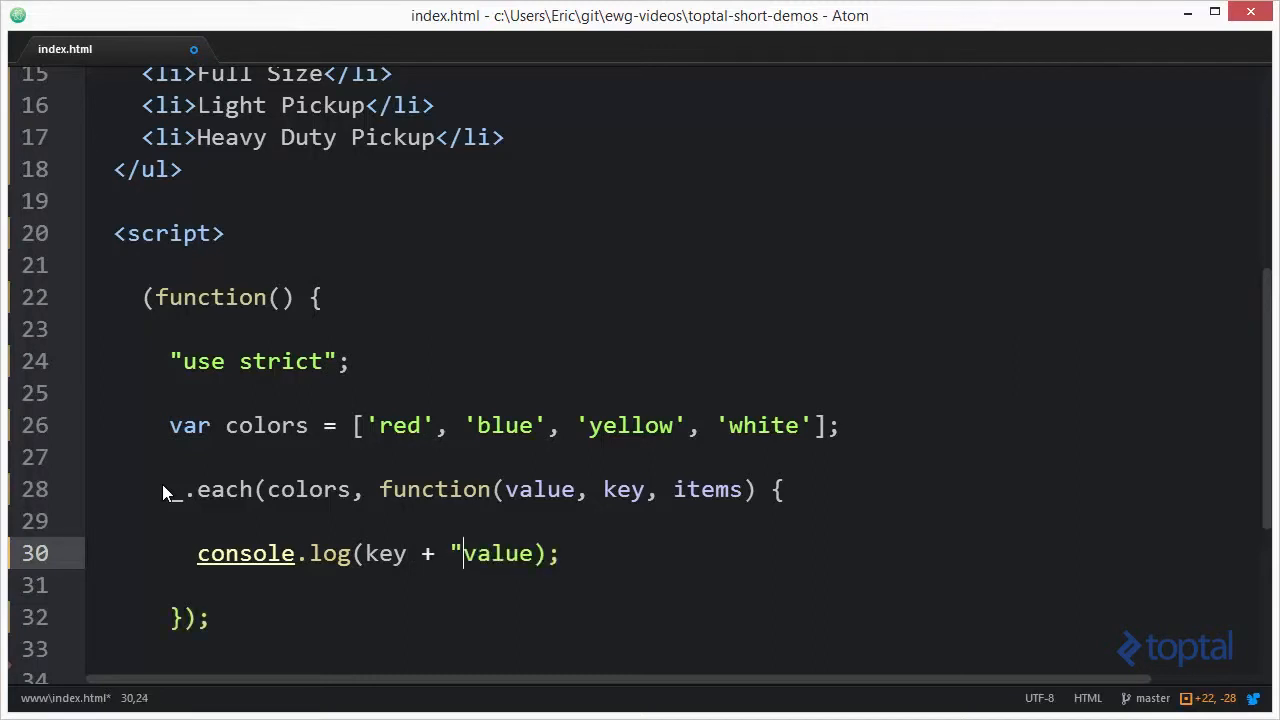
type("=\" +")
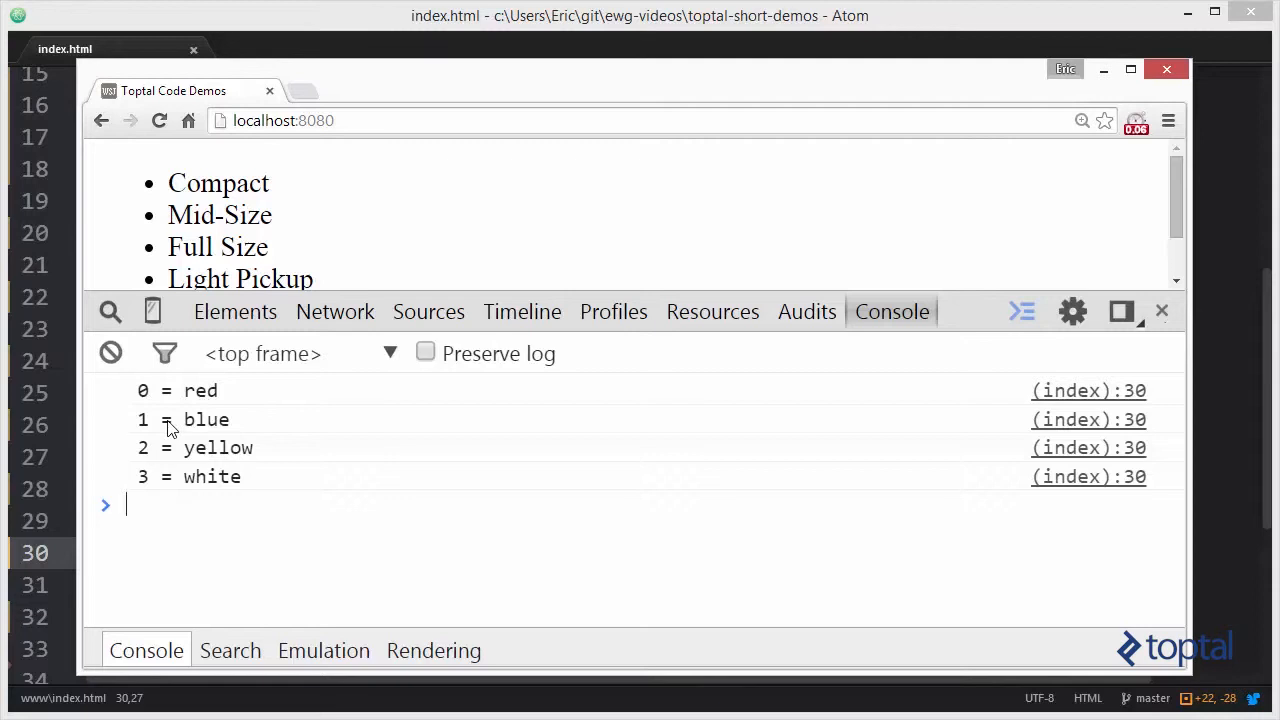
mouse_move(168, 450)
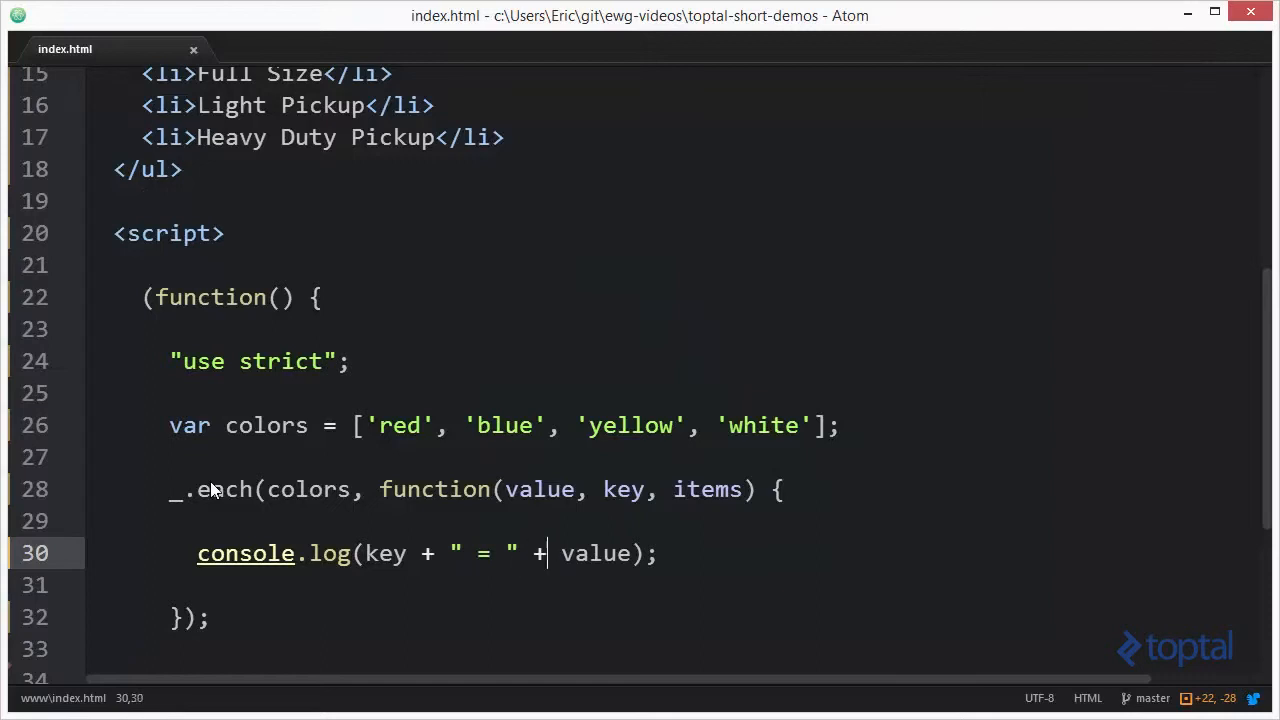
Add console.dir(items); on a new line below the log statement
key("Enter")
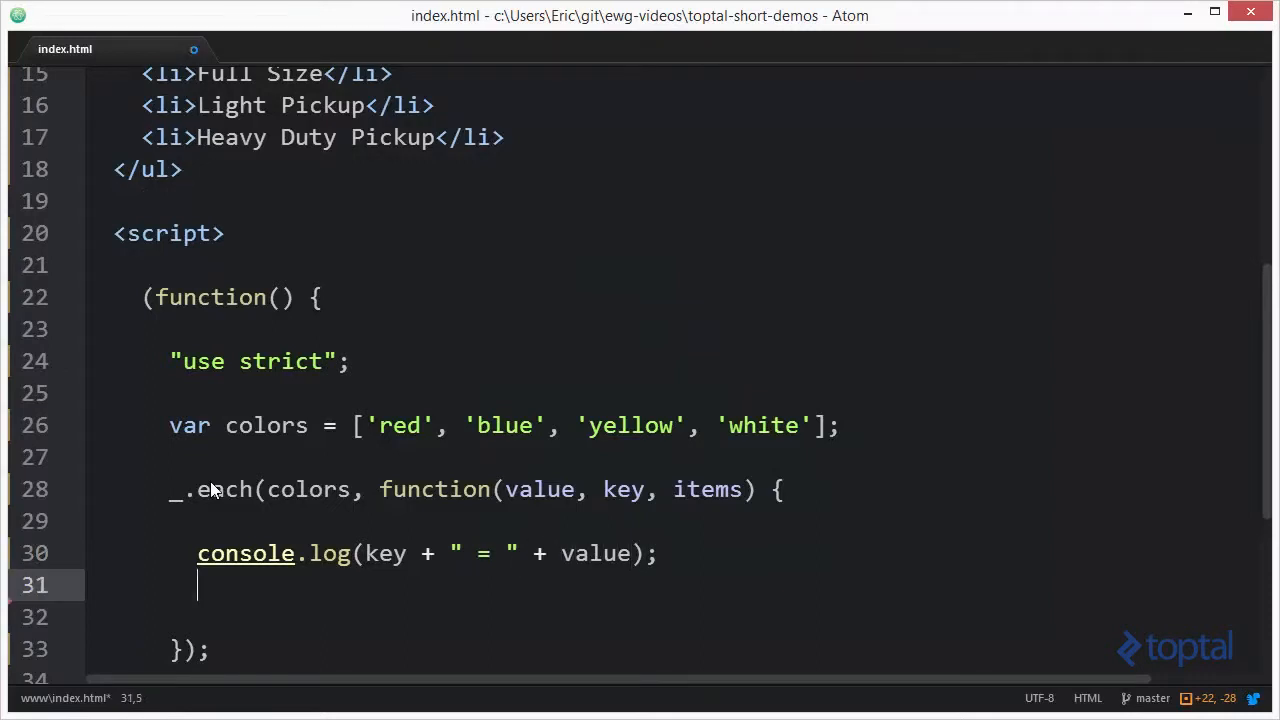
type("console.dir")
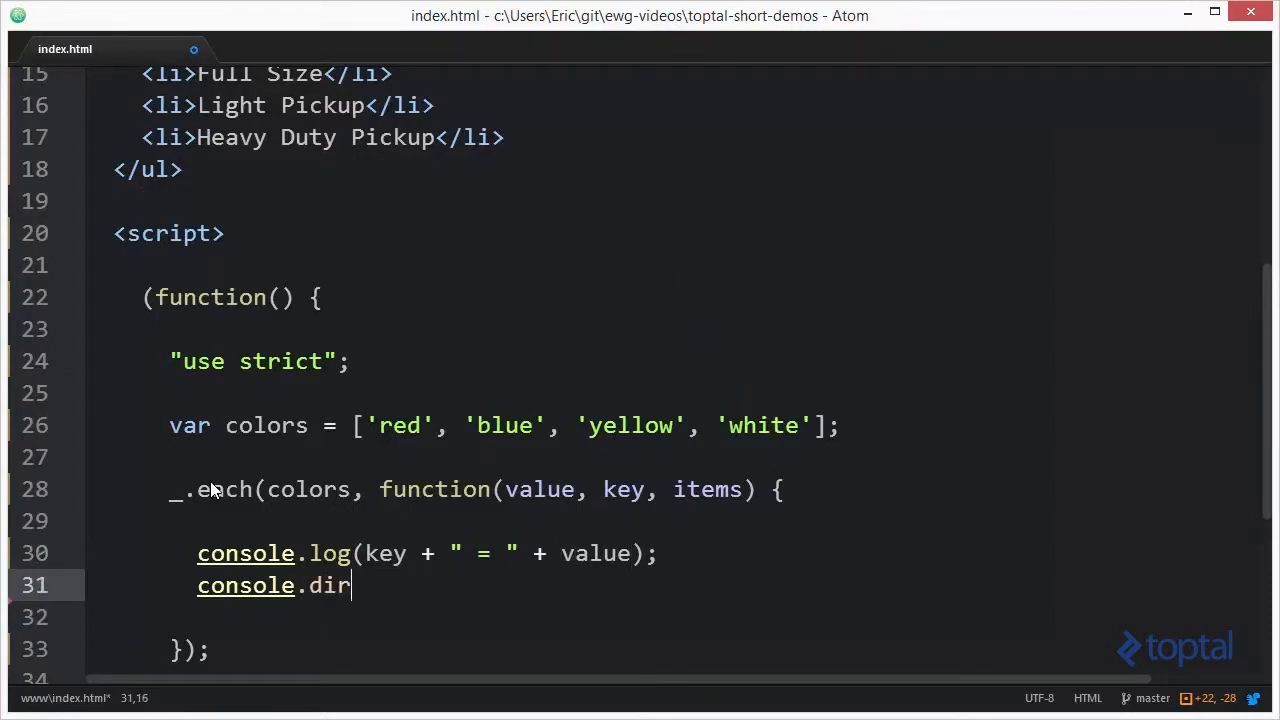
type("(items);")
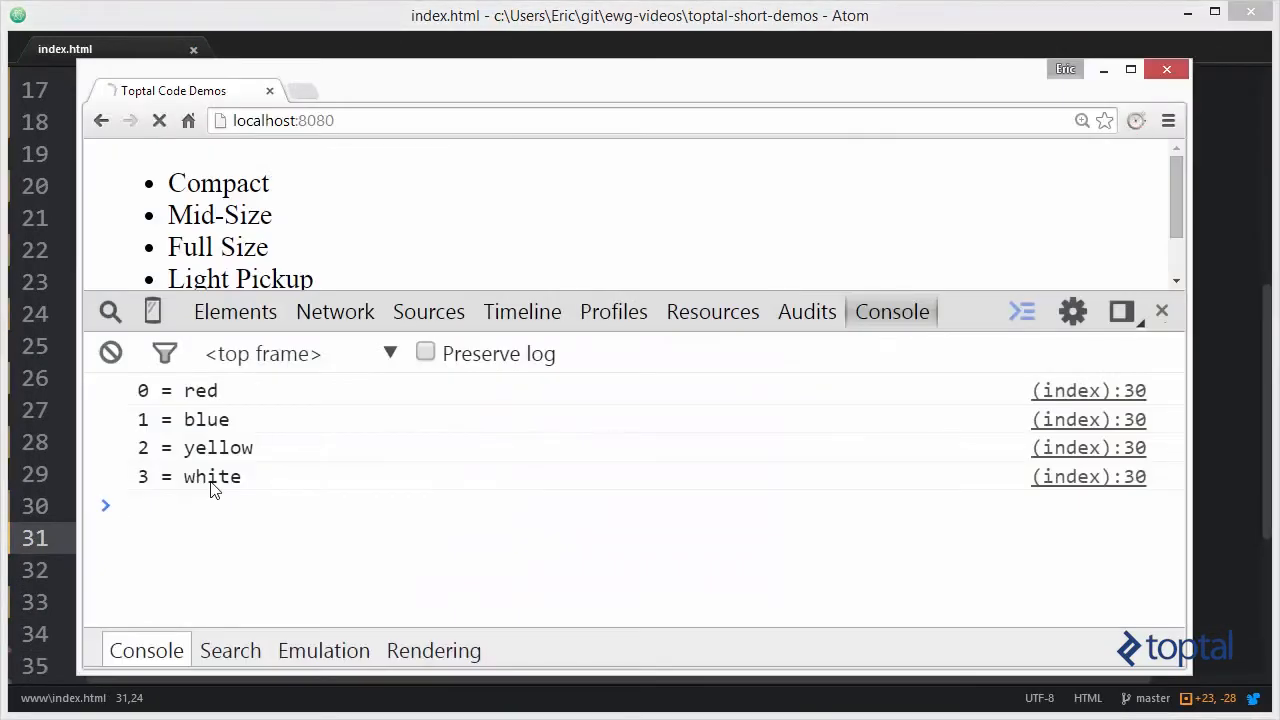
Expand the first logged Array[4] in Chrome's console to see its entries
left_click(159, 120)
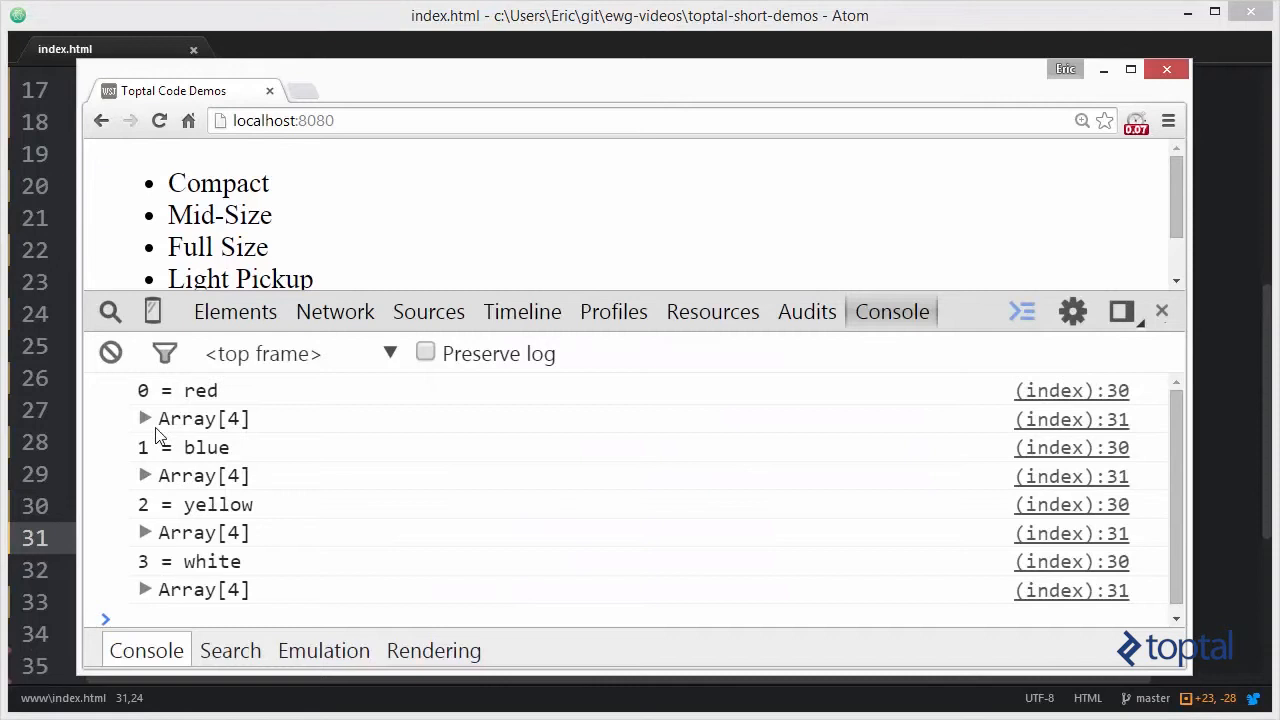
left_click(144, 418)
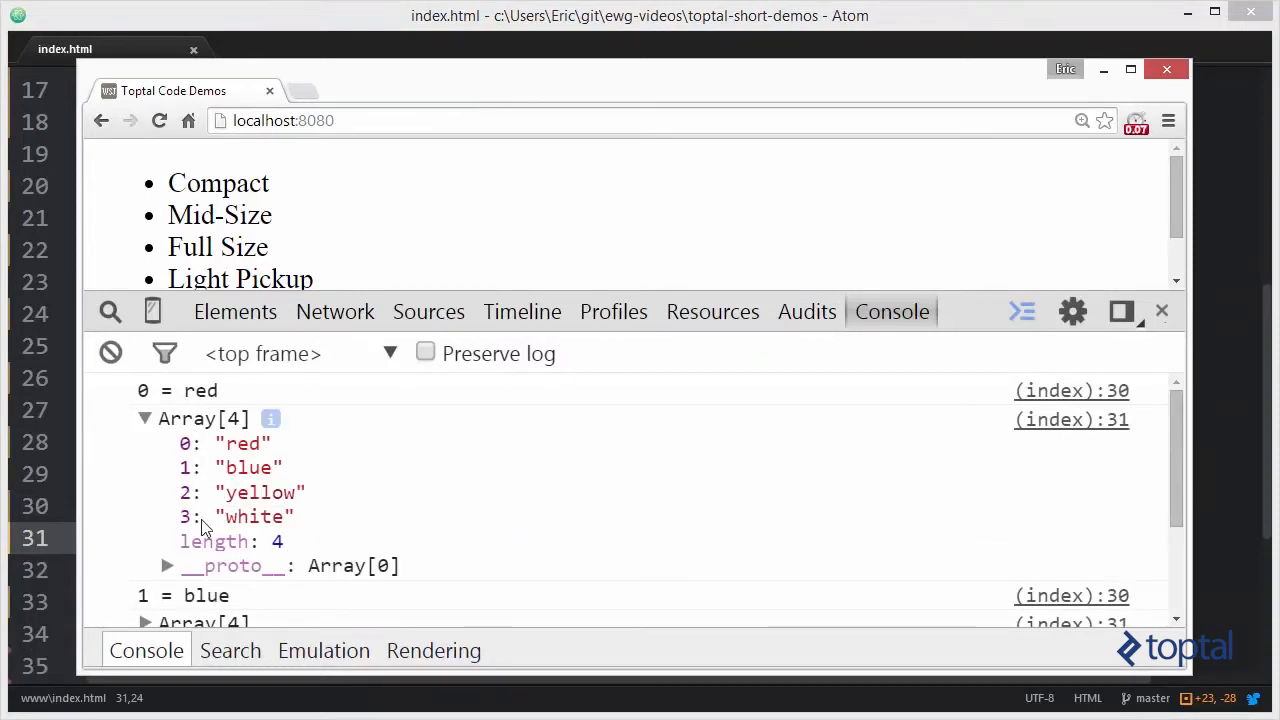
left_click(145, 418)
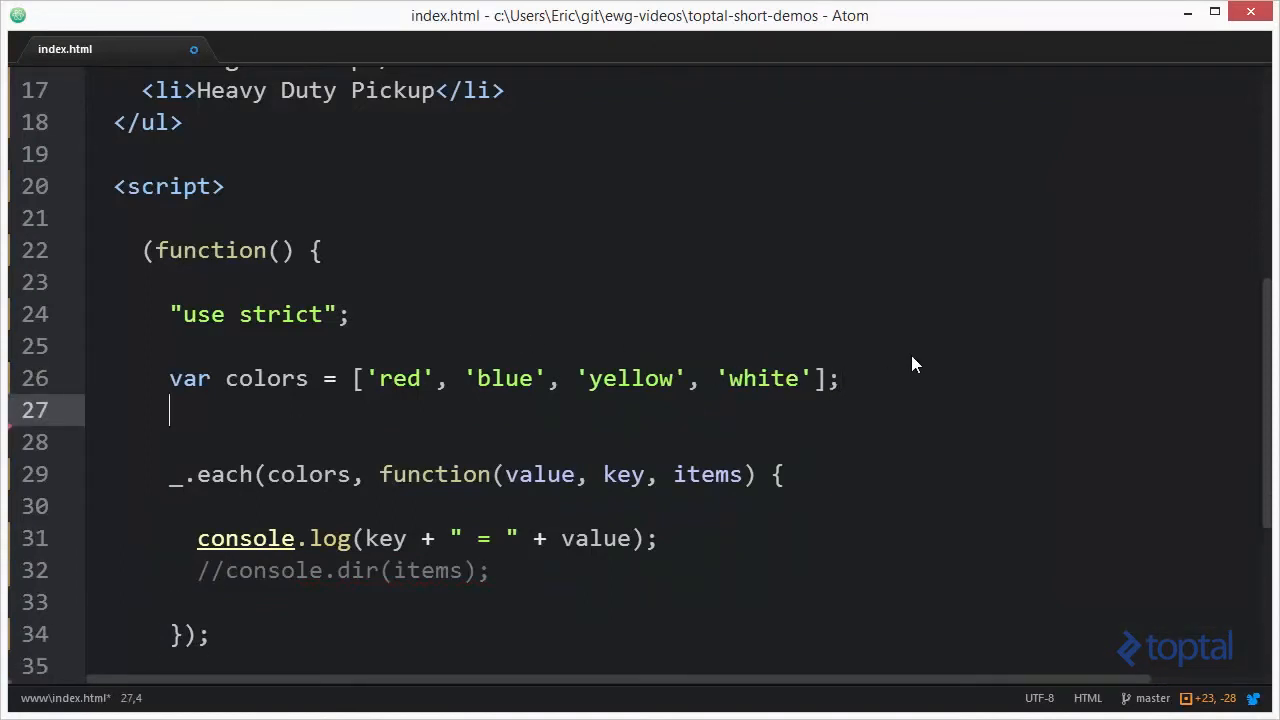
Declare var obj with name "Bob", age 32, weight 150 and eyeColor "brown"
type("var")
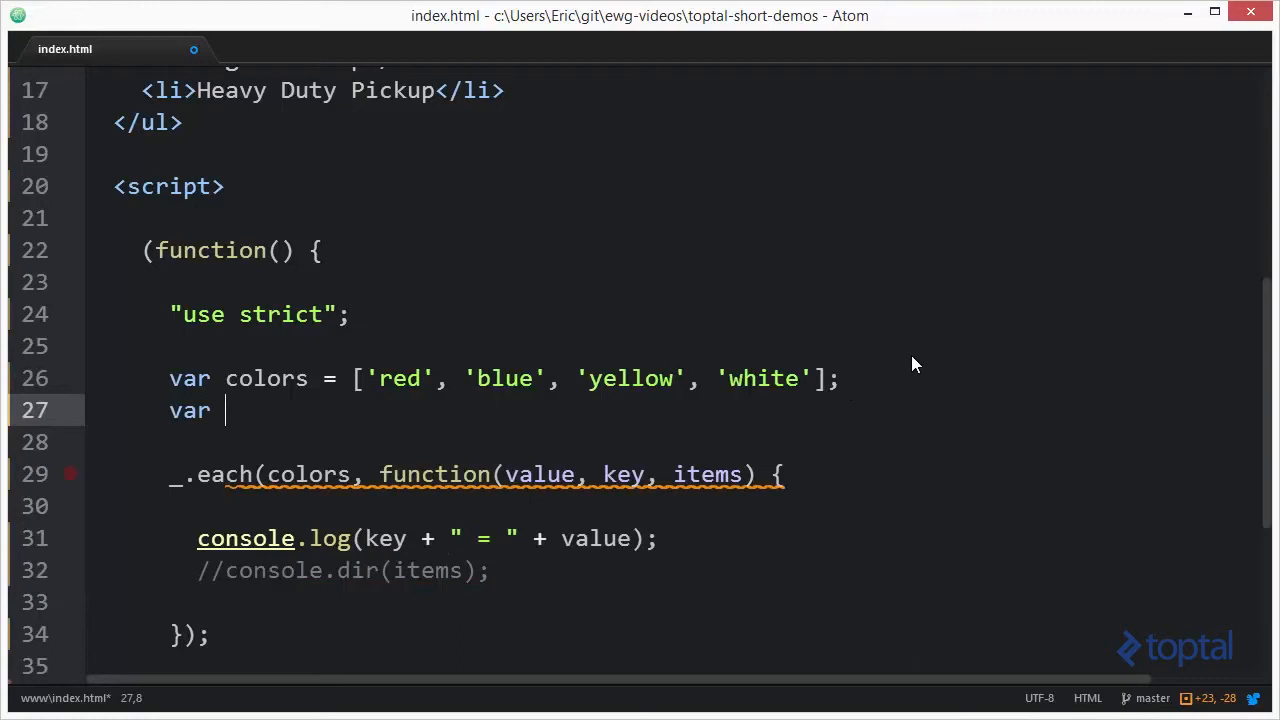
type("obj = {")
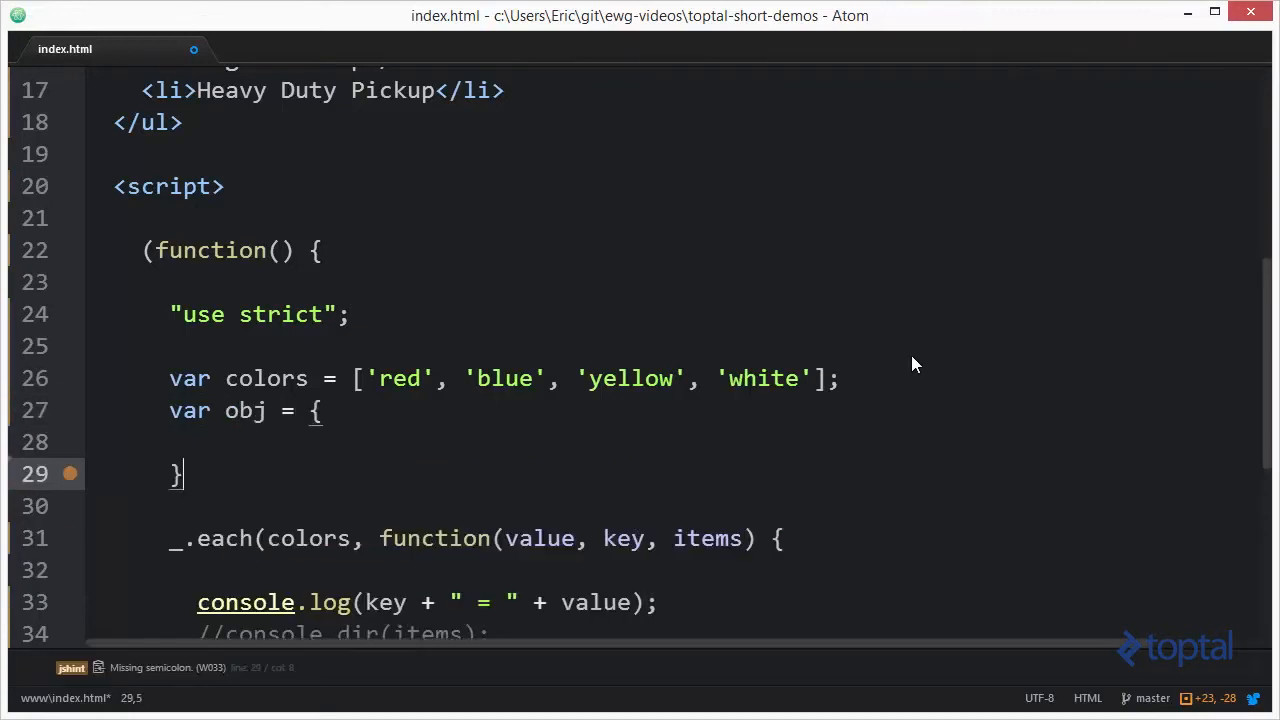
type("name:")
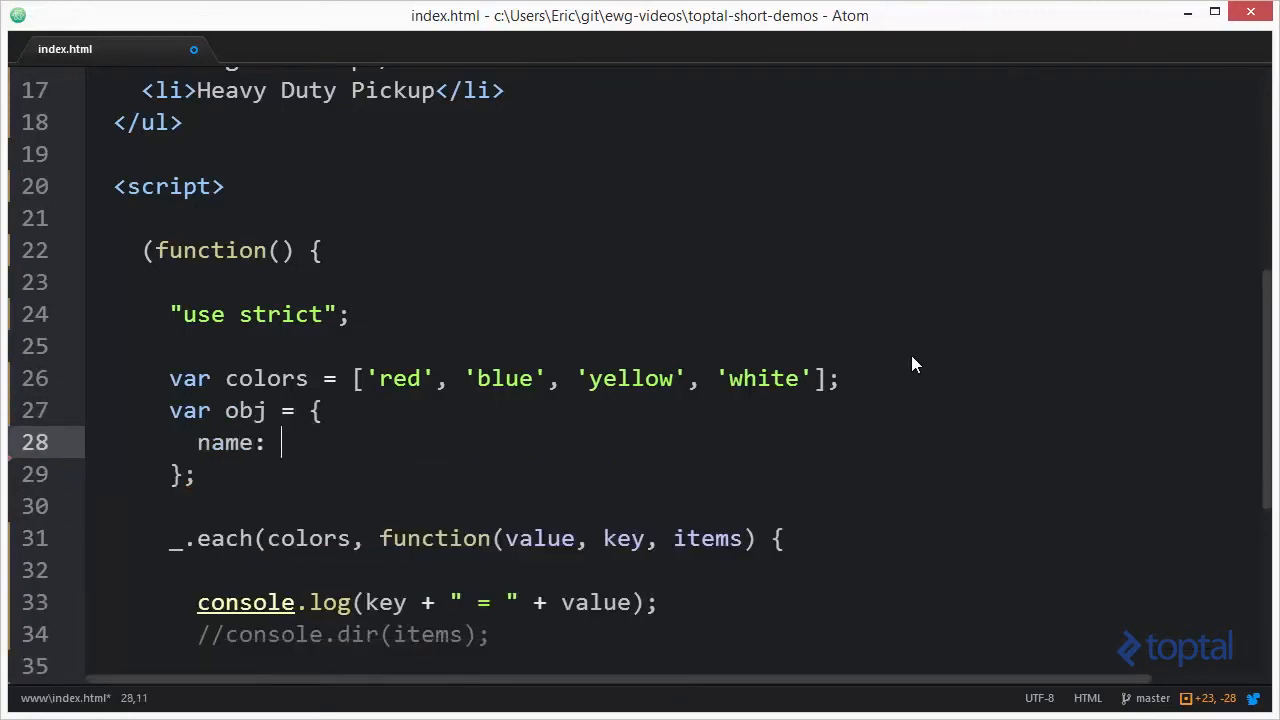
type("\"Bob\",")
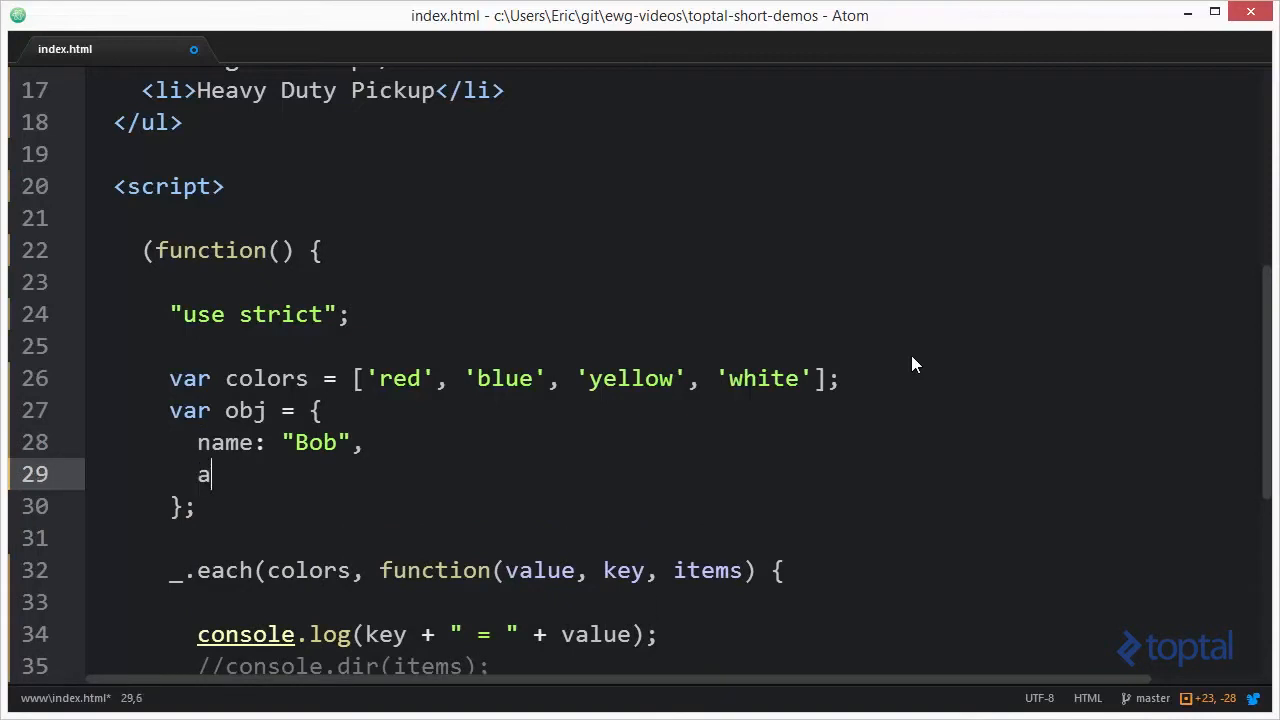
type("ge: 32,")
type("weight:")
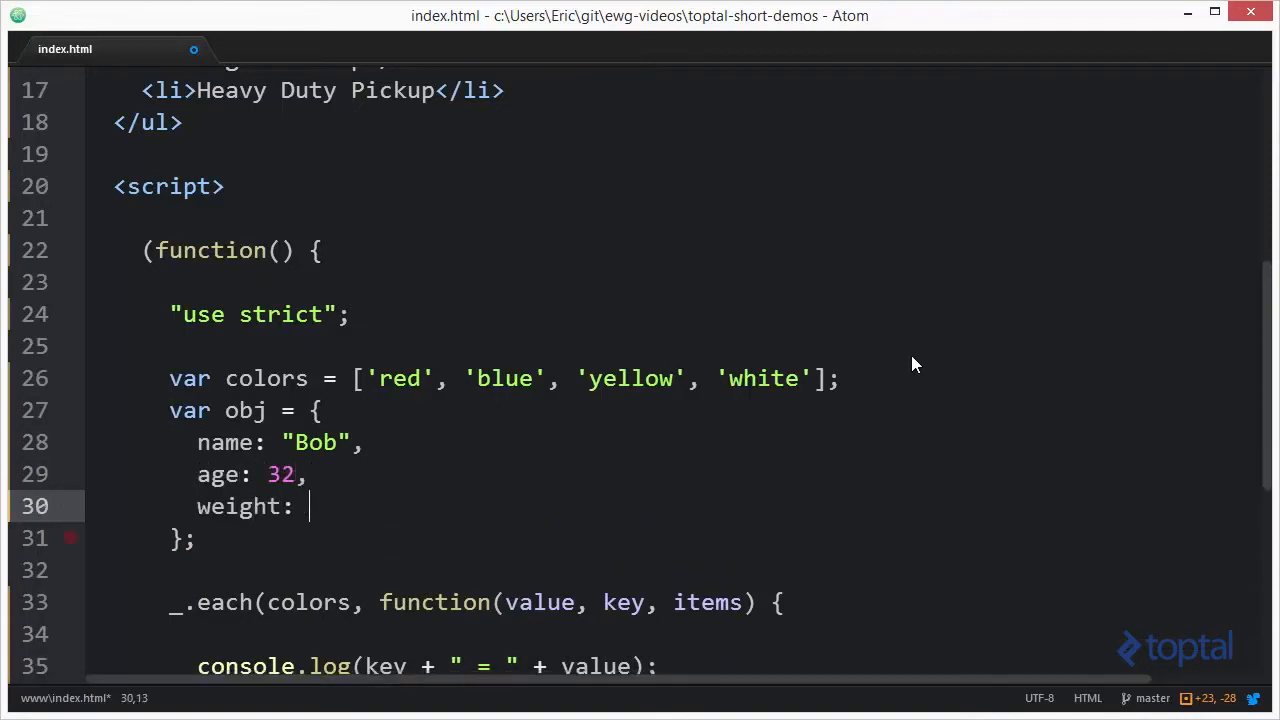
type("150,")
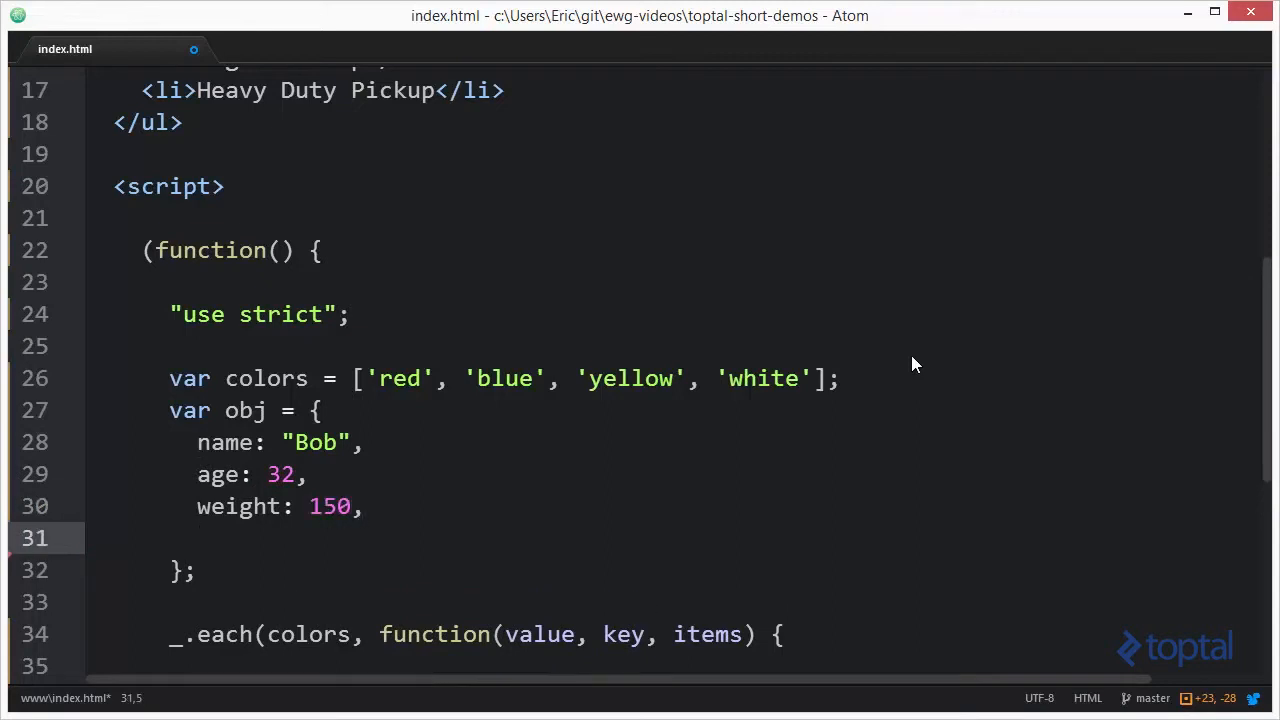
type("eyeColo")
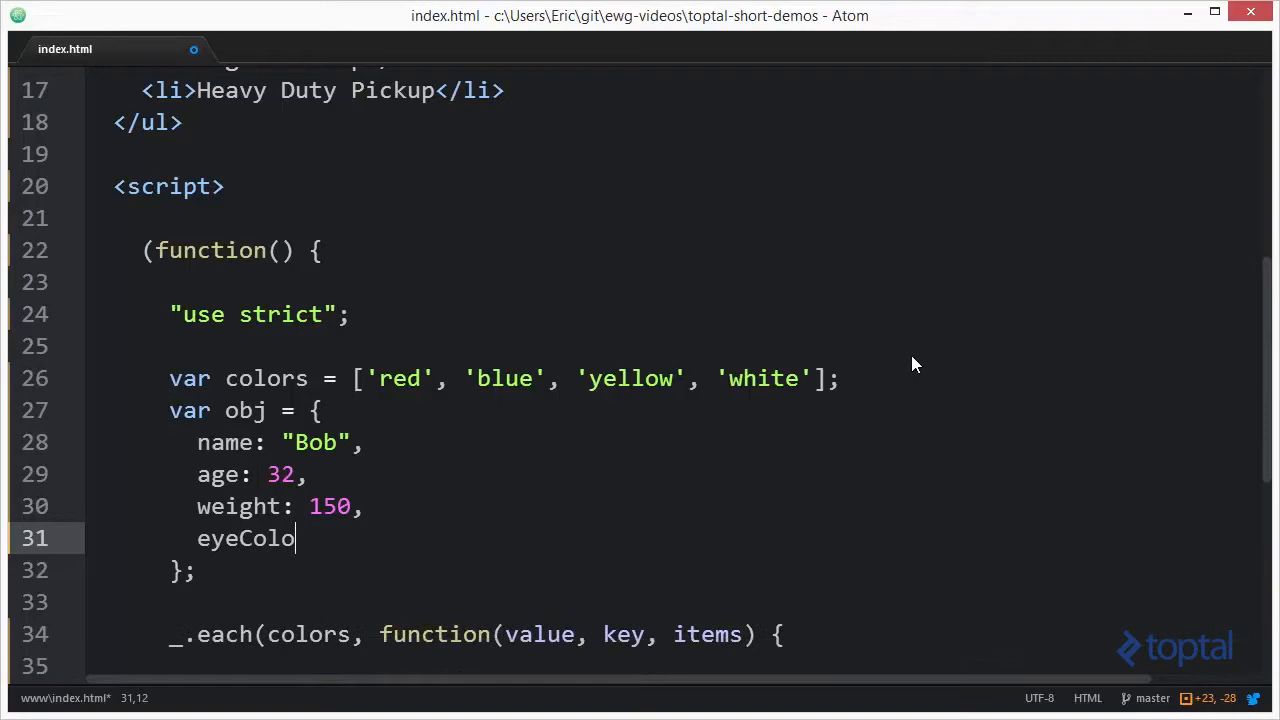
type("r: \"brown\"")
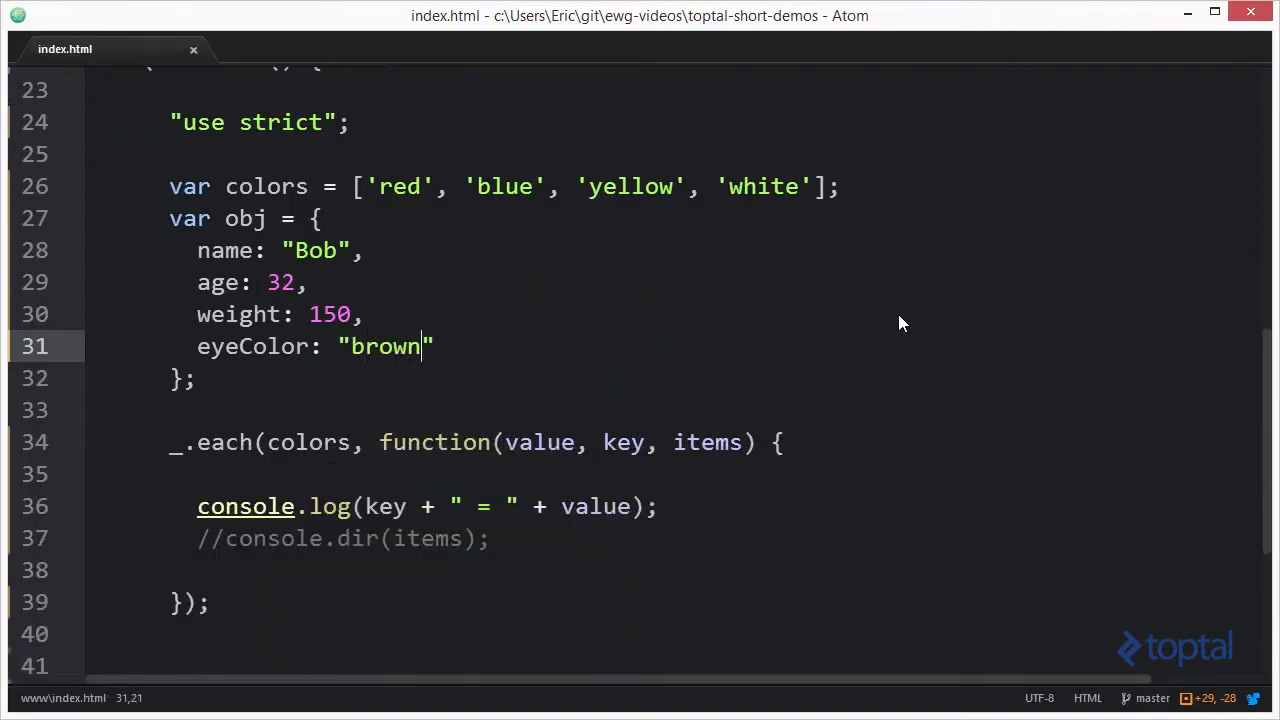
scroll("down", 3)
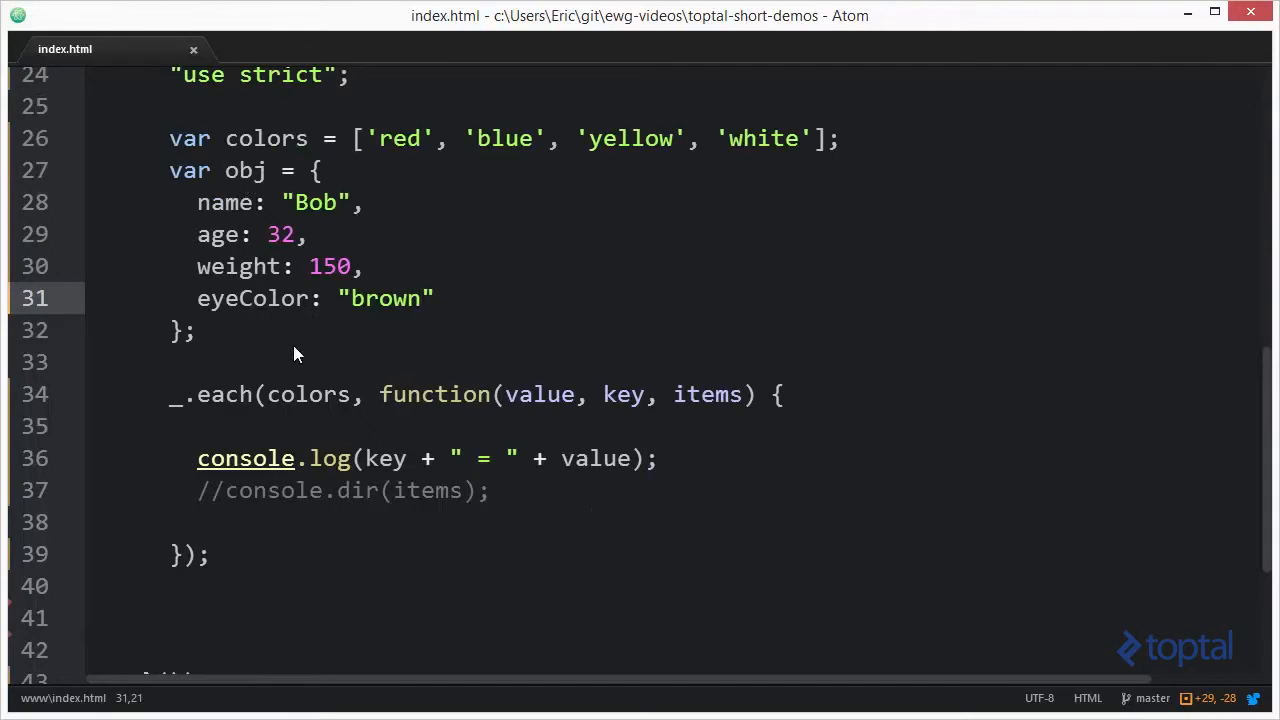
left_click(283, 394)
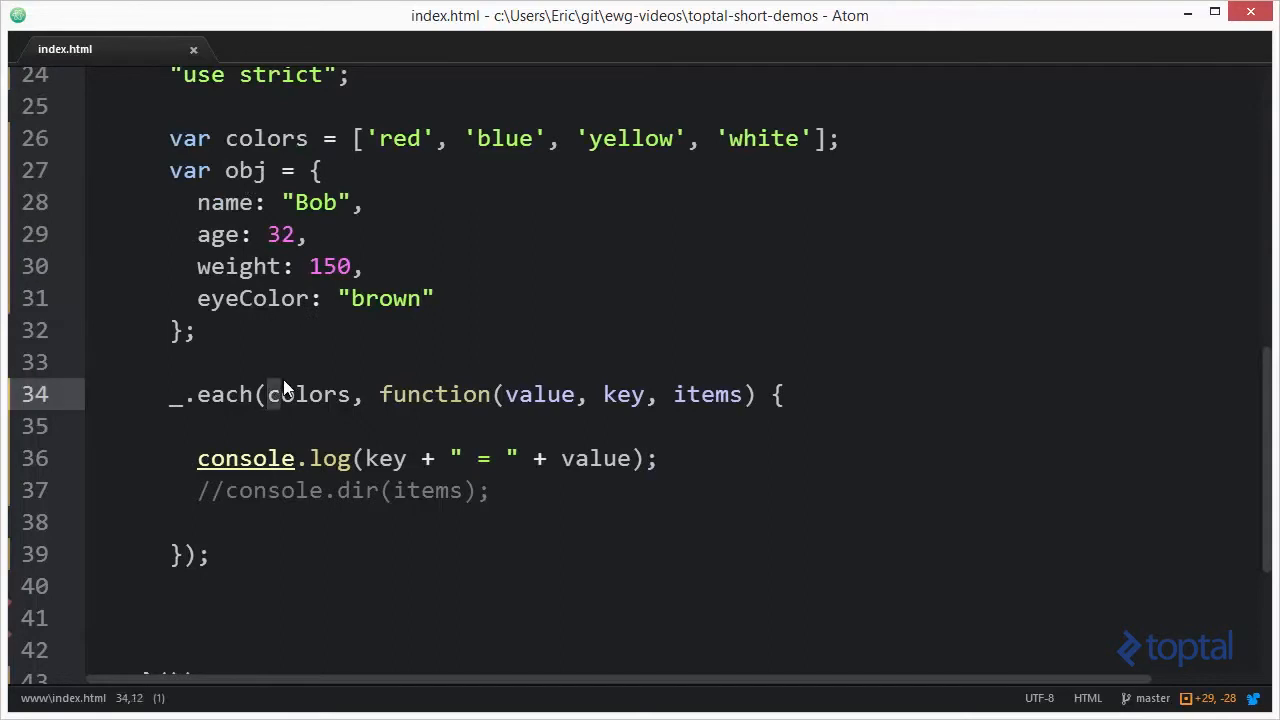
Replace colors with obj as the _.each argument
type("obj")
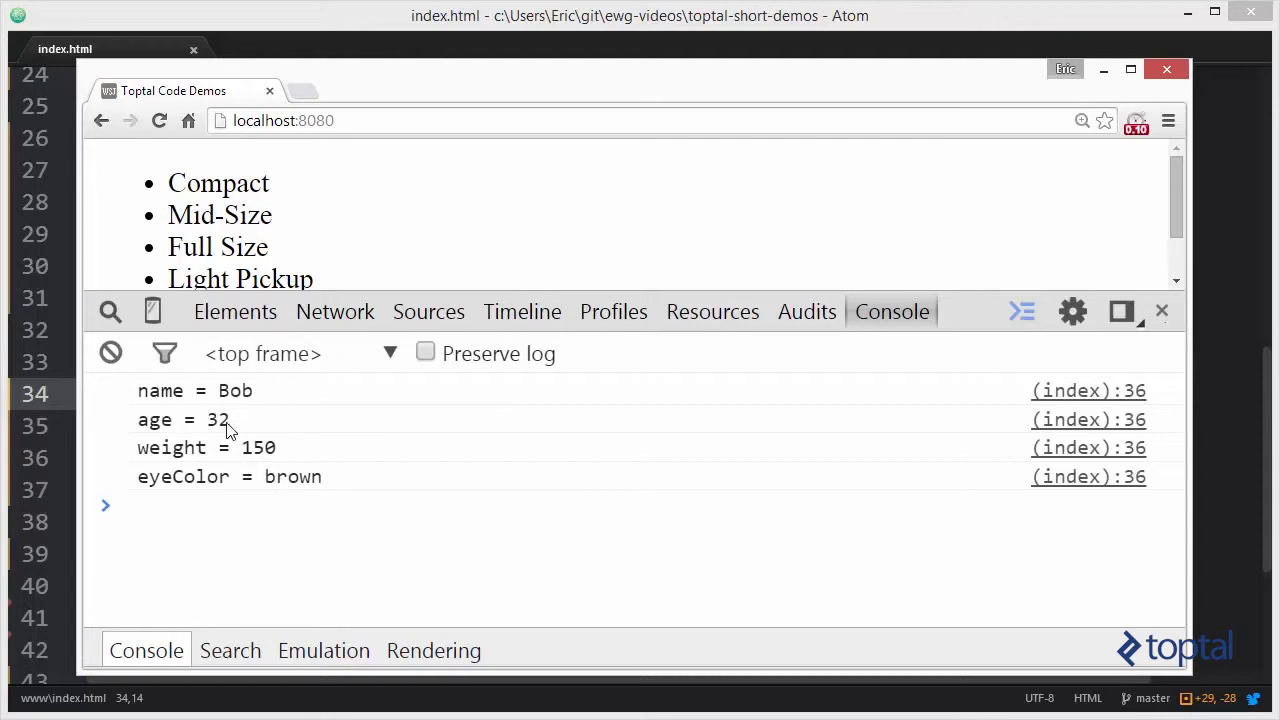
mouse_move(213, 506)
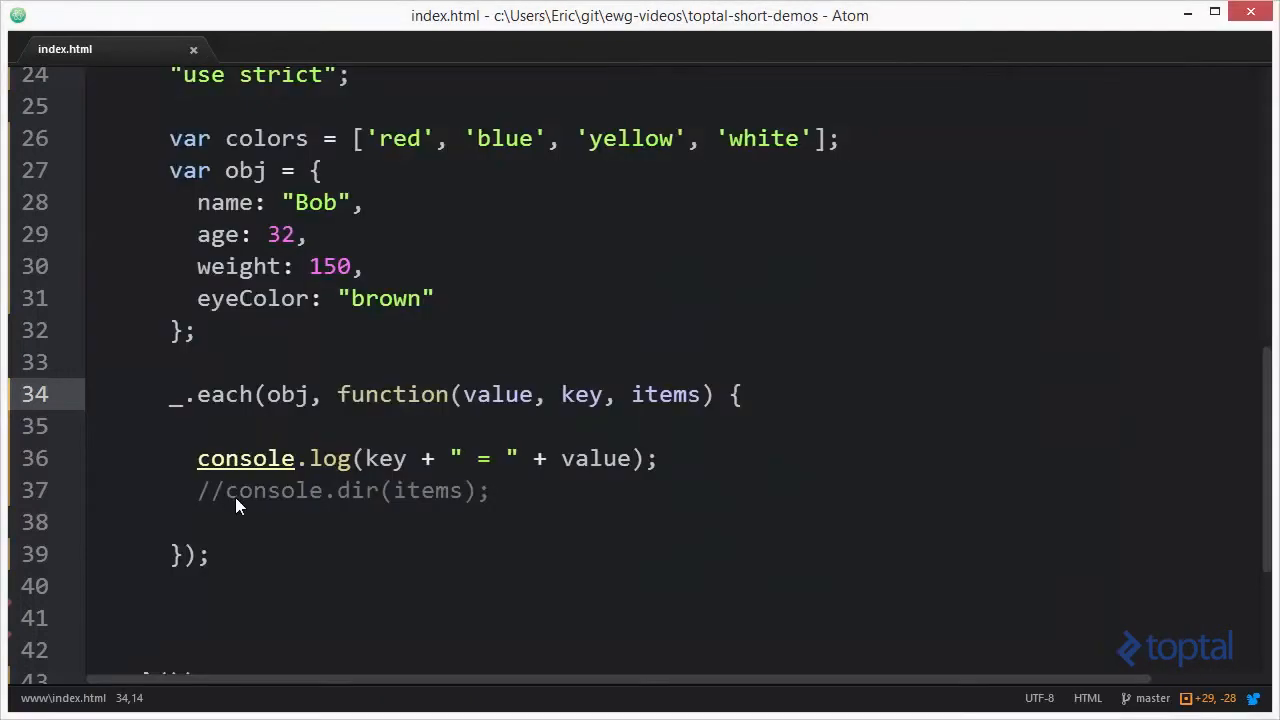
mouse_move(212, 298)
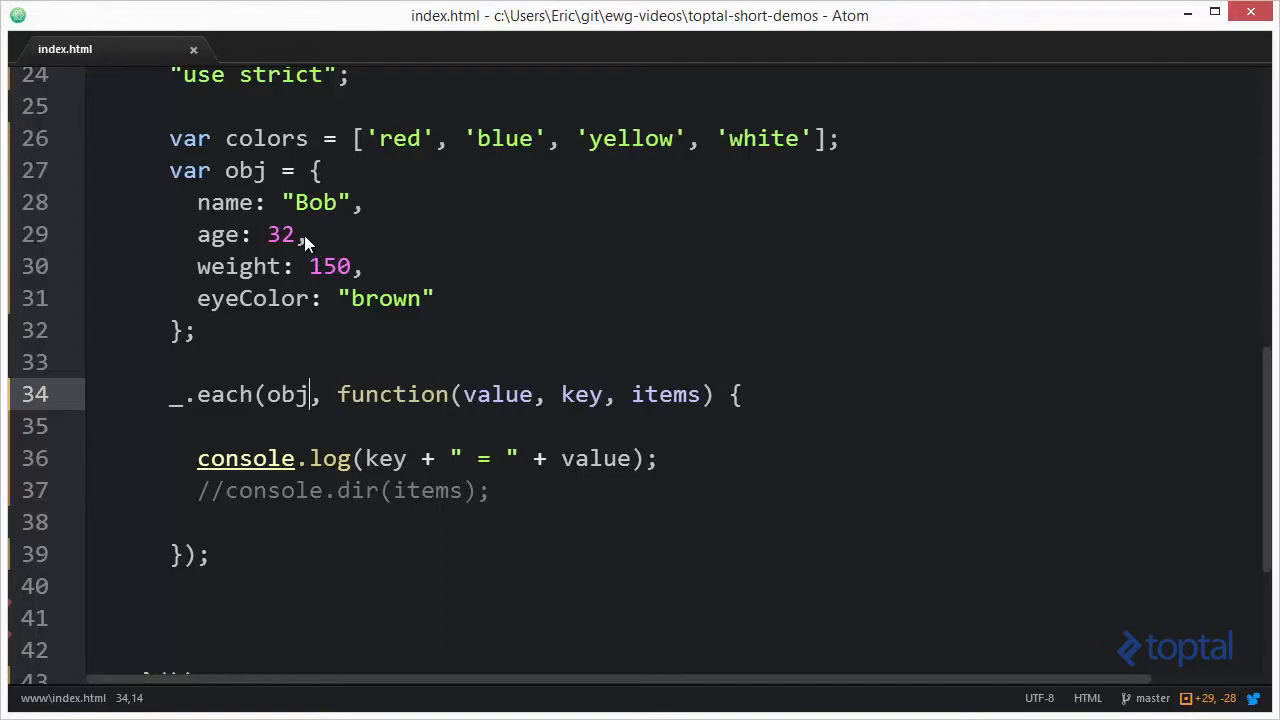
mouse_move(313, 224)
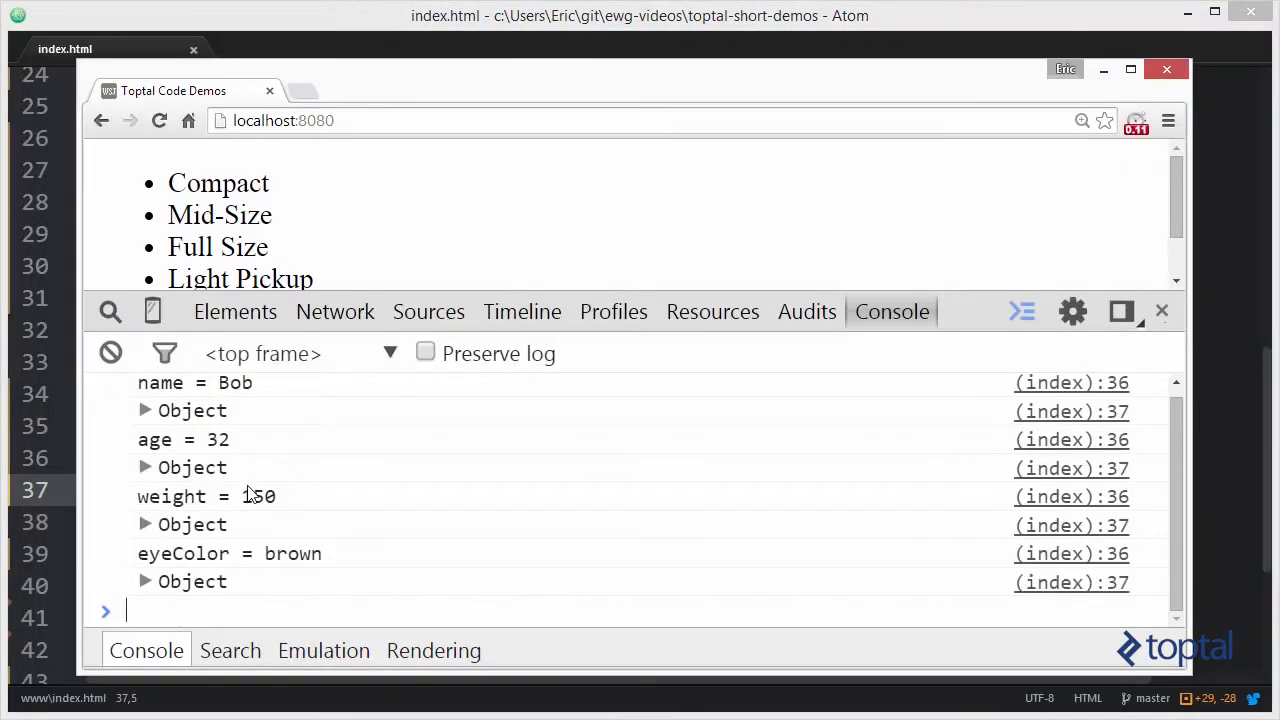
Expand the first logged Object in Chrome's console to see its four properties
left_click(145, 410)
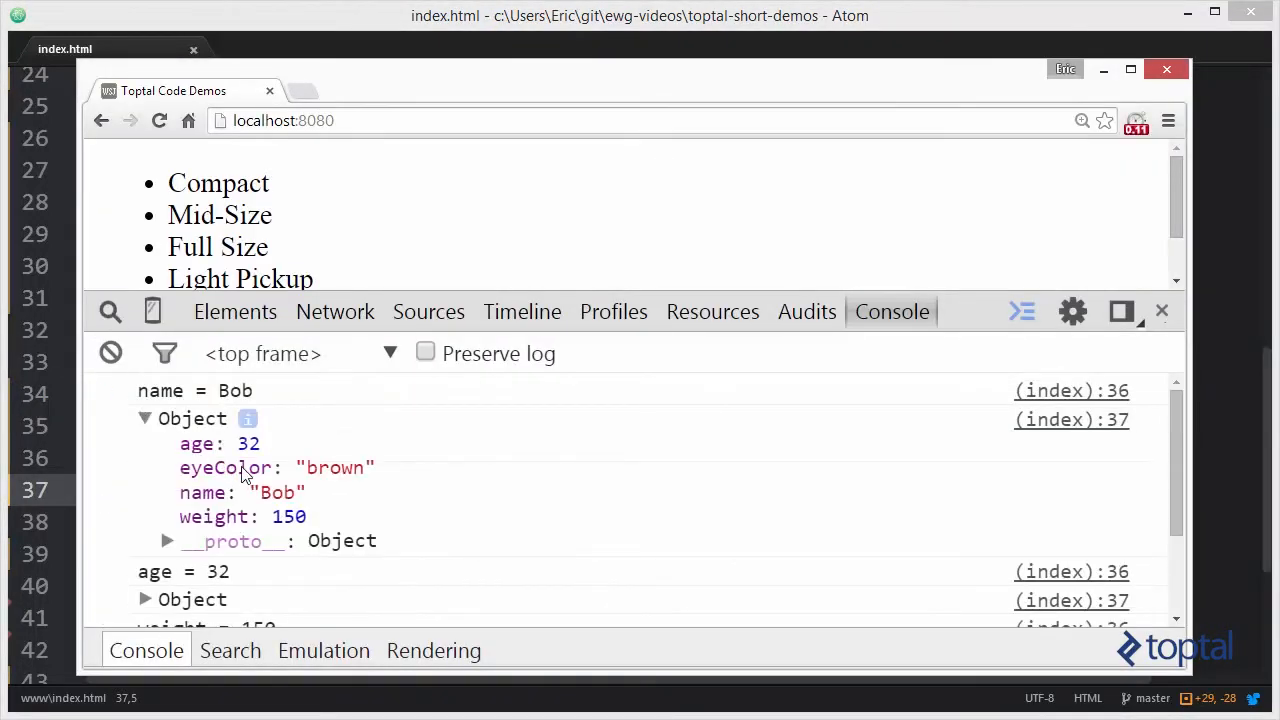
mouse_move(255, 535)
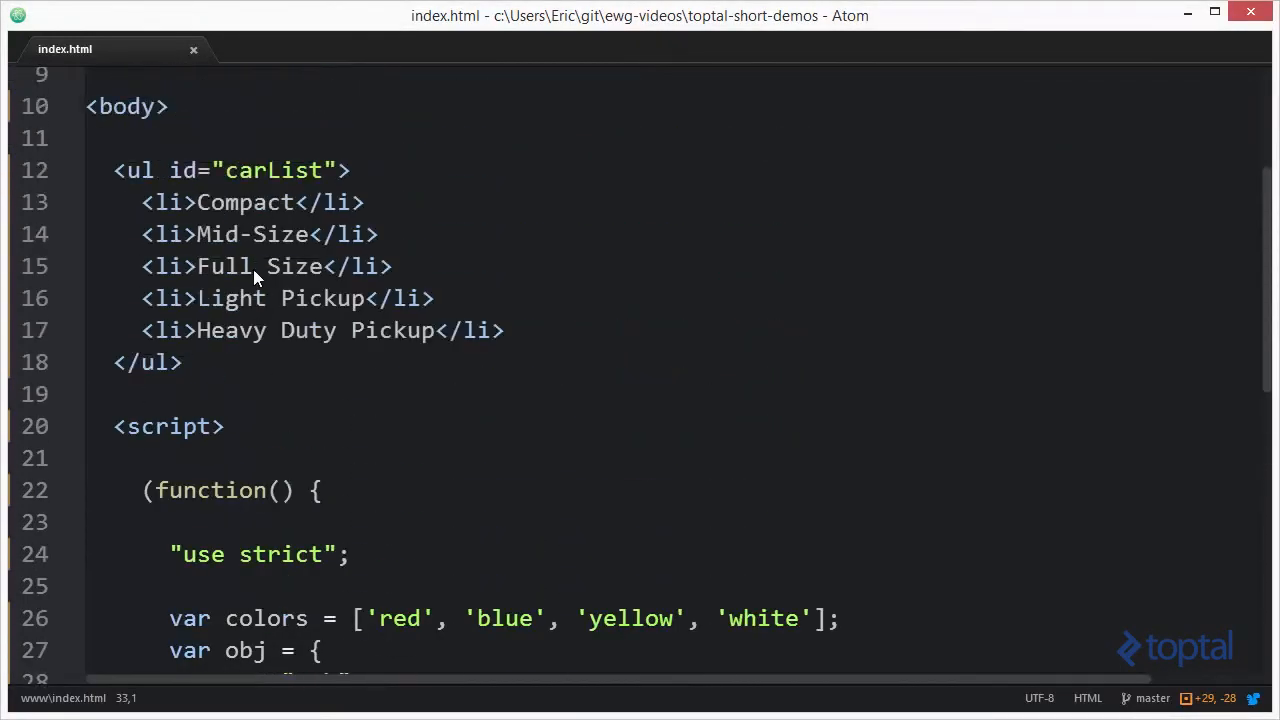
mouse_move(222, 184)
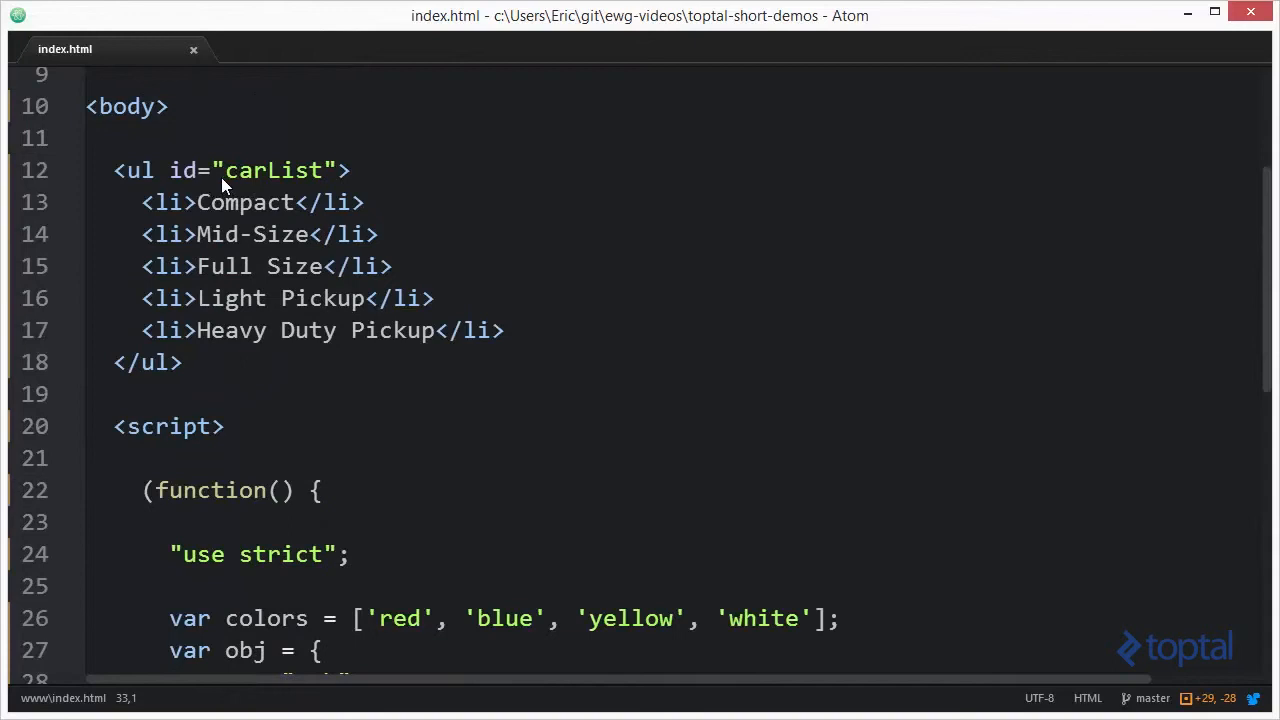
mouse_move(253, 182)
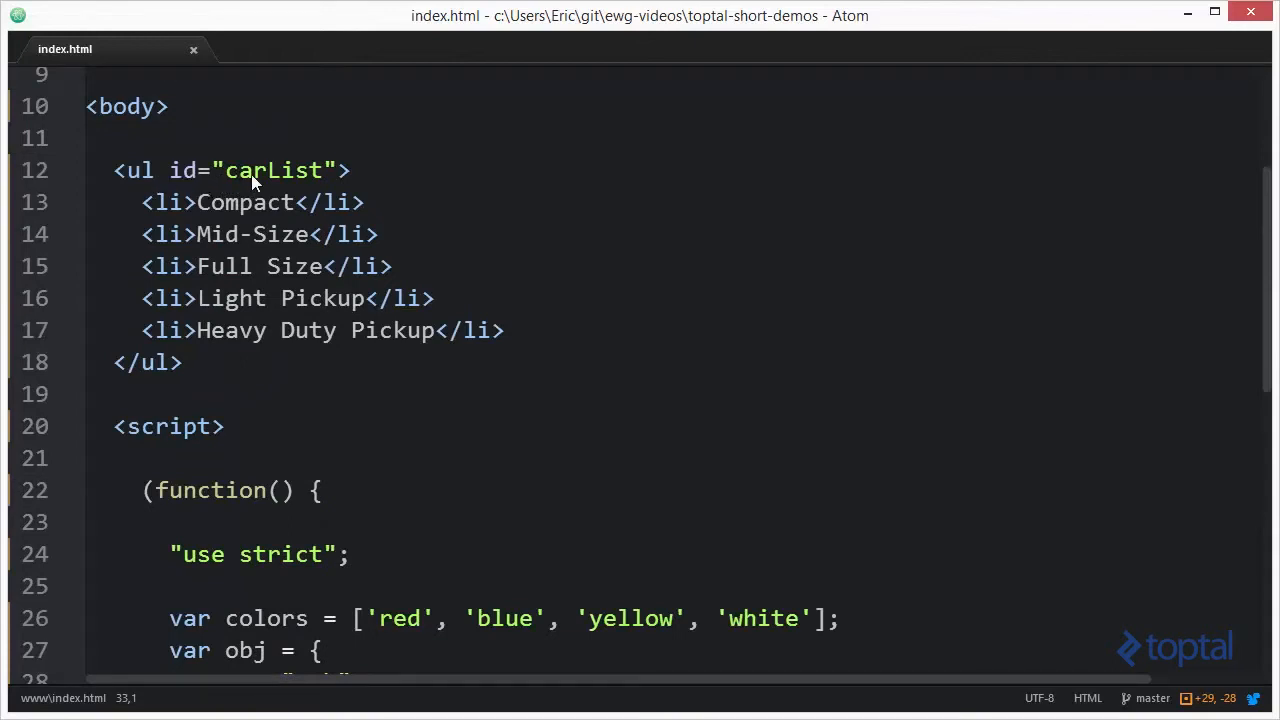
mouse_move(251, 370)
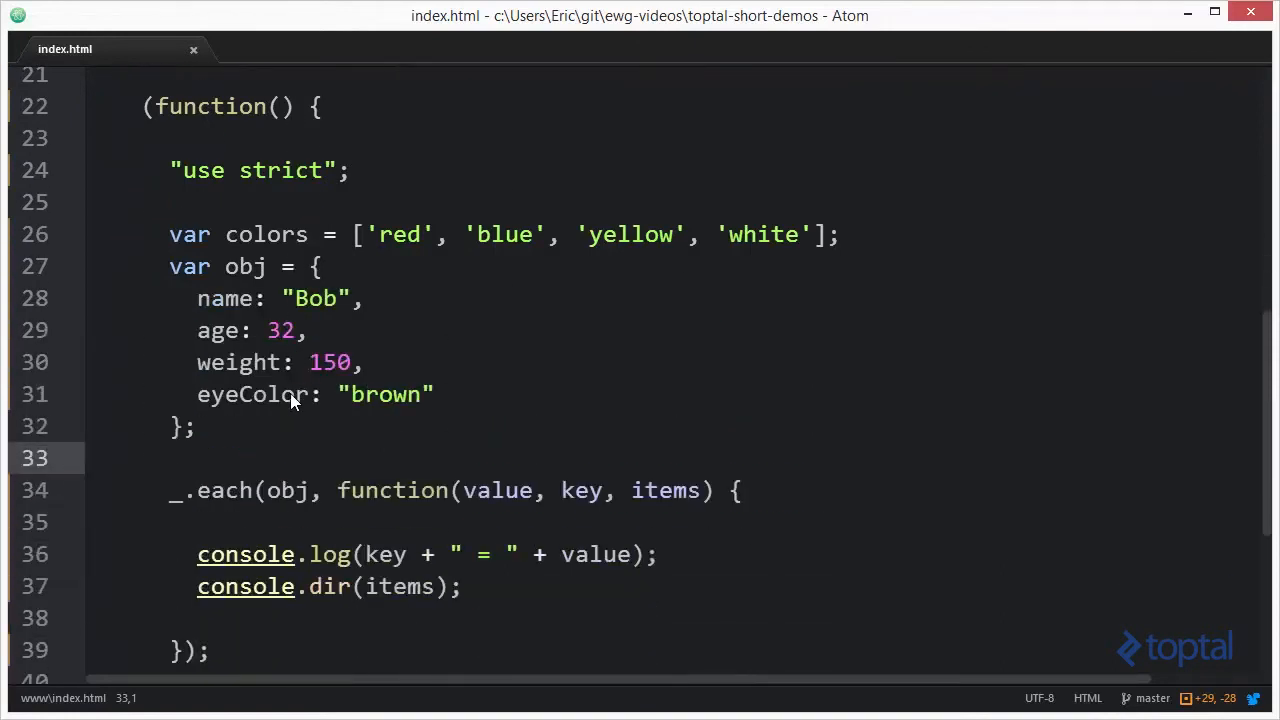
scroll("up", 3)
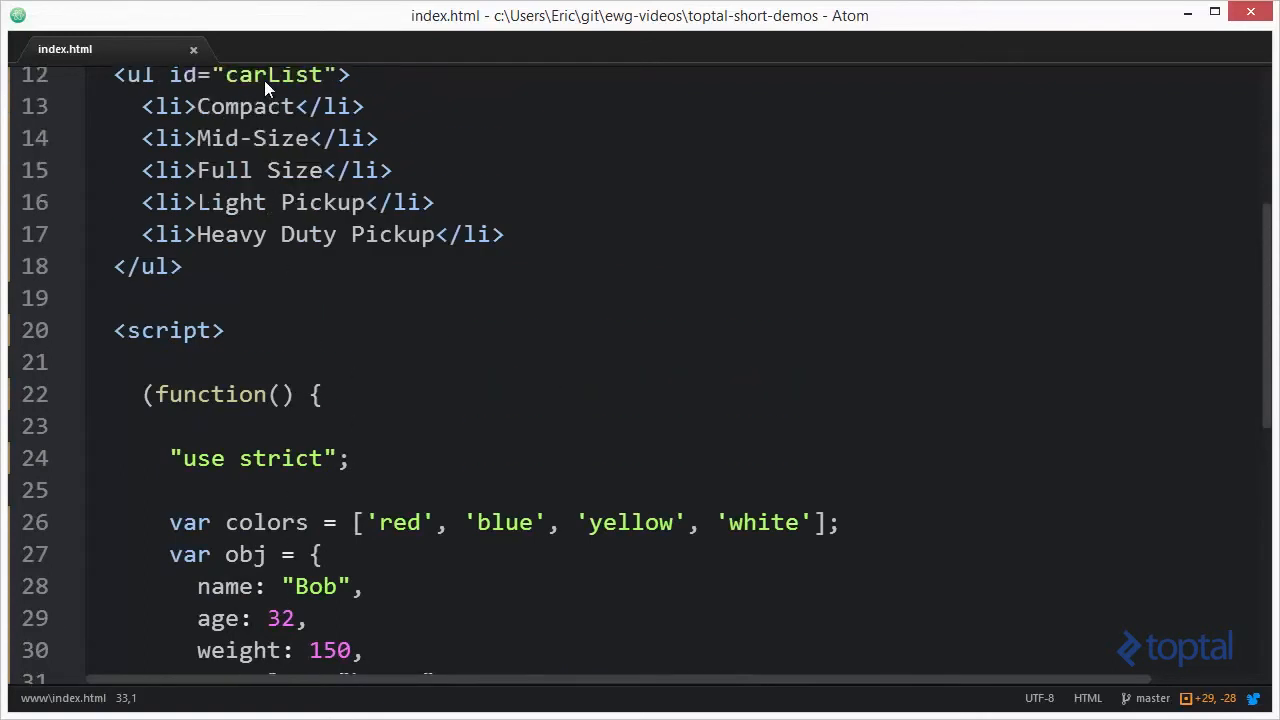
scroll("down", 3)
type("var carLis")
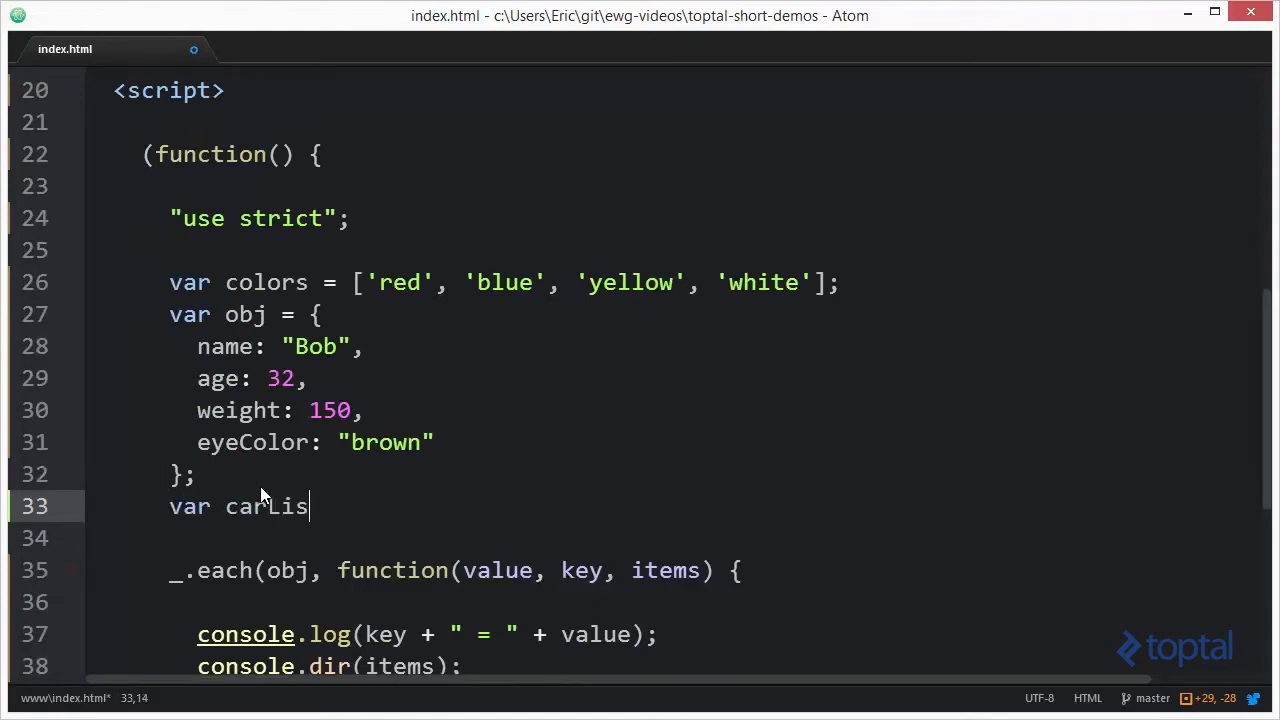
Declare var carListElement = document.getElementById("carList"); on line 33
type("tElement =")
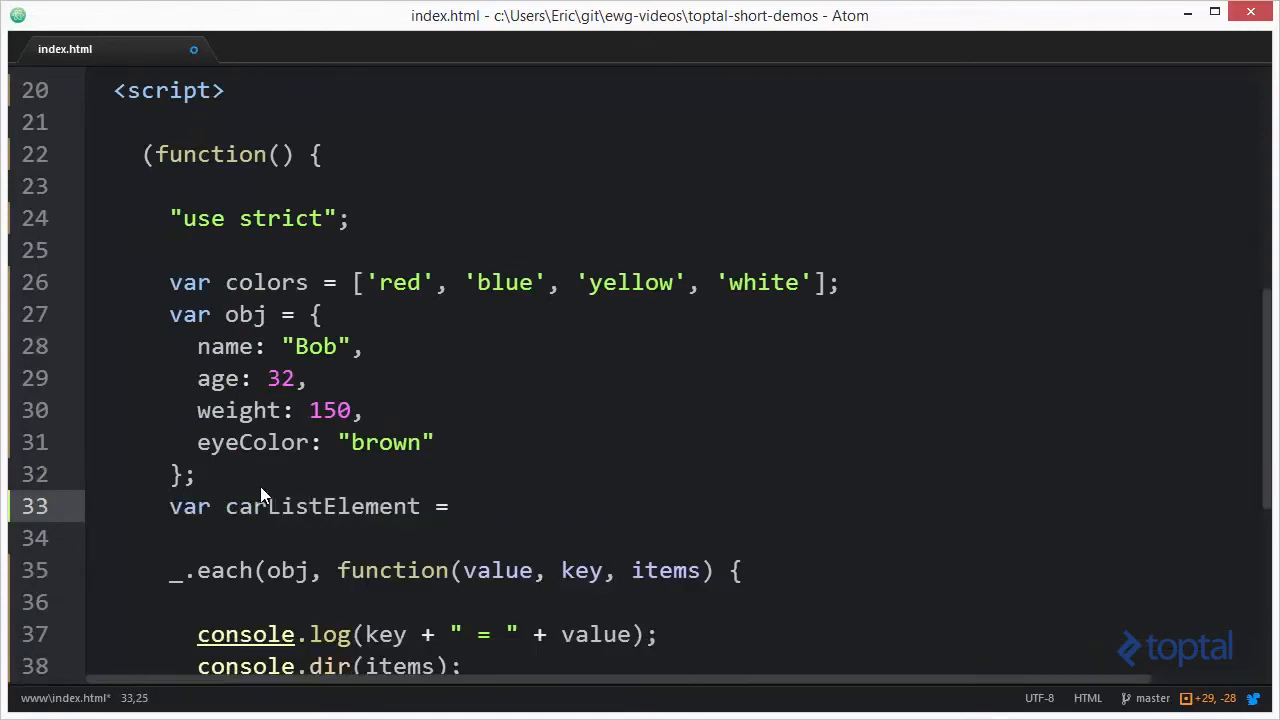
type("document.getEl")
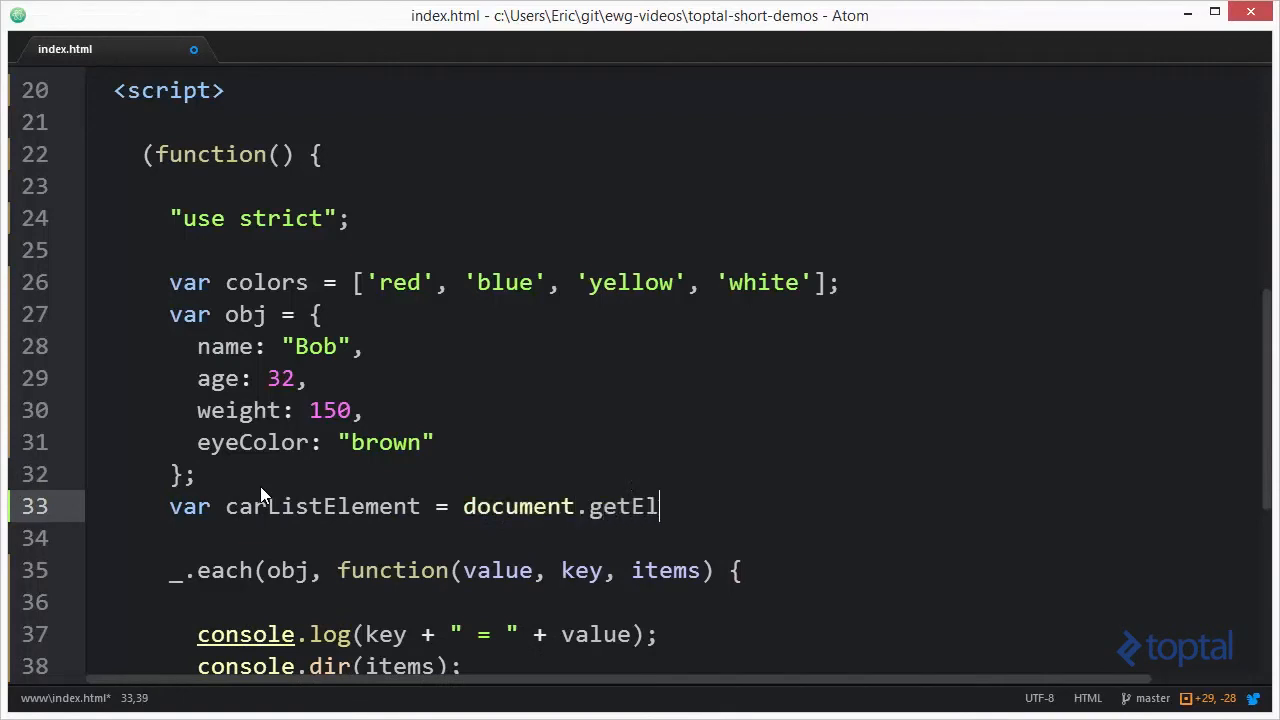
type("ementById(")
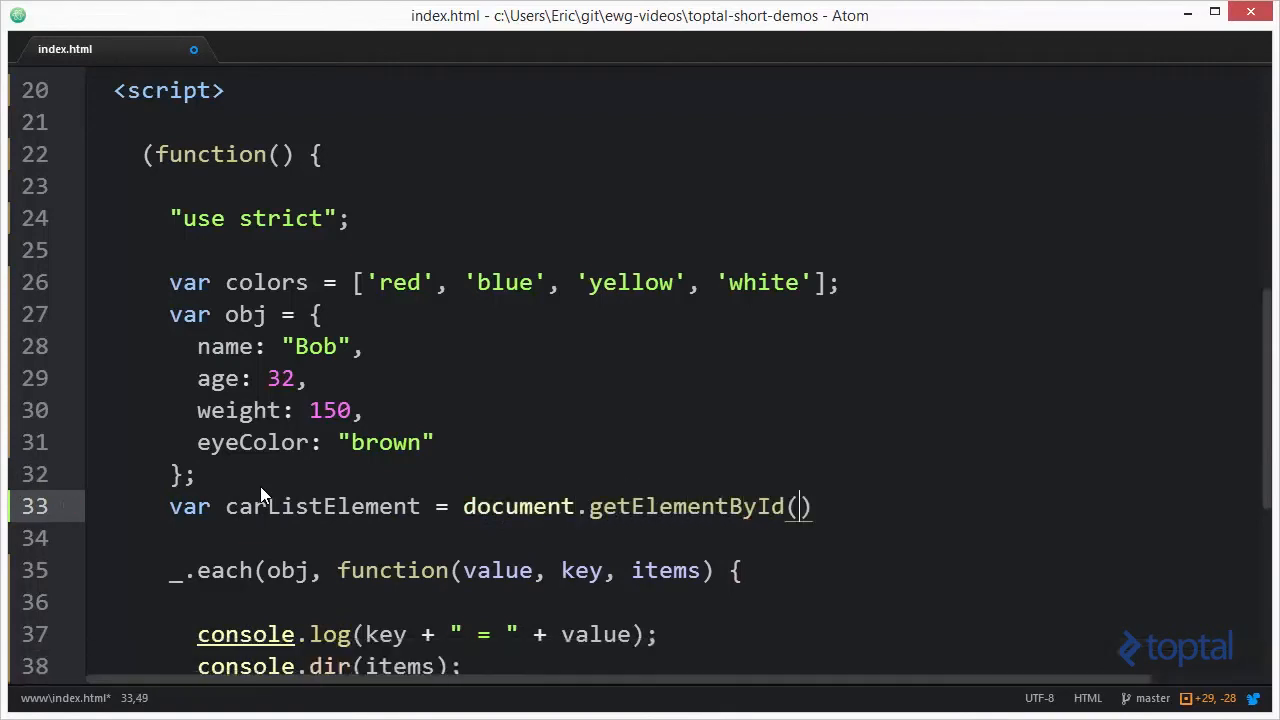
type("\"carList\"")
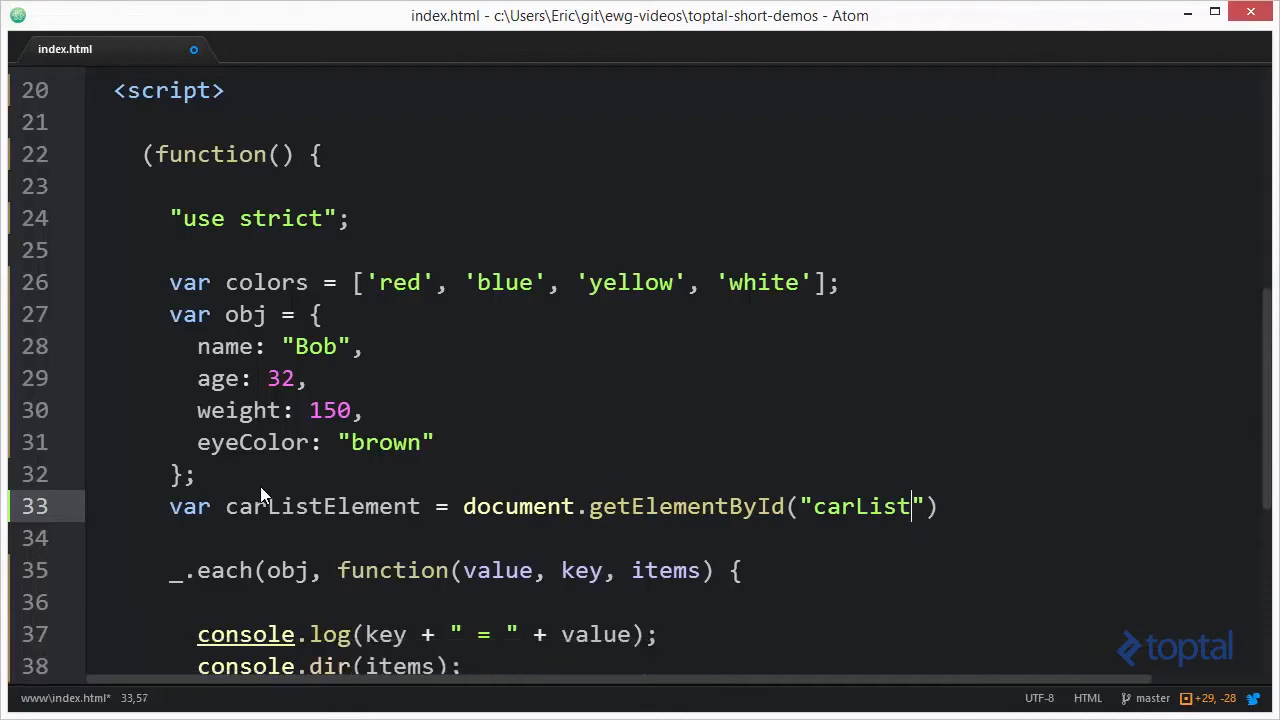
type(";")
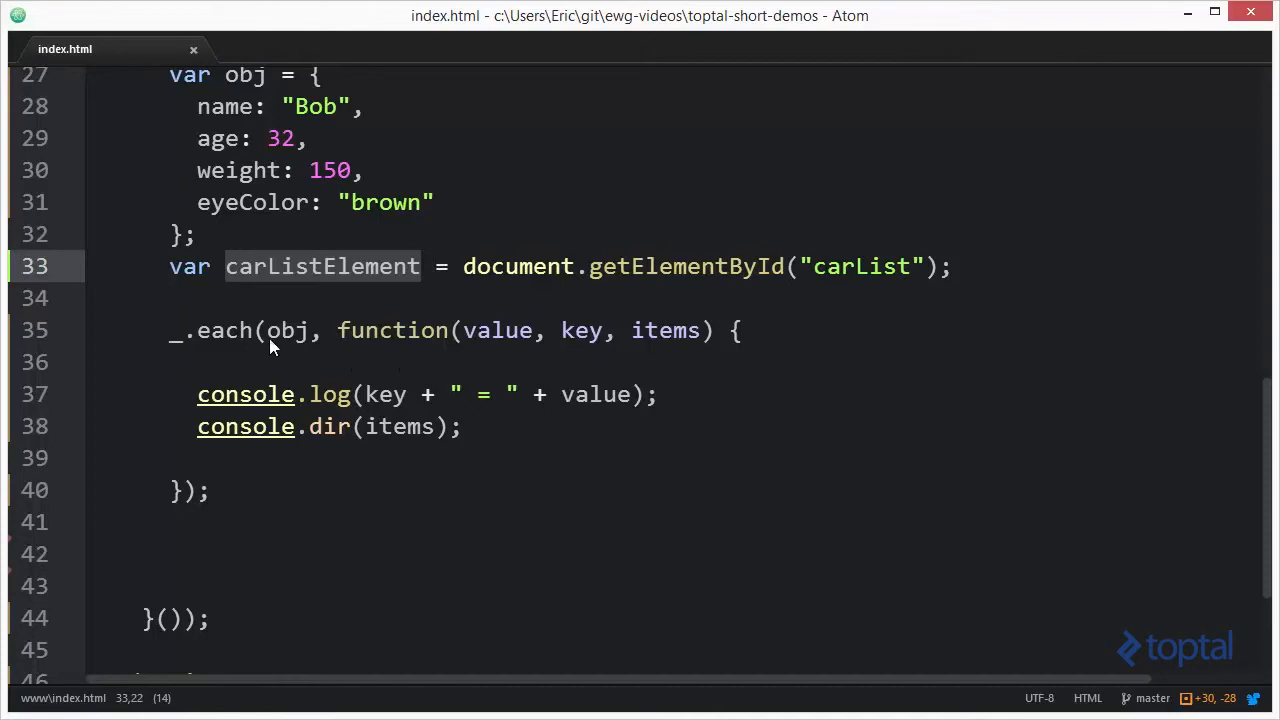
Make _.each iterate over carListElement.childNodes instead of obj
type("carListElement")
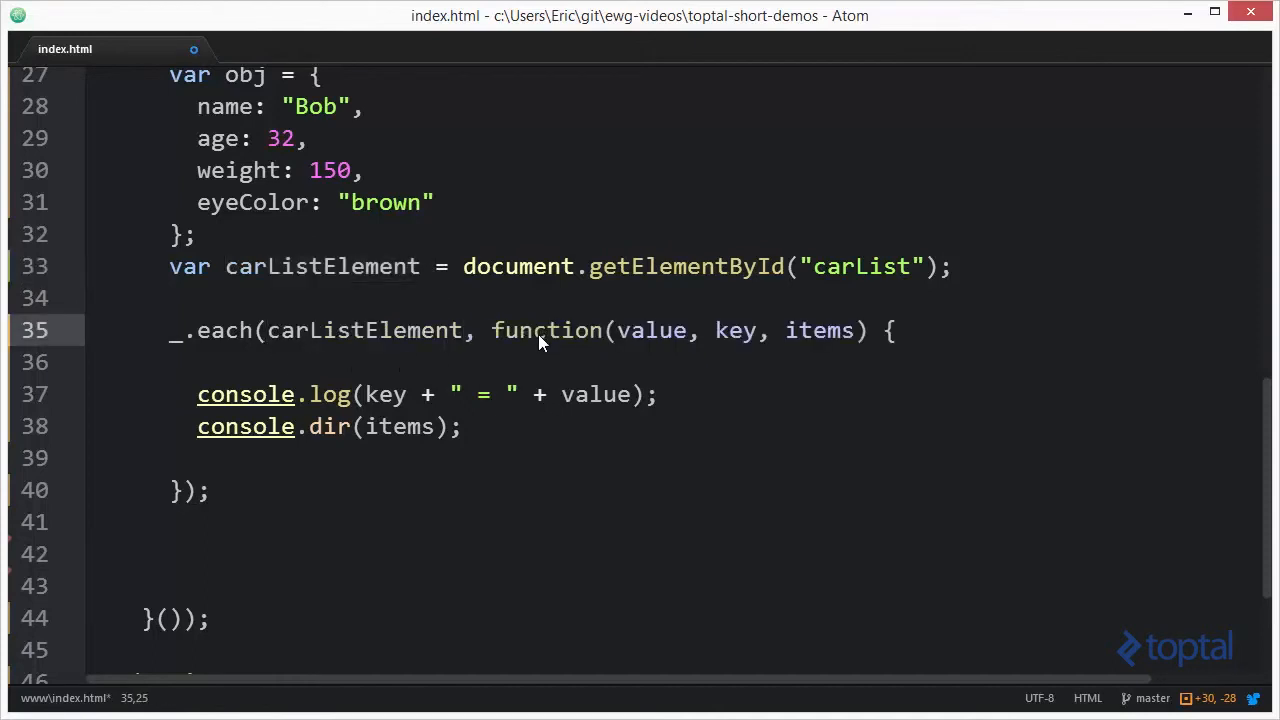
type(".childNodes")
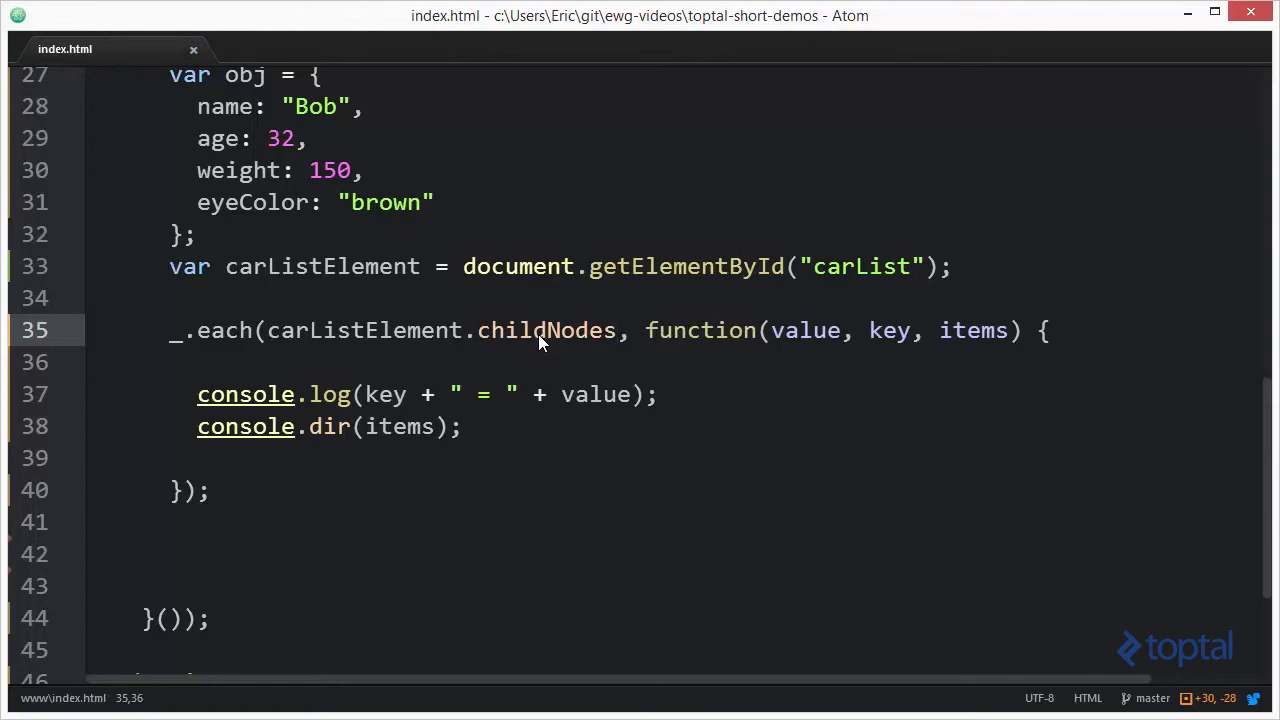
left_click(615, 330)
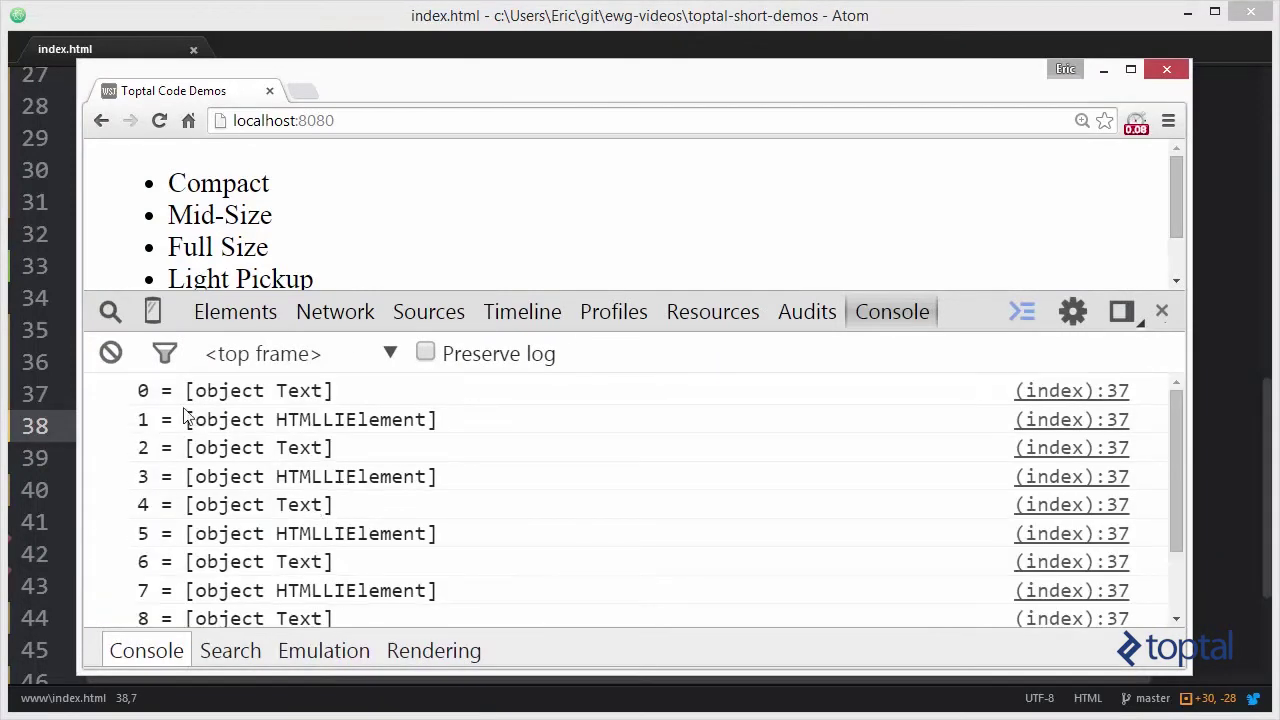
mouse_move(150, 555)
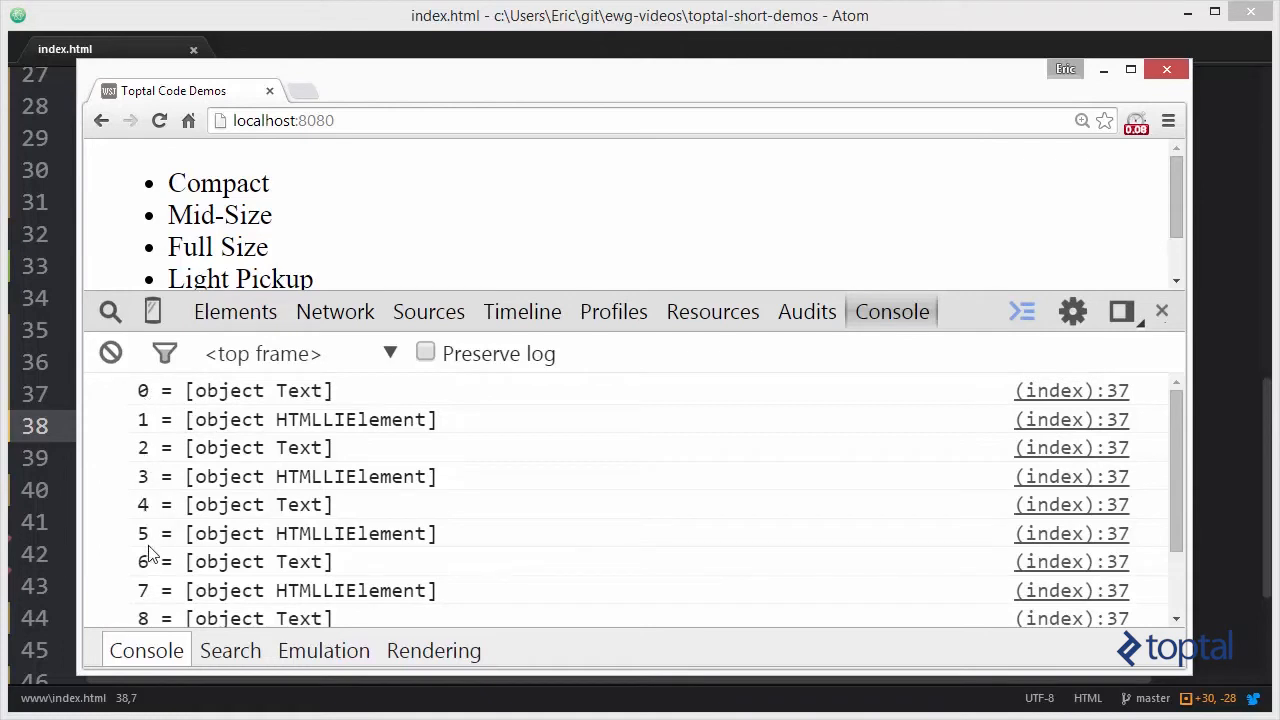
mouse_move(160, 510)
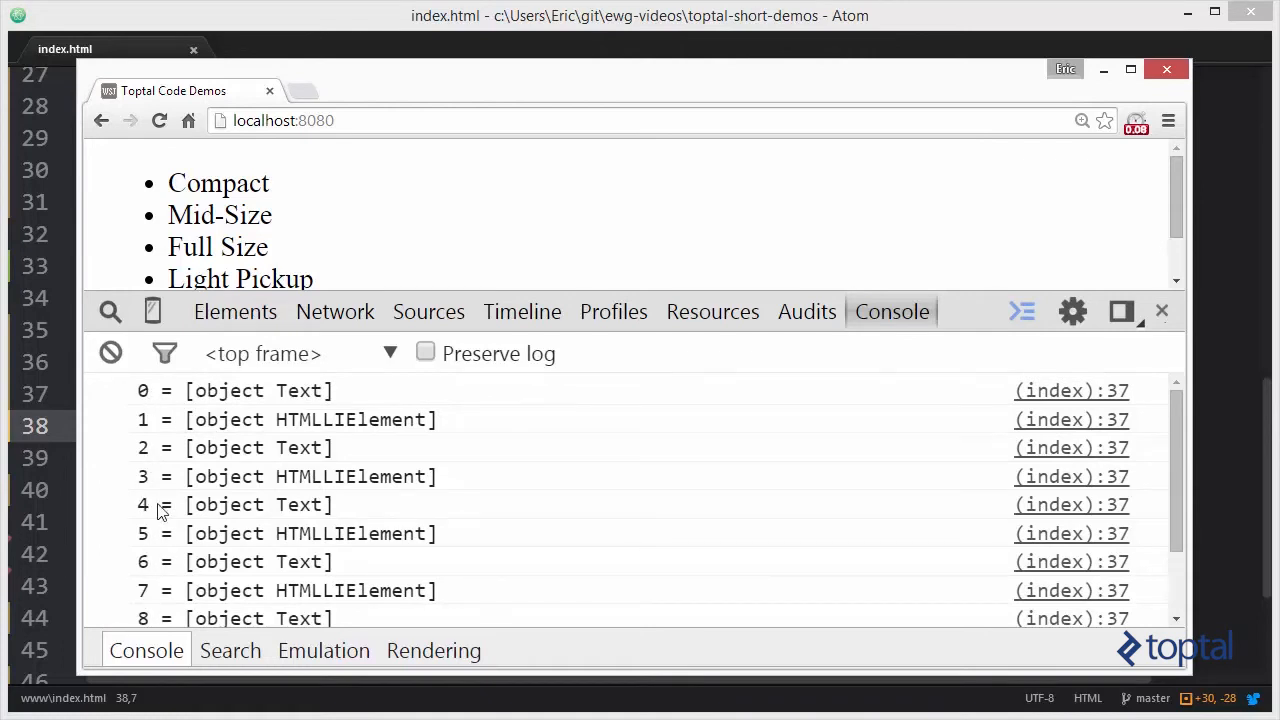
mouse_move(224, 398)
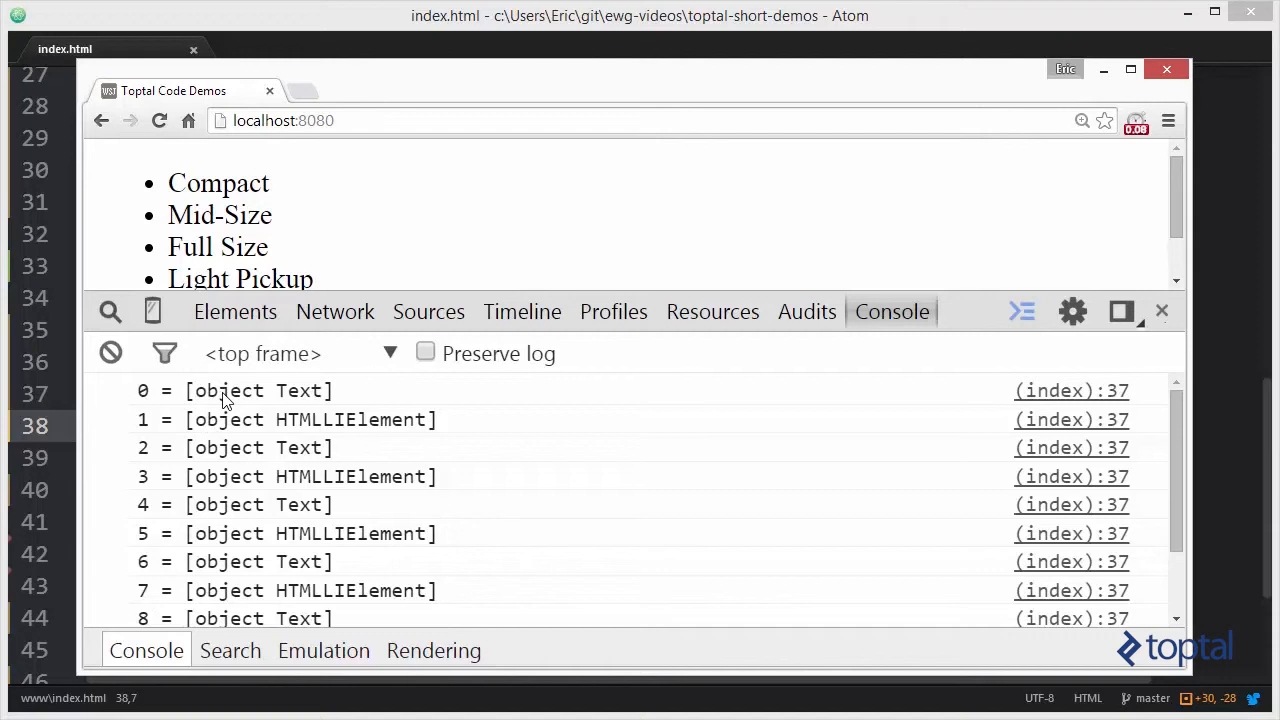
mouse_move(251, 400)
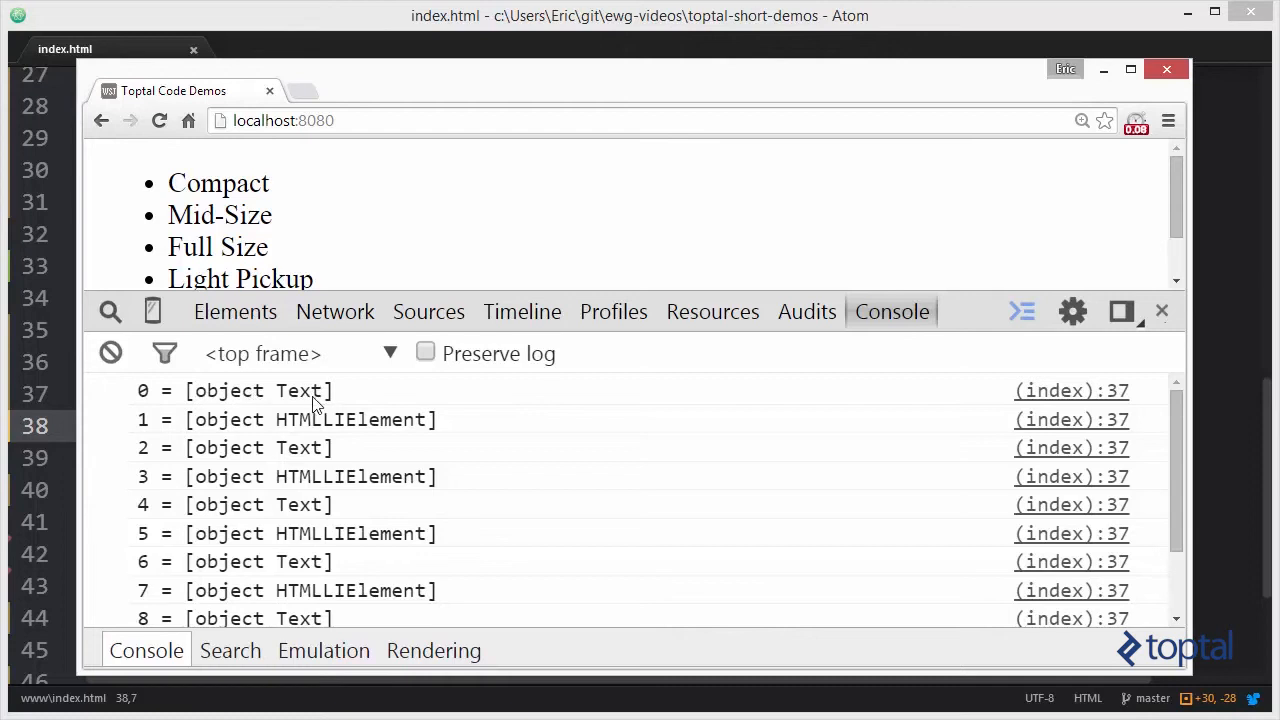
mouse_move(310, 432)
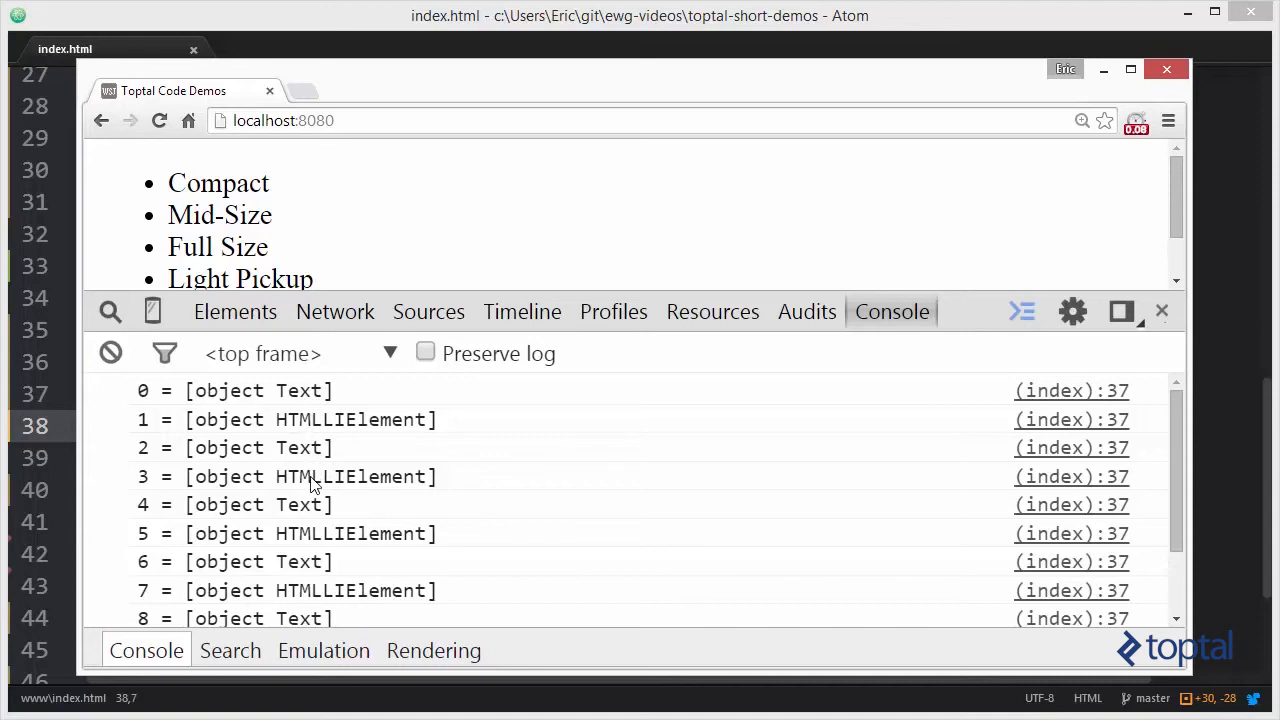
mouse_move(310, 518)
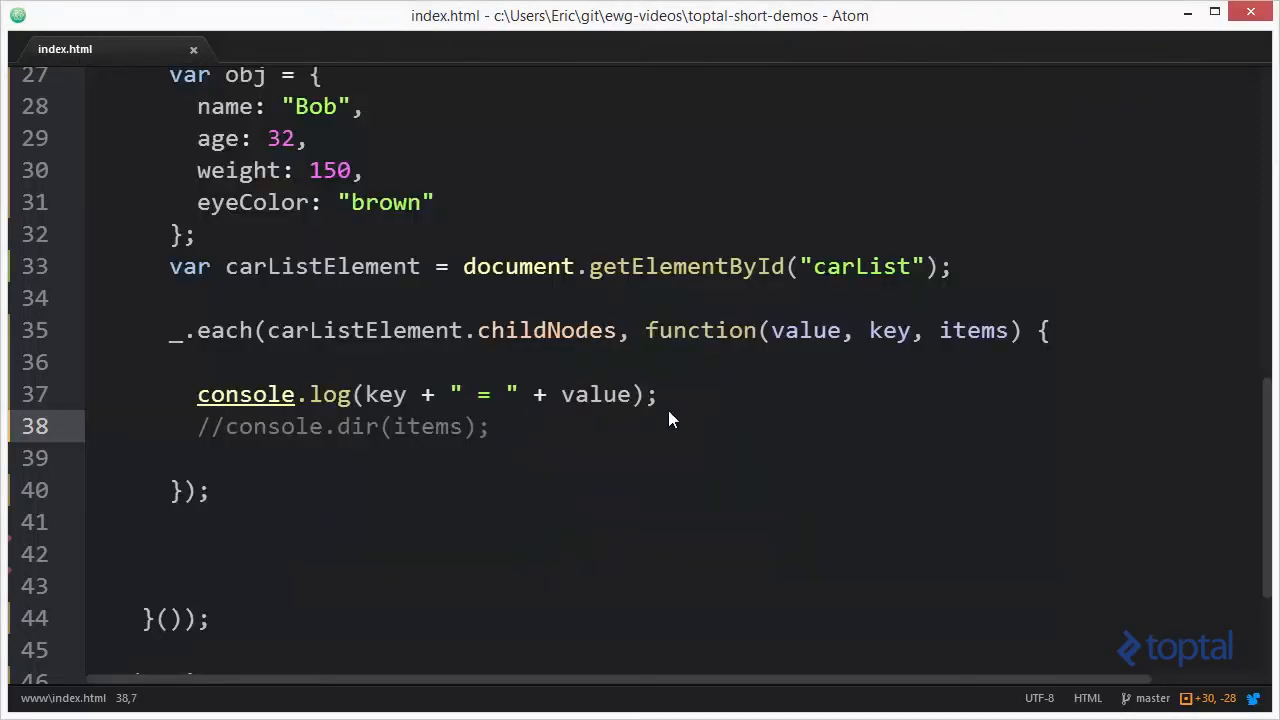
Add console.dir(value); below the log line, then expand a logged li node in Chrome
type("c")
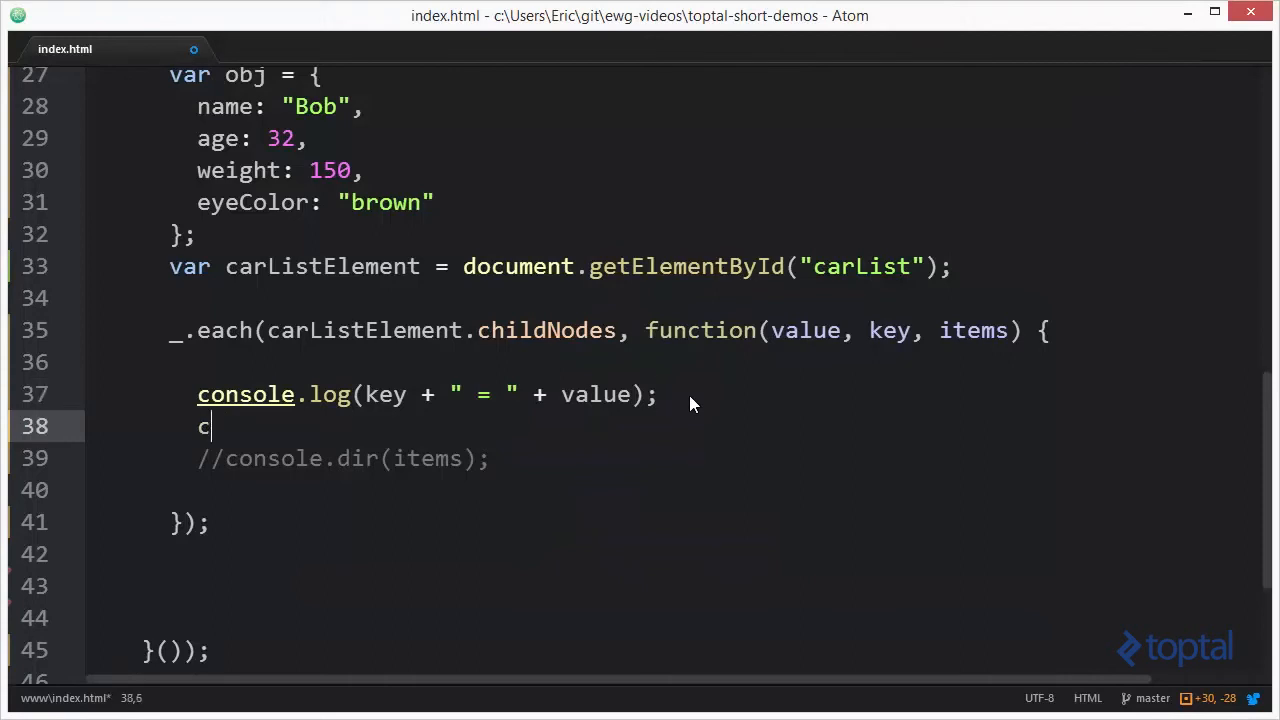
type("onsole")
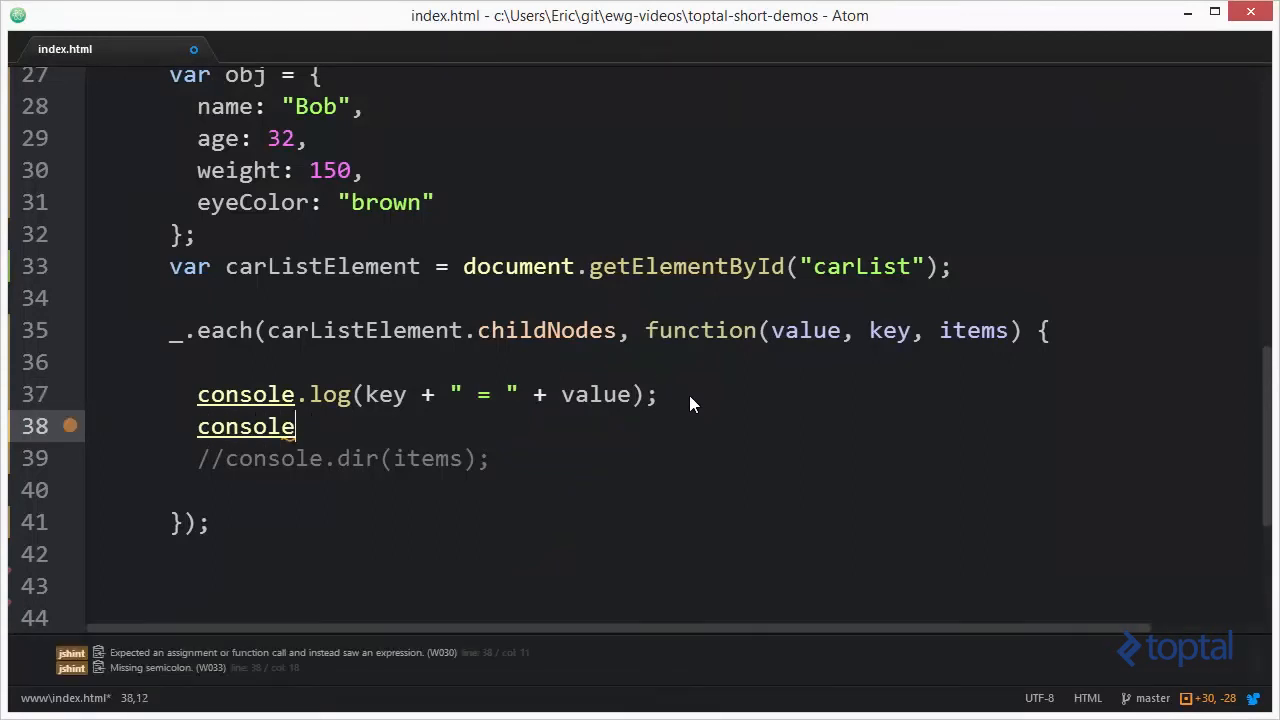
type(".dir(val")
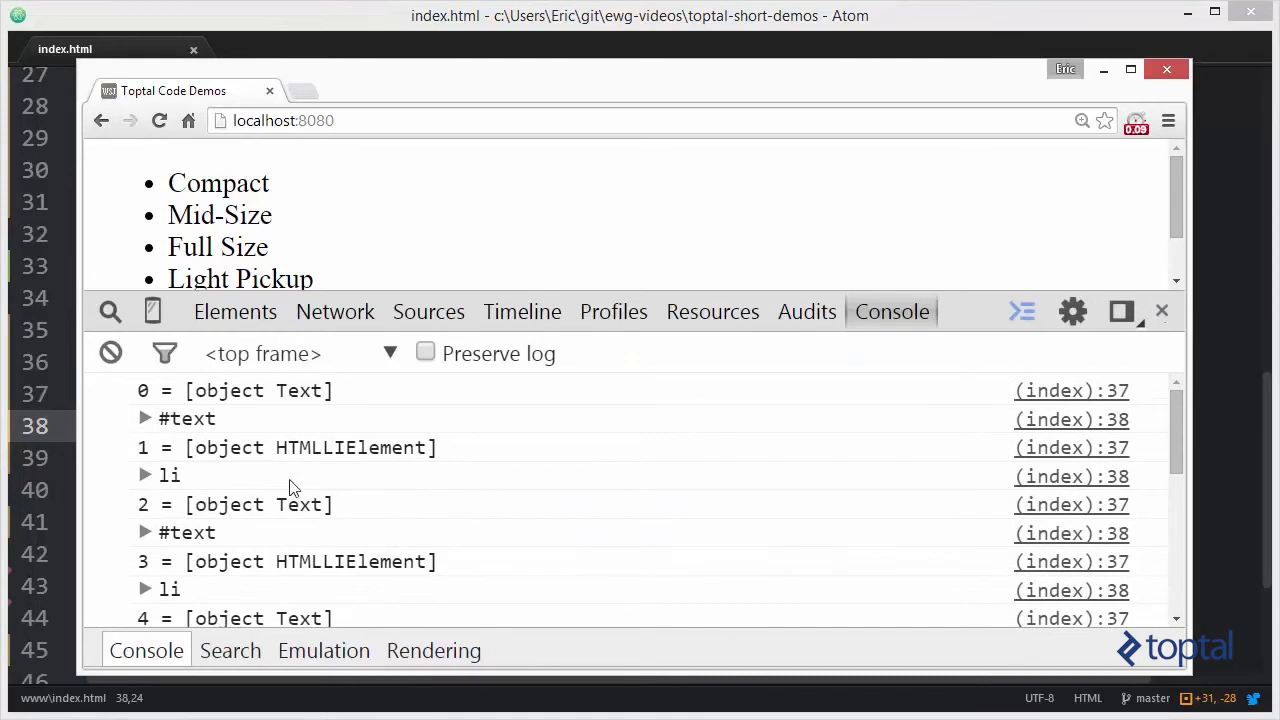
left_click(143, 418)
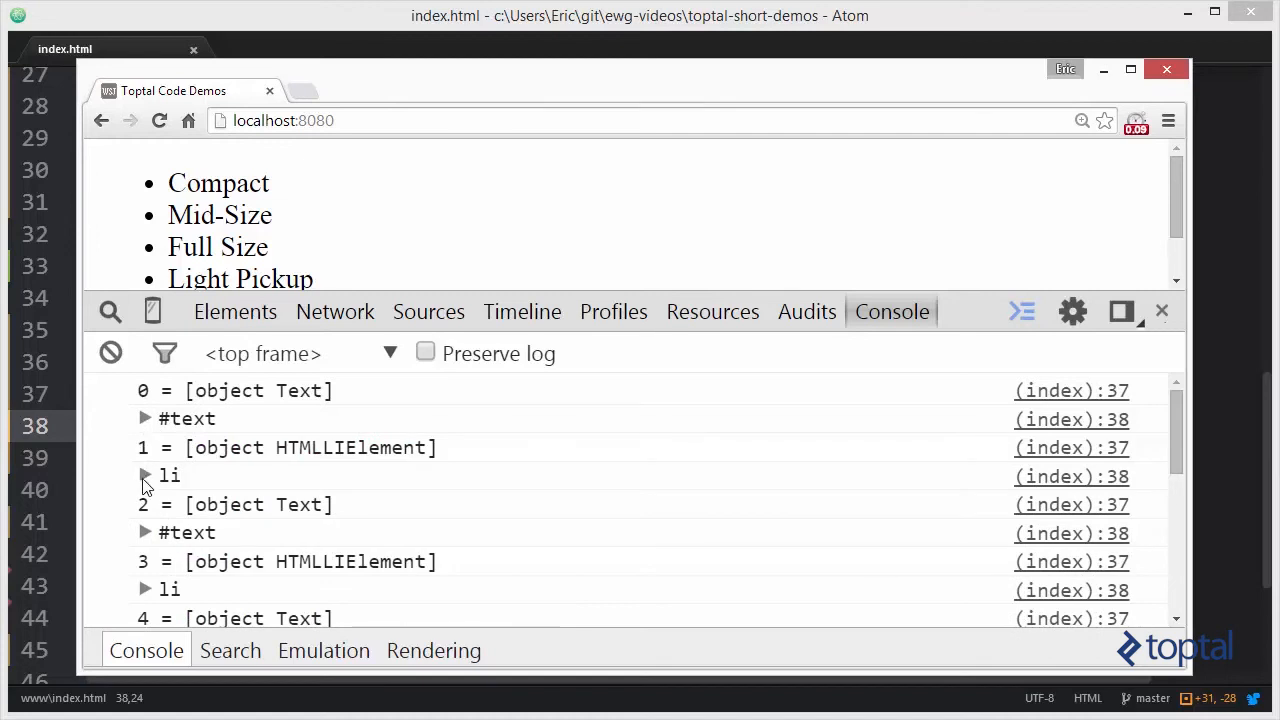
left_click(144, 475)
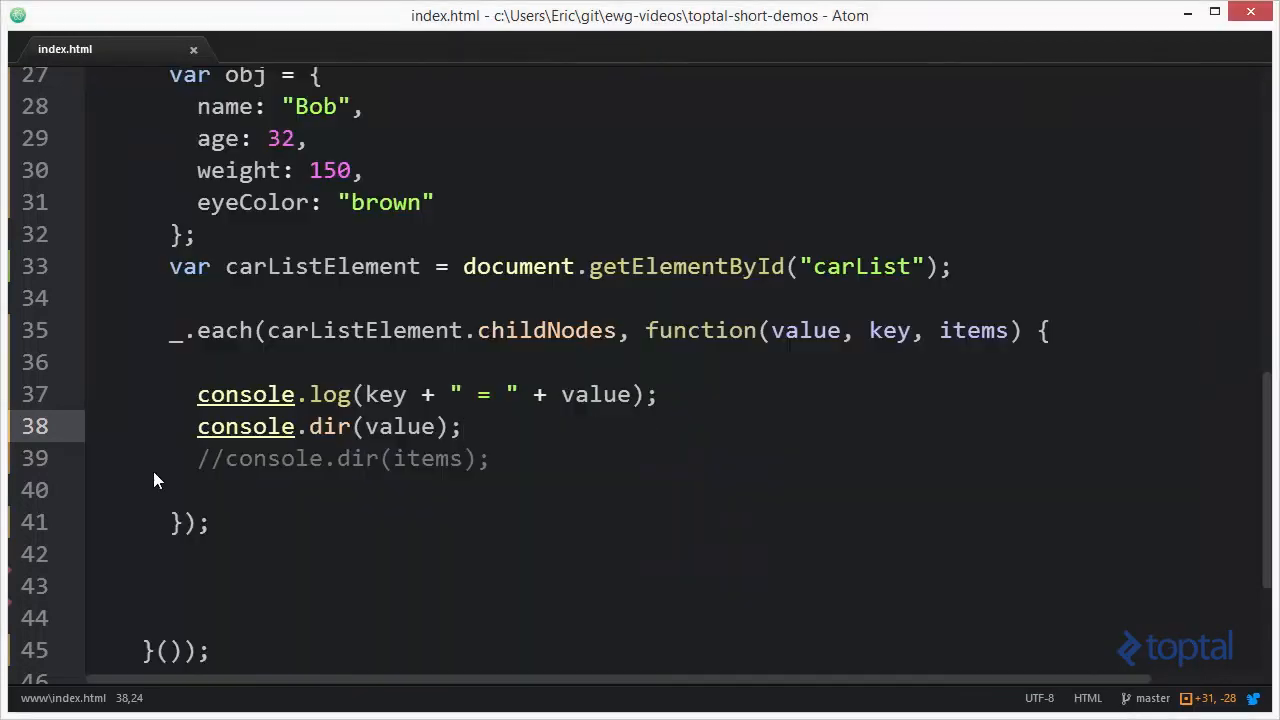
double_click(223, 330)
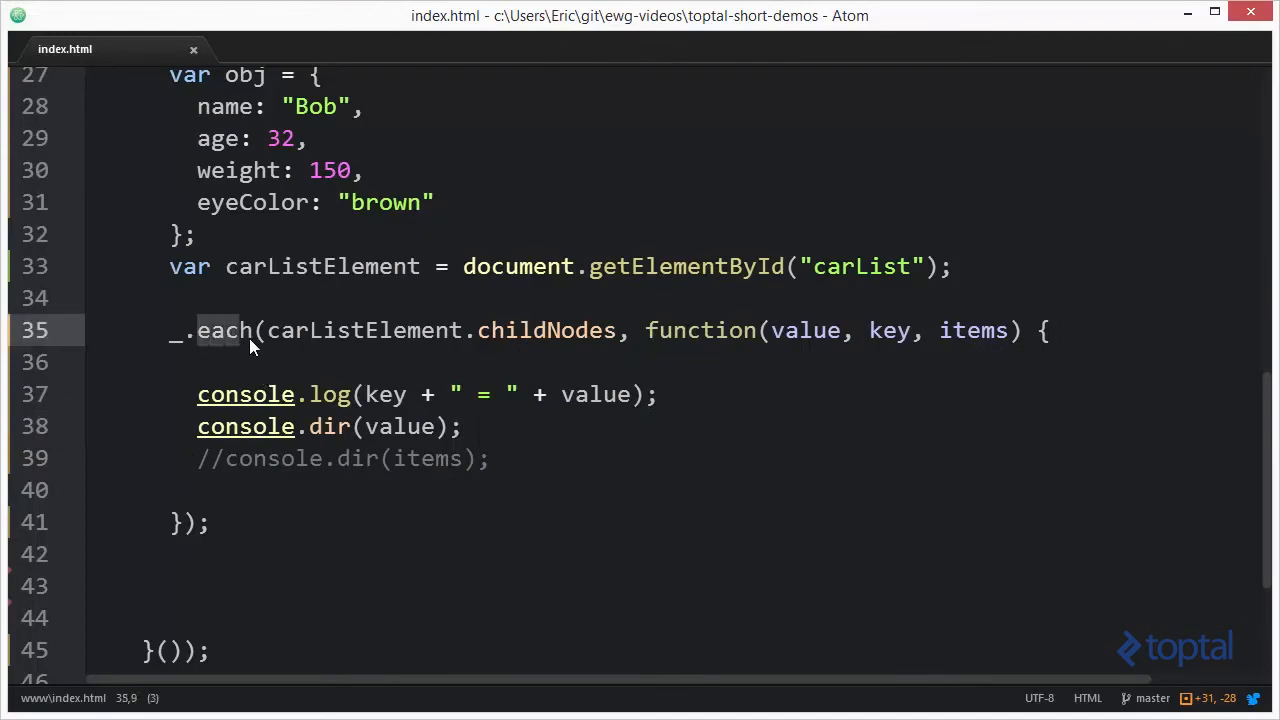
left_click(263, 488)
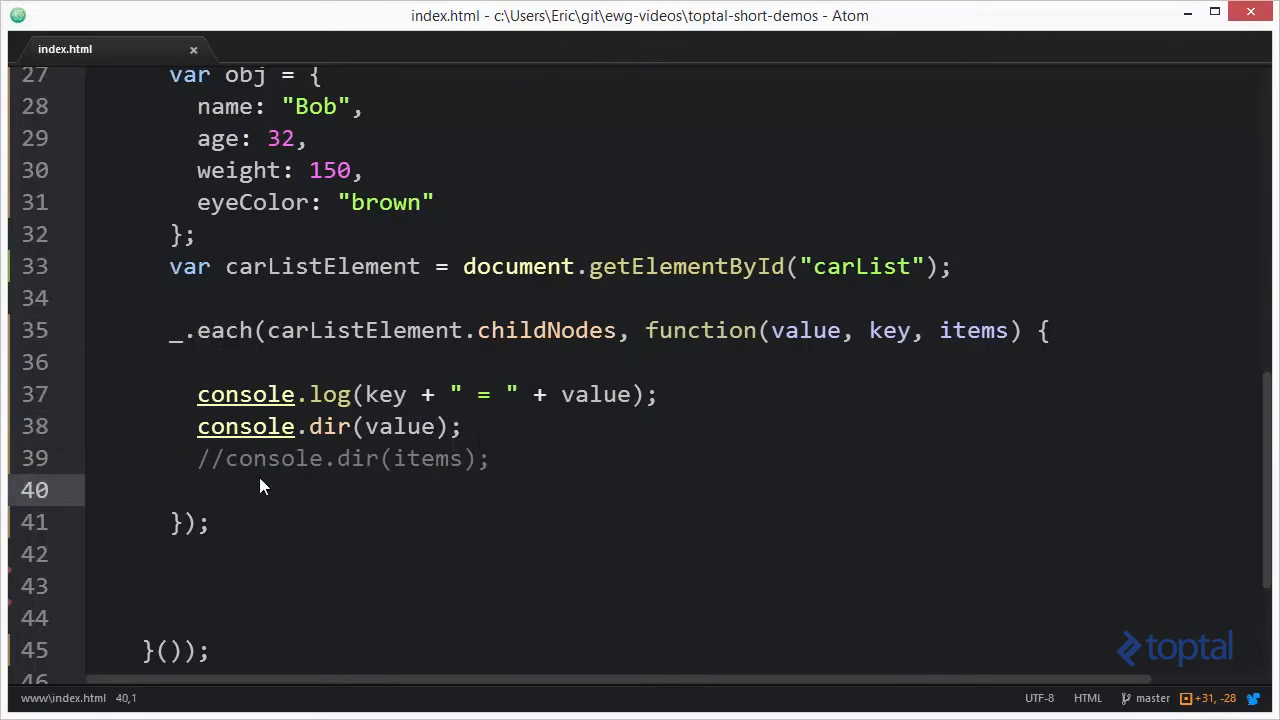